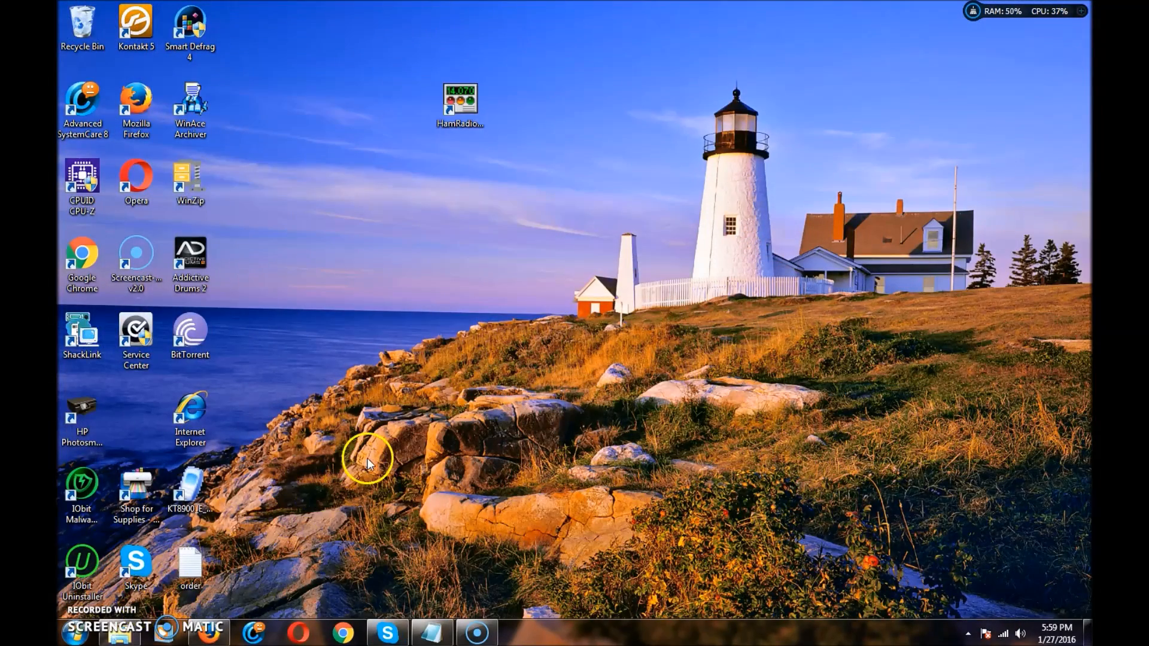
- Expand the RigExpert WTI folder in the Start menu's All Programs list
click(75, 632)
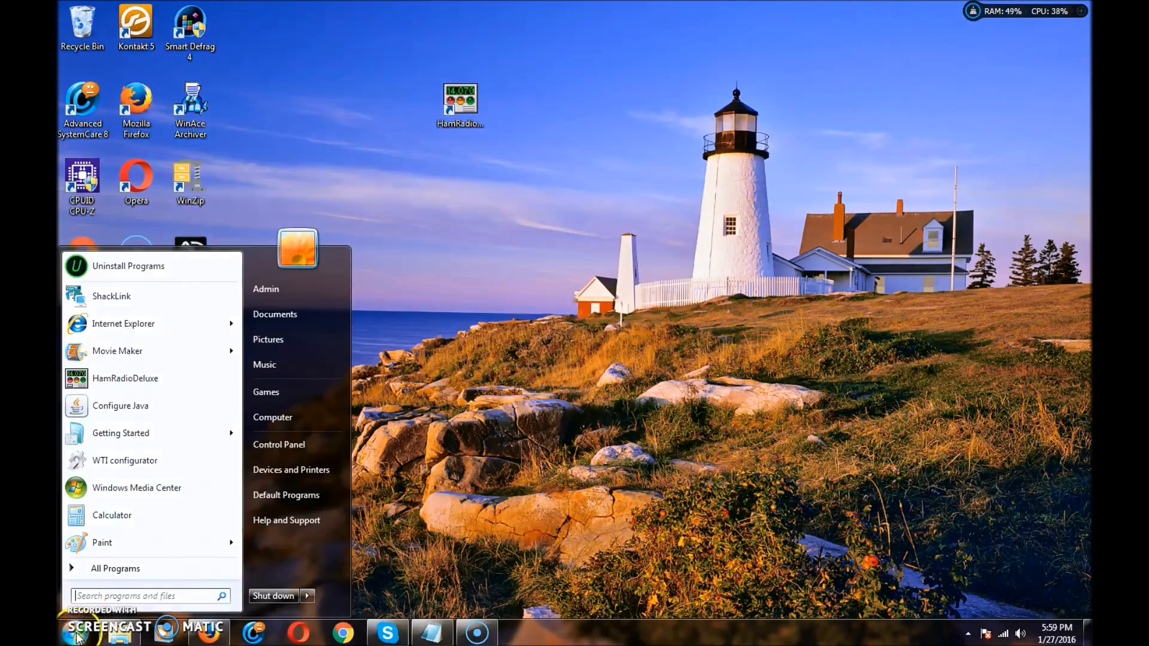
click(114, 567)
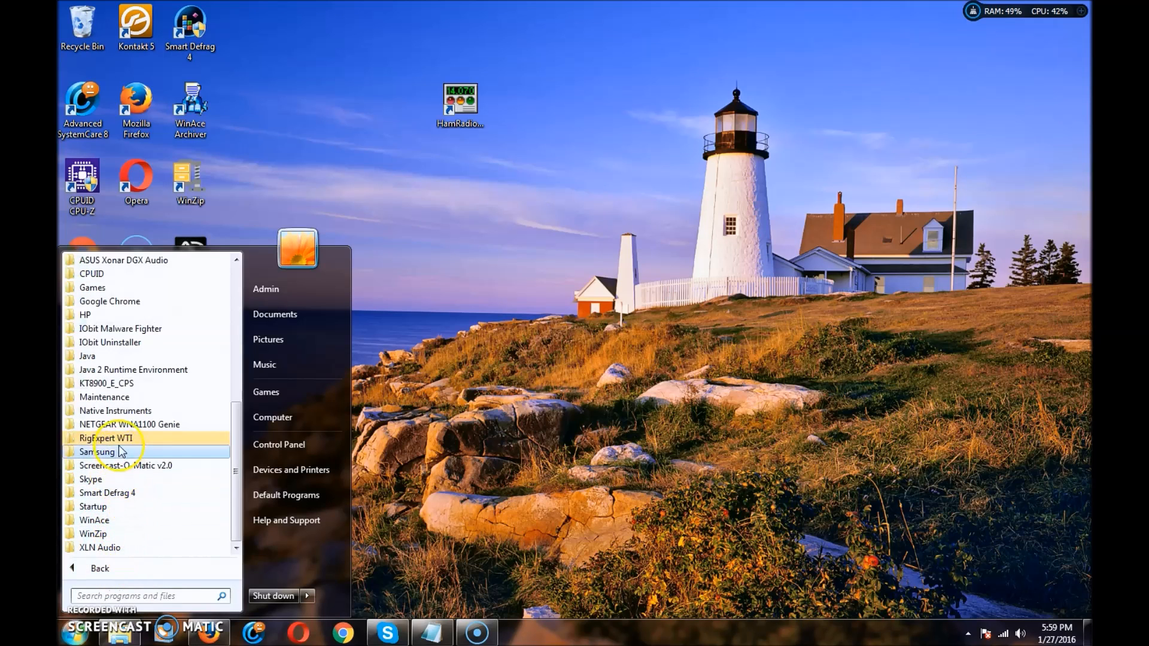
mouse_move(105, 437)
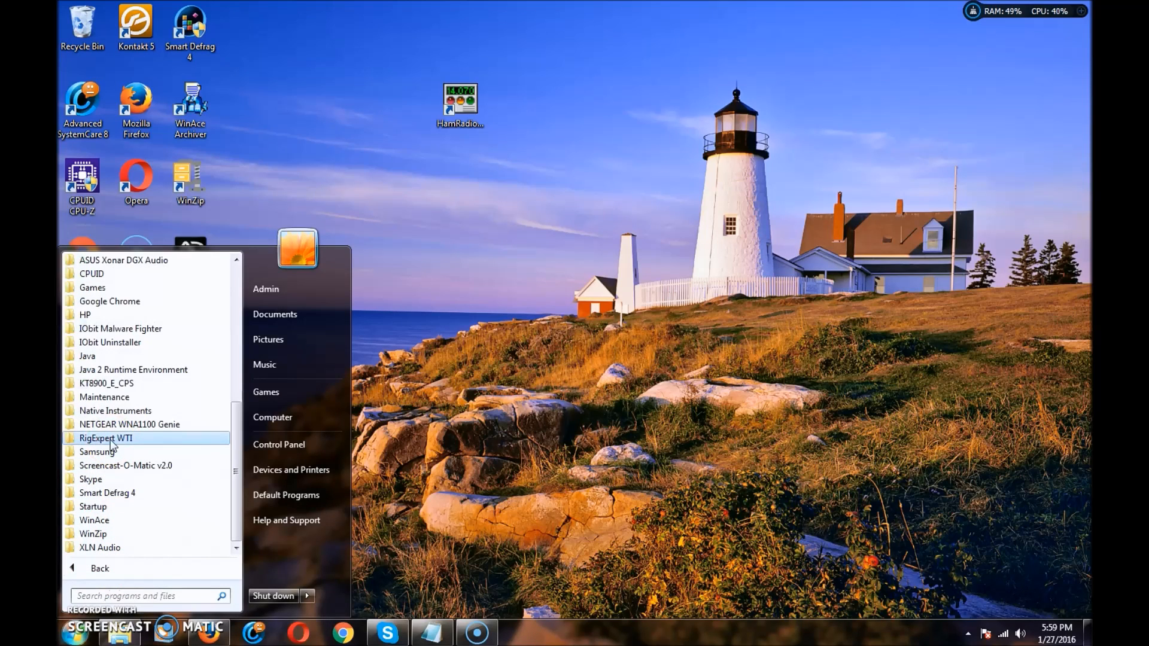
click(105, 437)
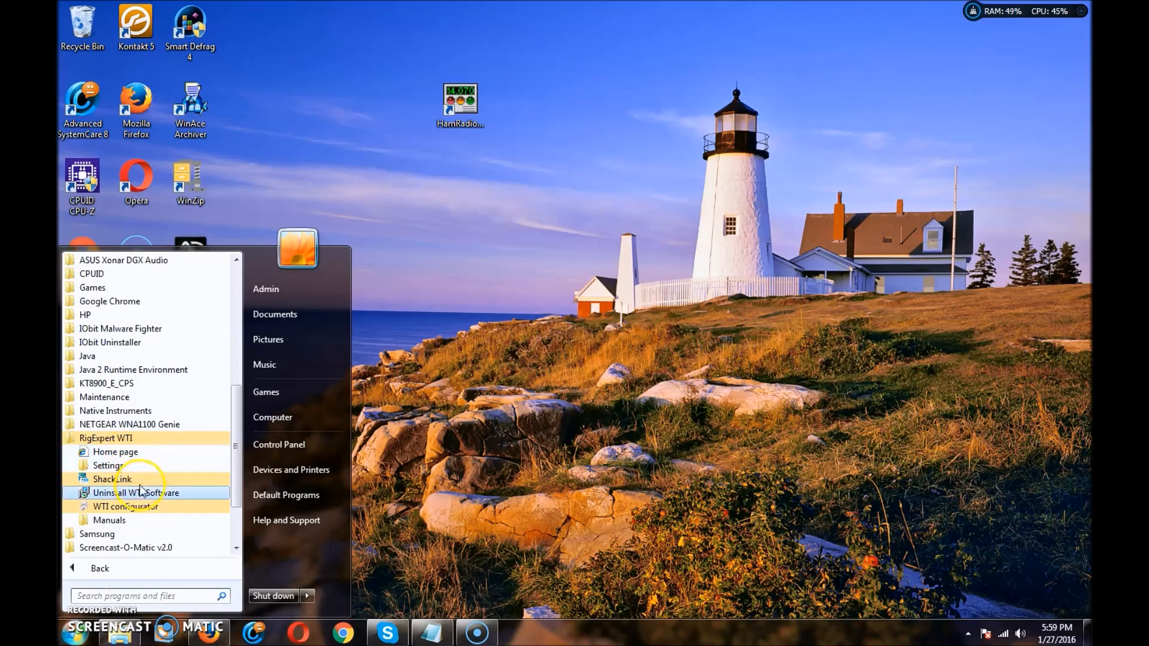
mouse_move(158, 509)
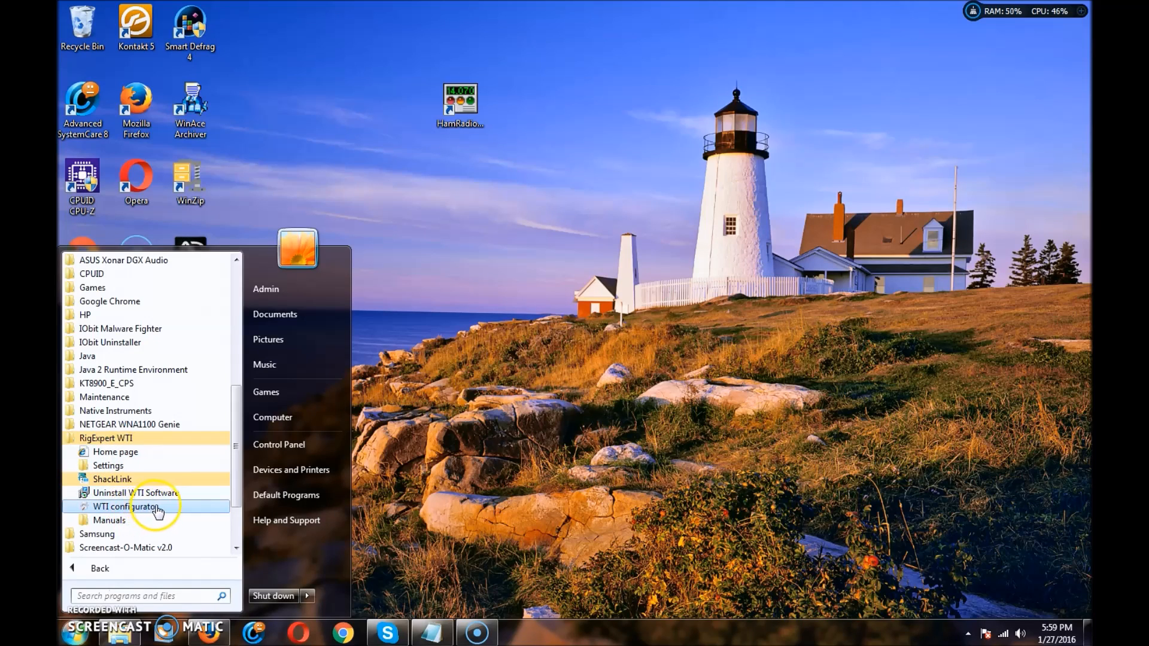
mouse_move(150, 516)
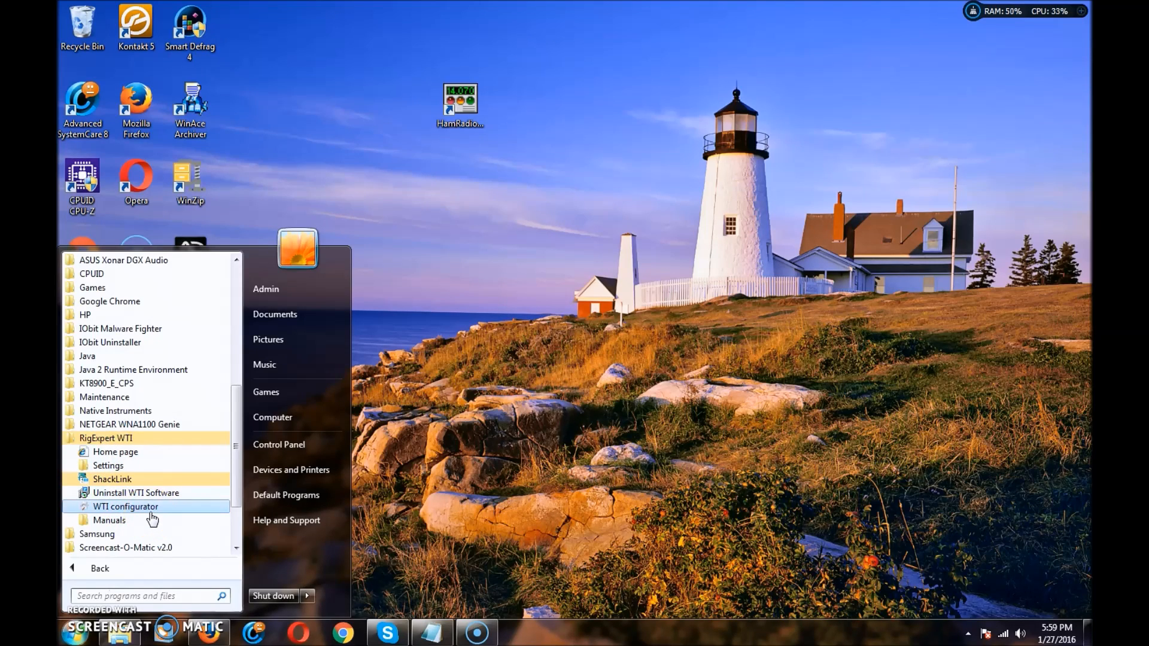
mouse_move(128, 483)
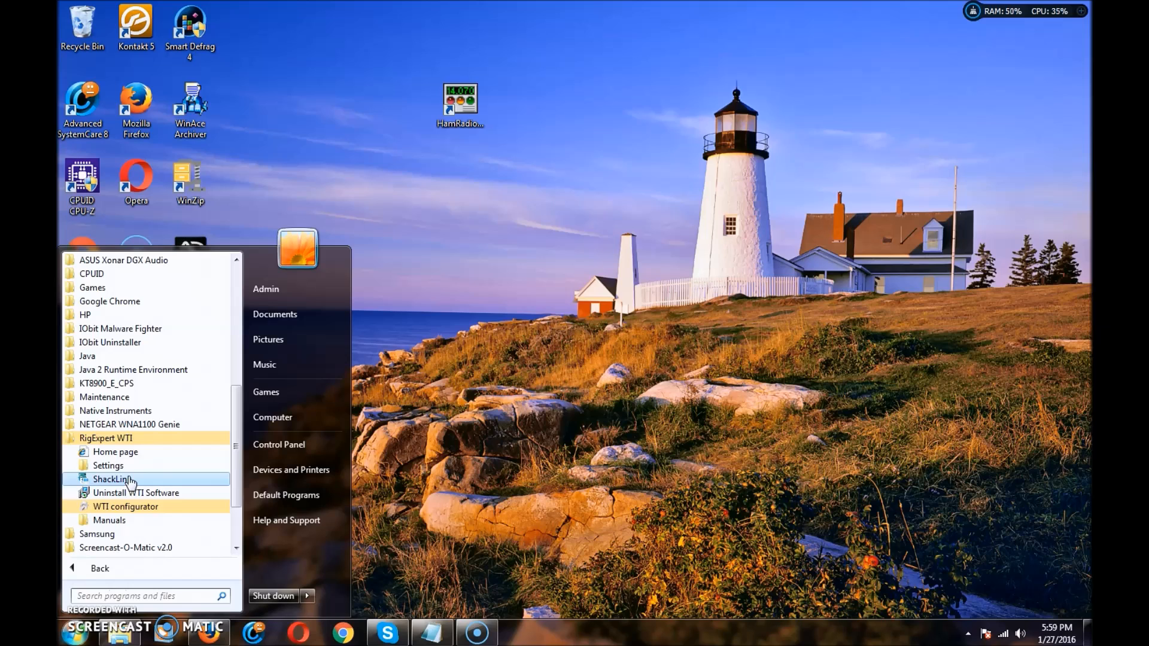
mouse_move(136, 492)
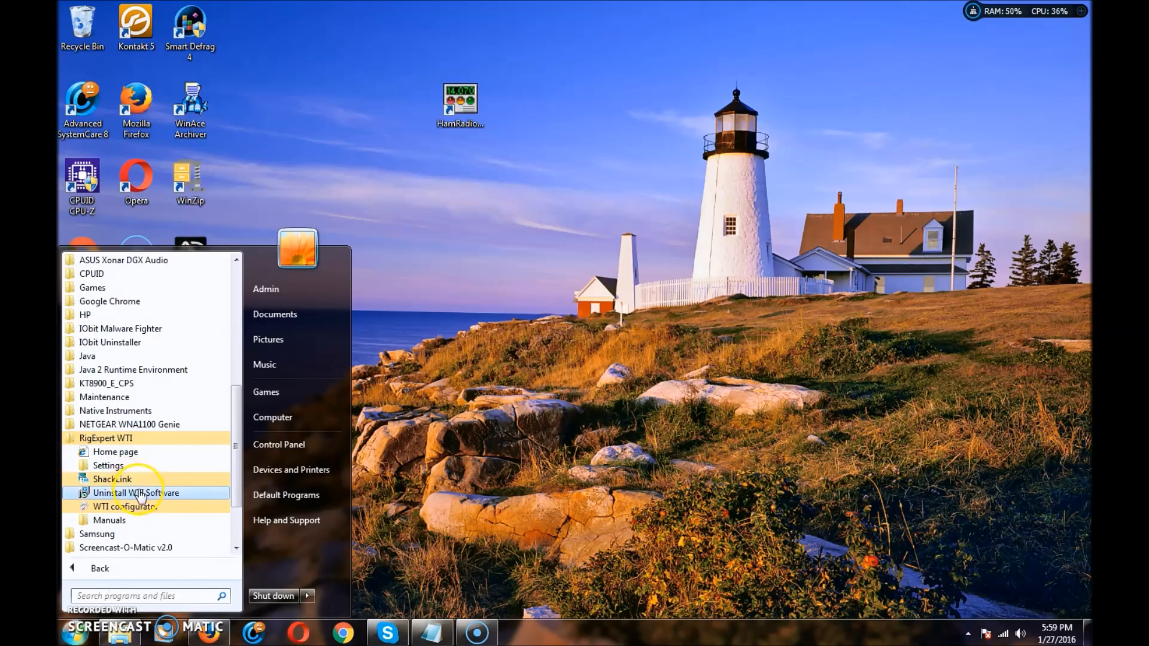
- Launch WTI Configurator and review the Super_fast_wifi network name and password
click(124, 506)
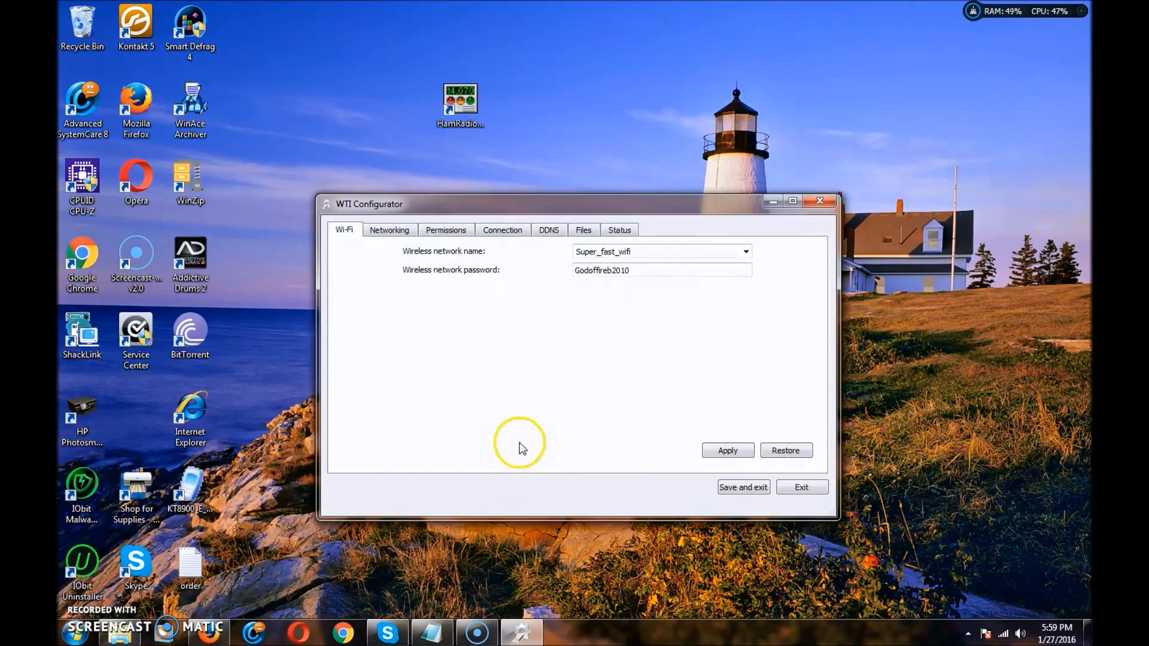
mouse_move(557, 270)
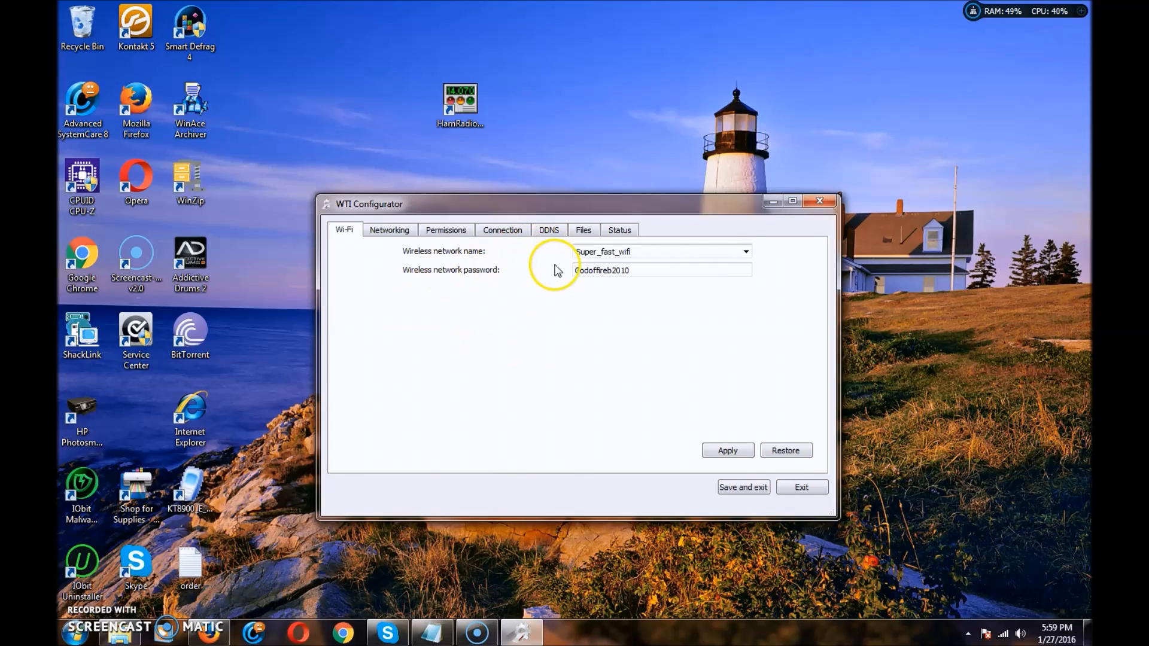
mouse_move(539, 241)
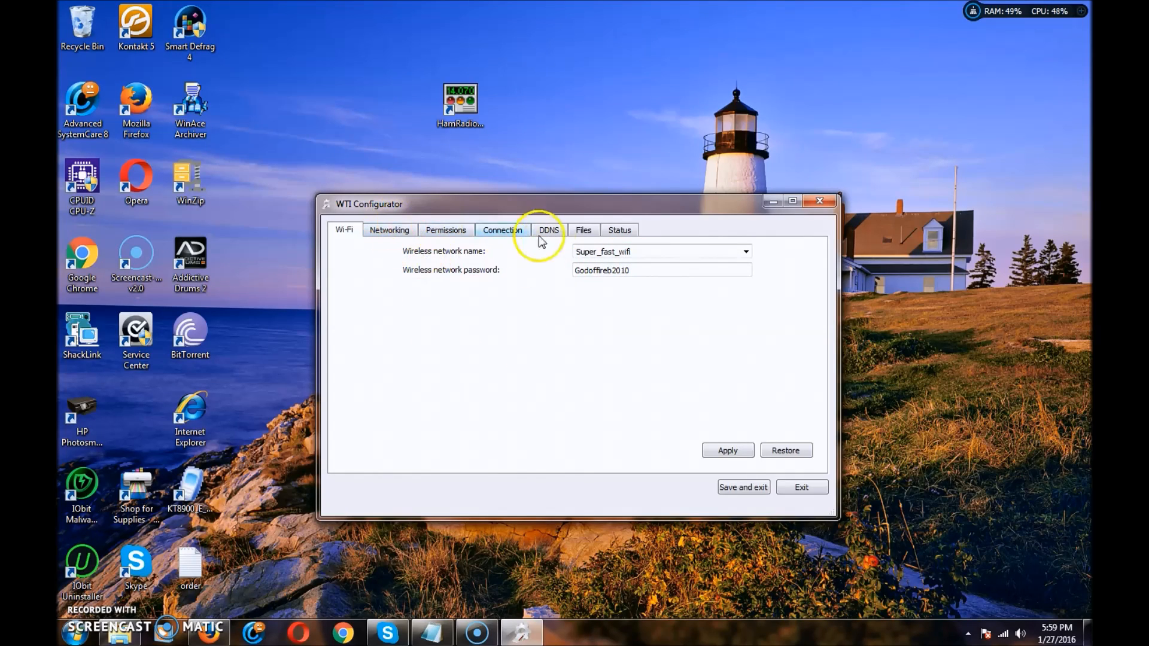
mouse_move(476, 286)
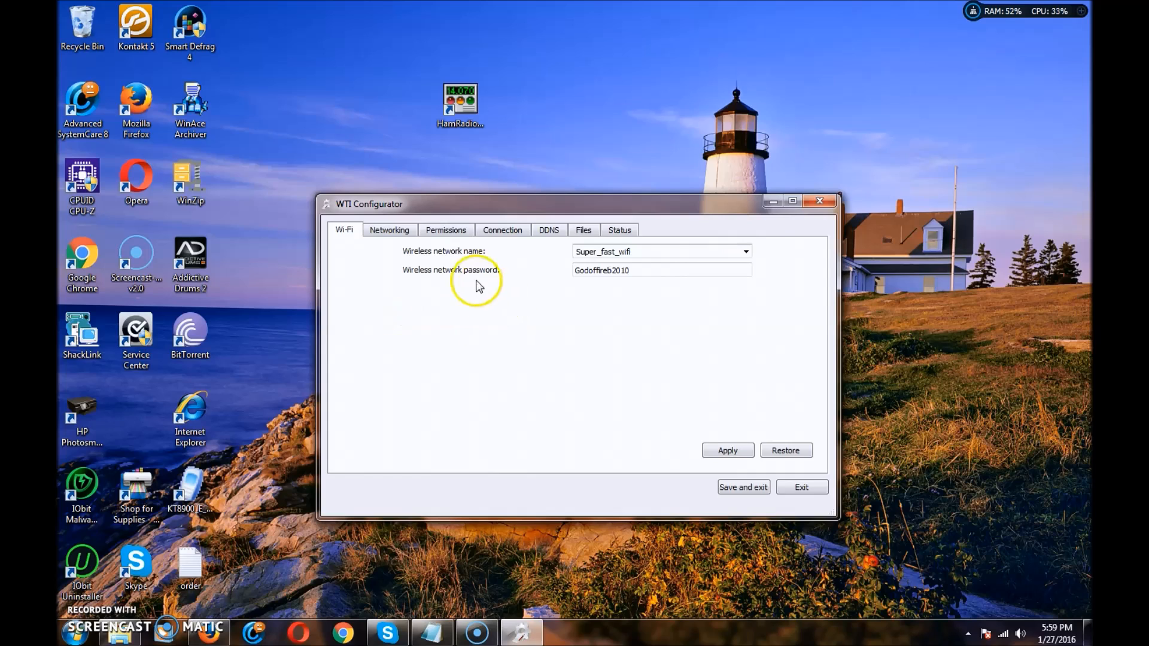
click(746, 251)
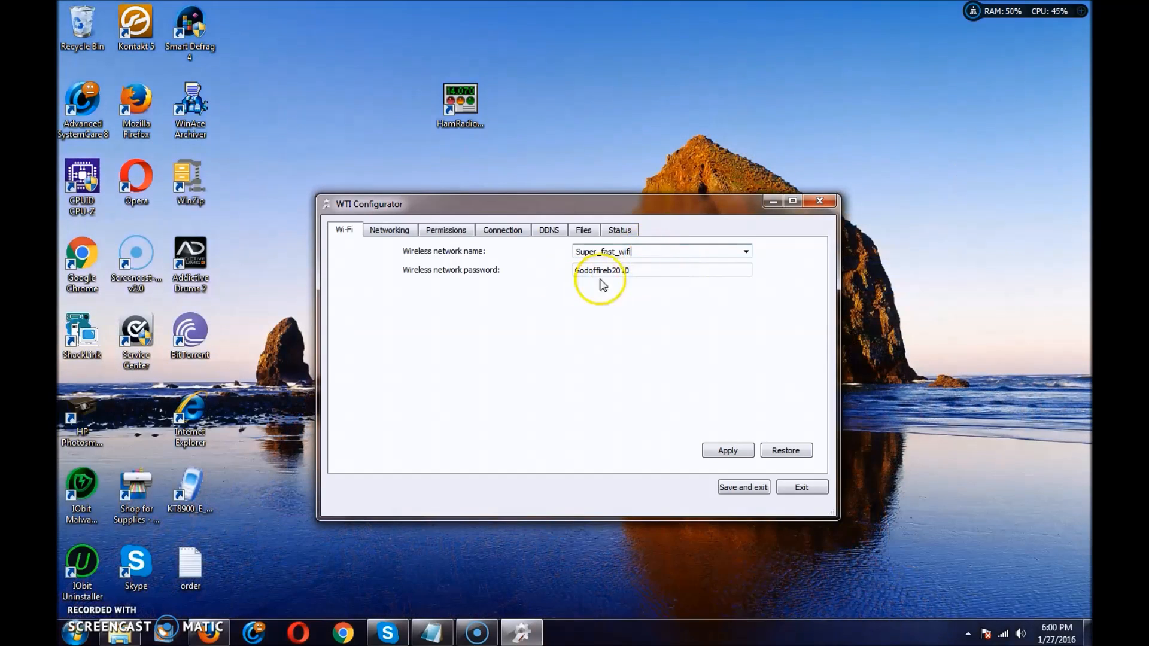
click(725, 450)
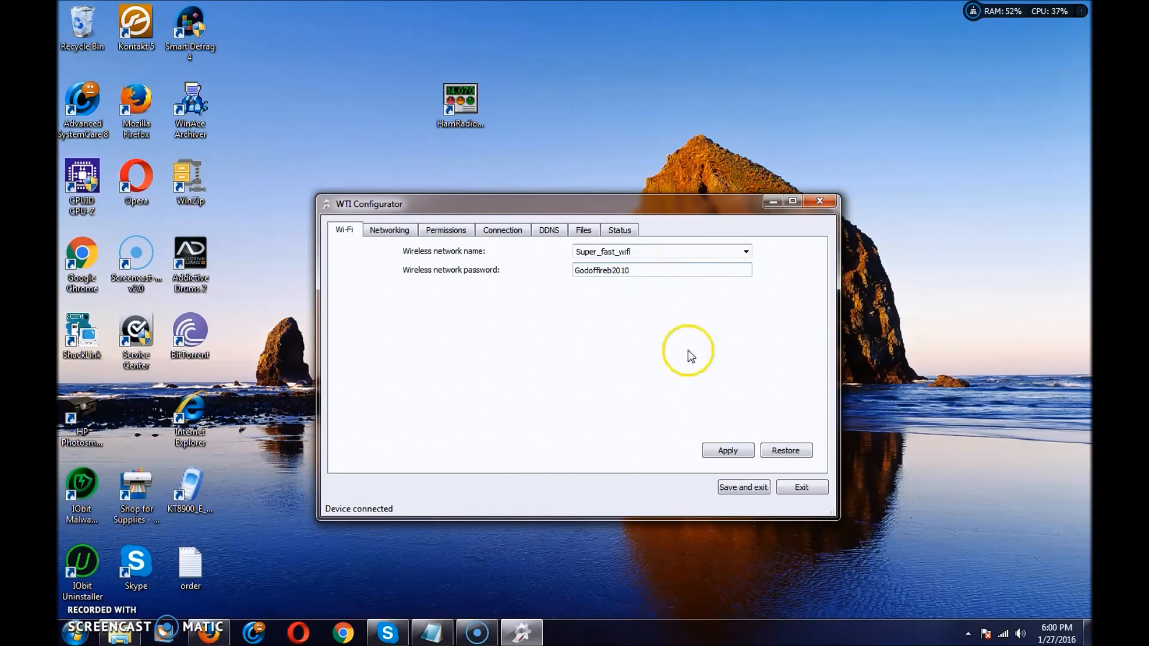
mouse_move(746, 467)
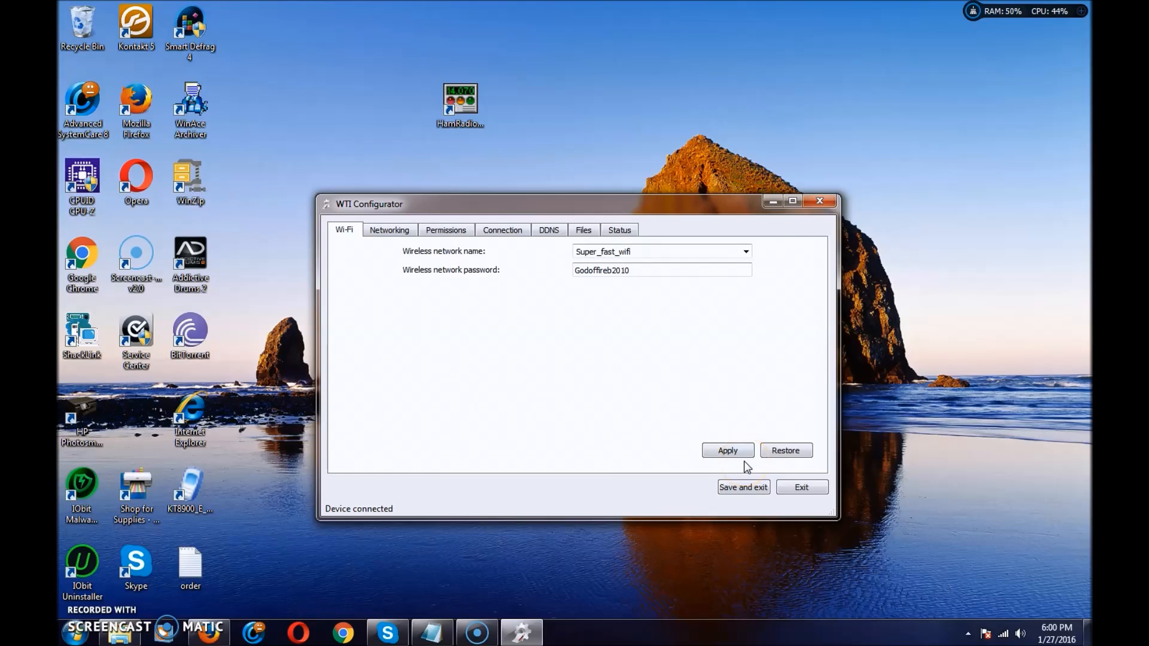
- Enter IP address 10.0.0.50, mask 255.255.255.0 and gateway 10.0.0.1 in networking settings
click(389, 229)
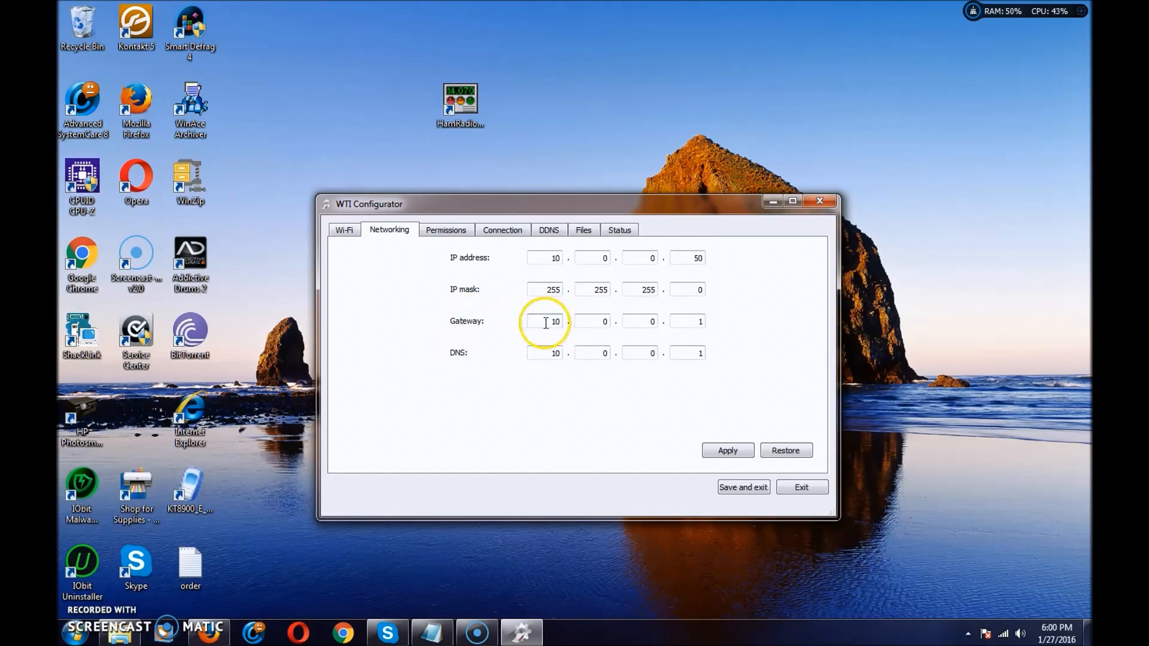
click(591, 321)
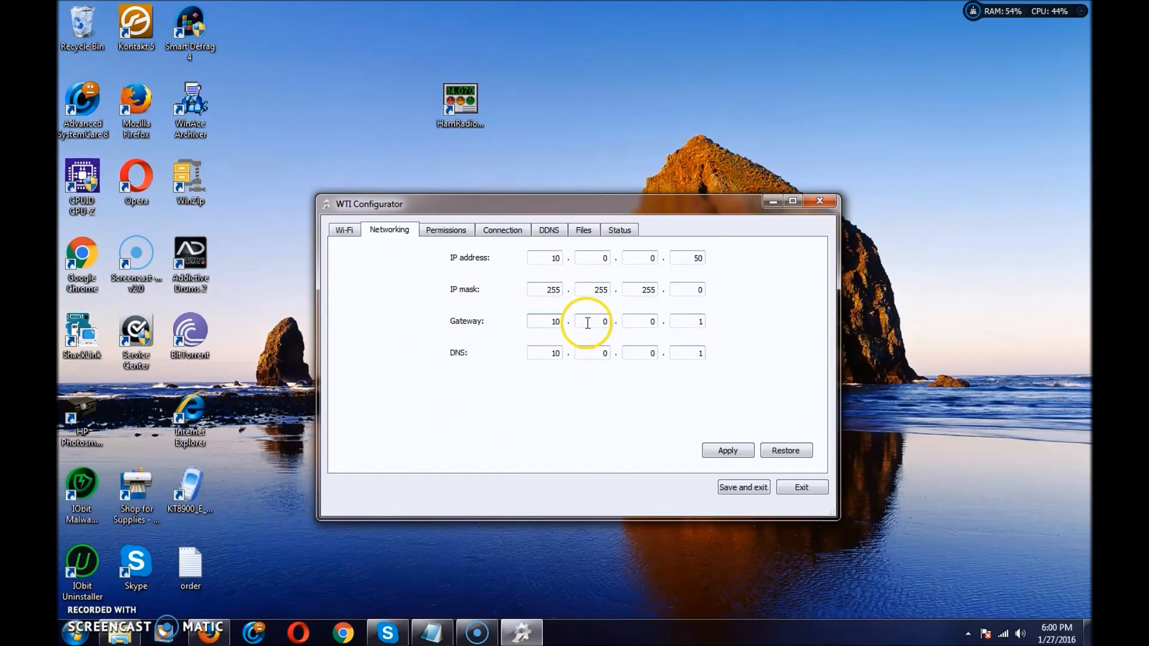
click(686, 321)
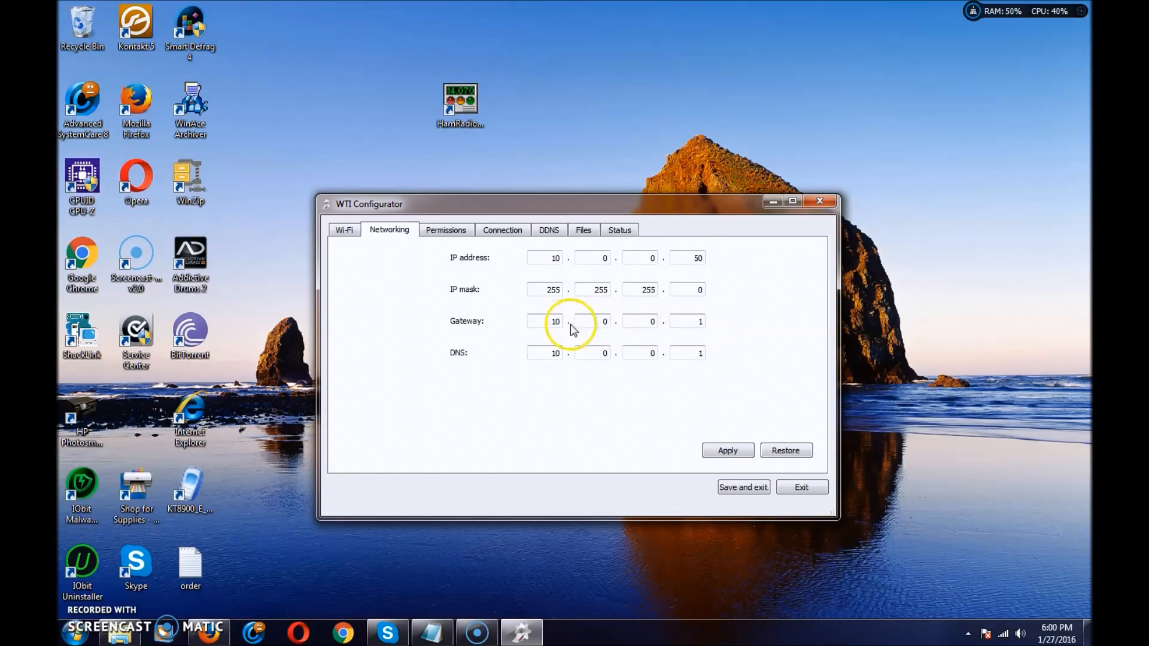
click(686, 322)
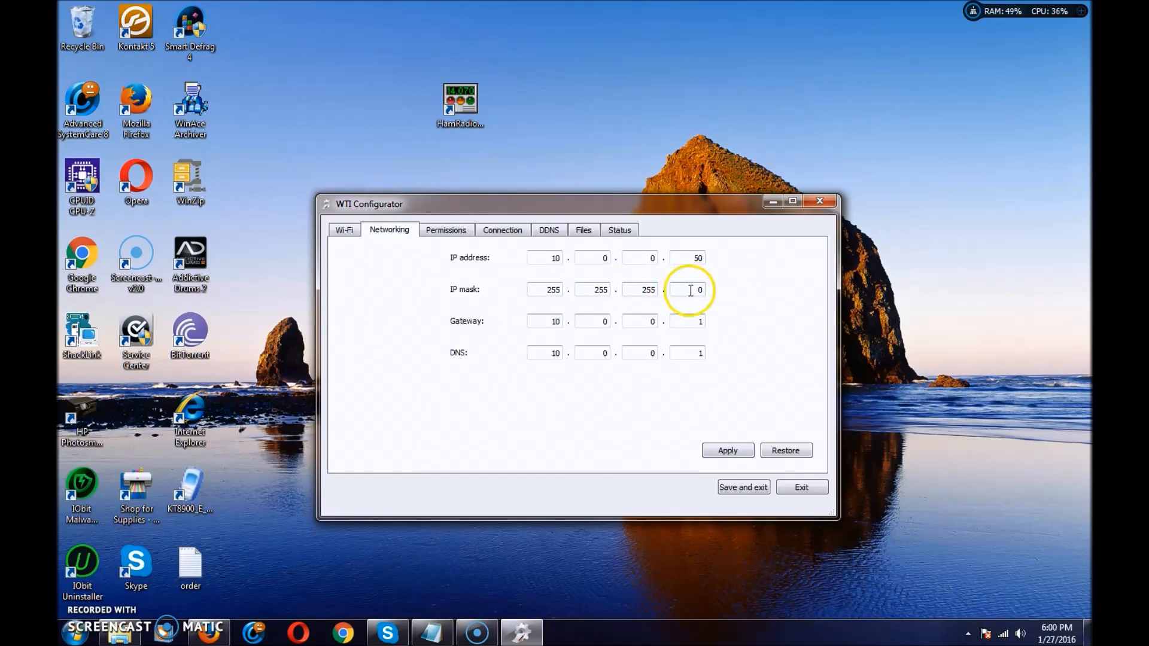
click(544, 258)
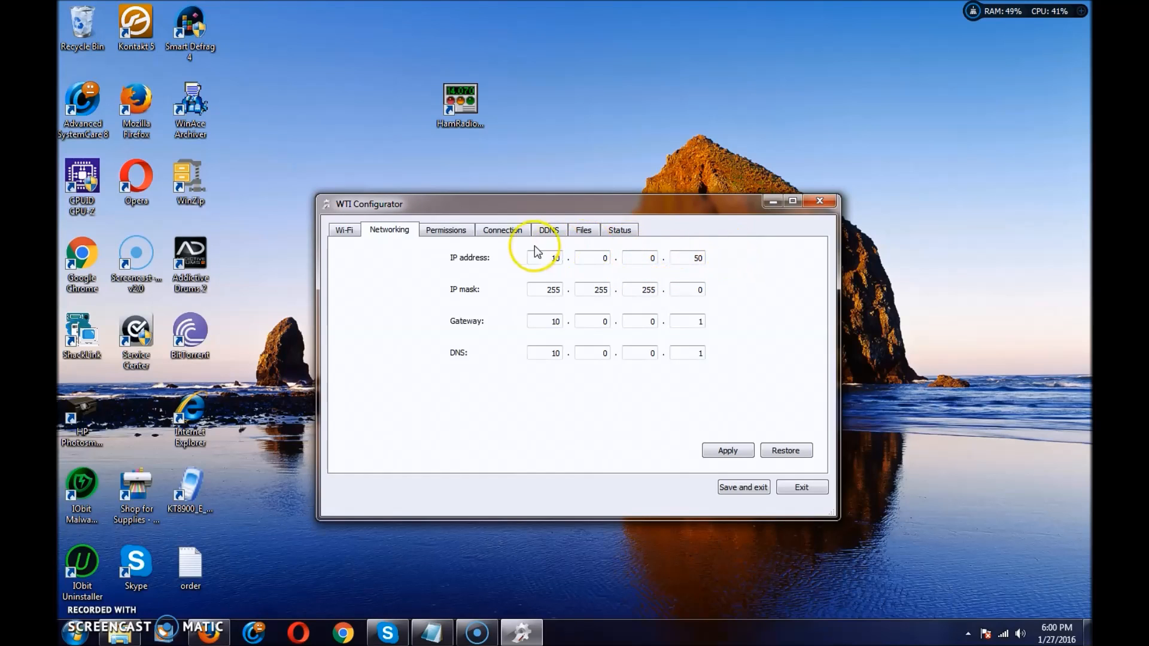
mouse_move(711, 392)
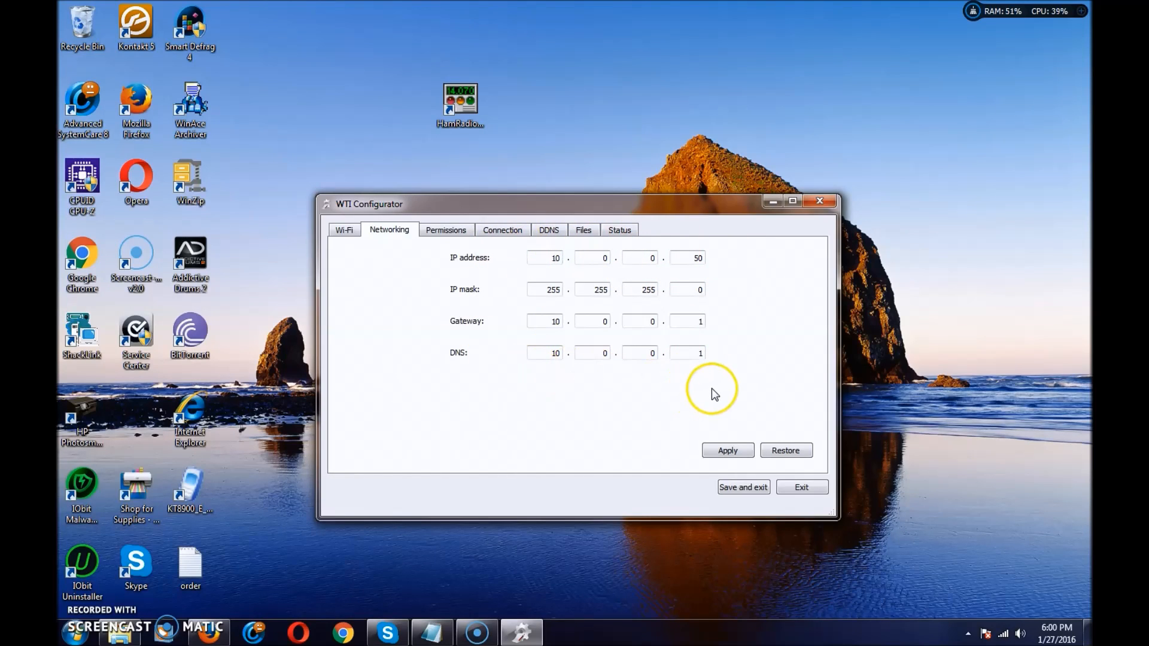
mouse_move(703, 242)
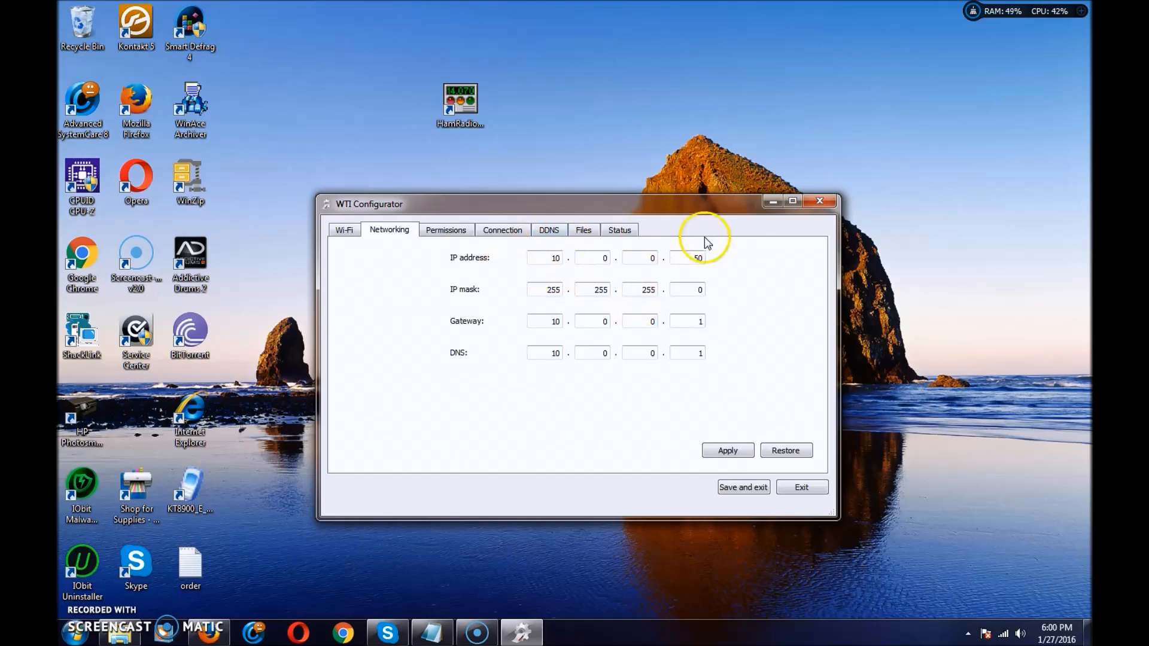
mouse_move(513, 321)
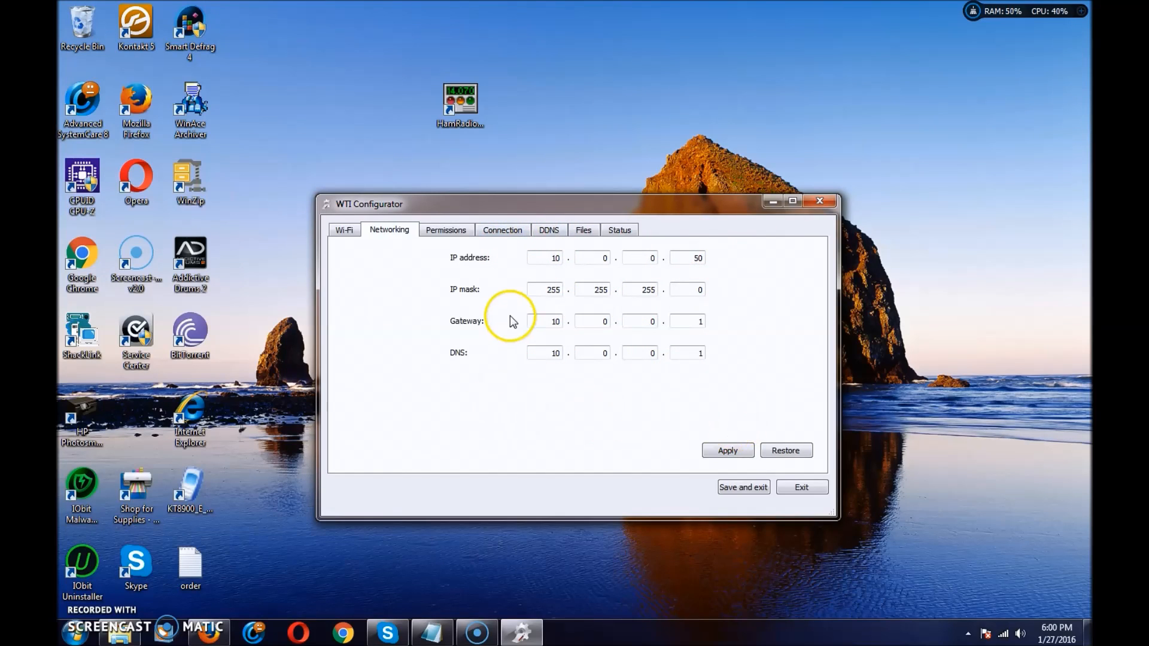
mouse_move(520, 326)
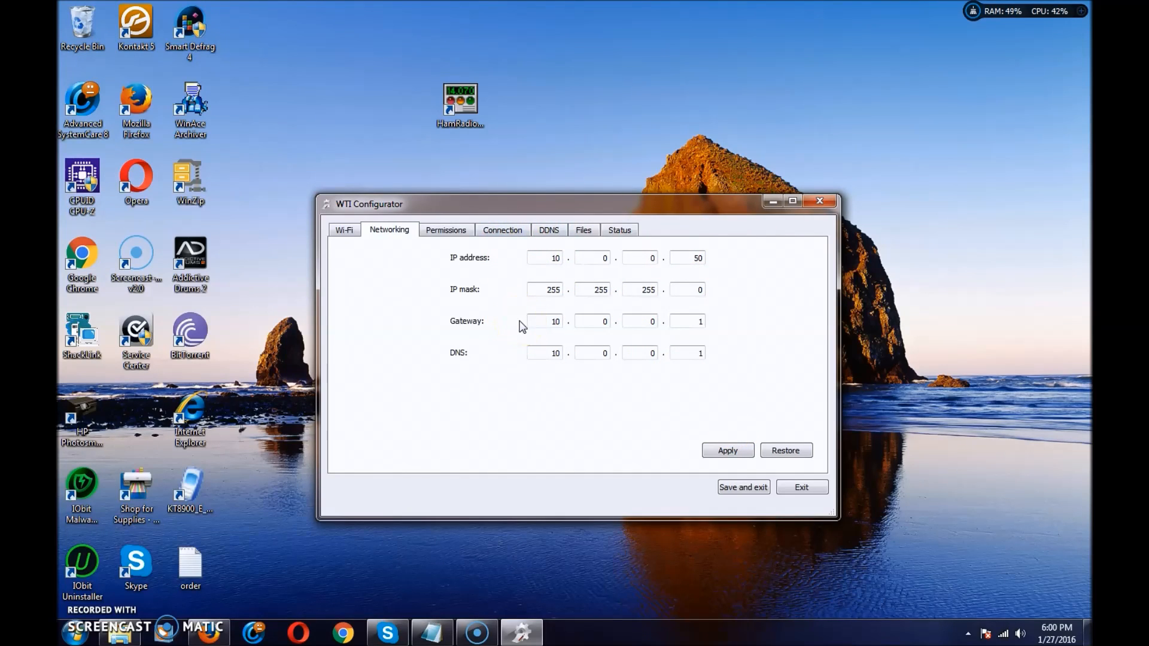
click(544, 257)
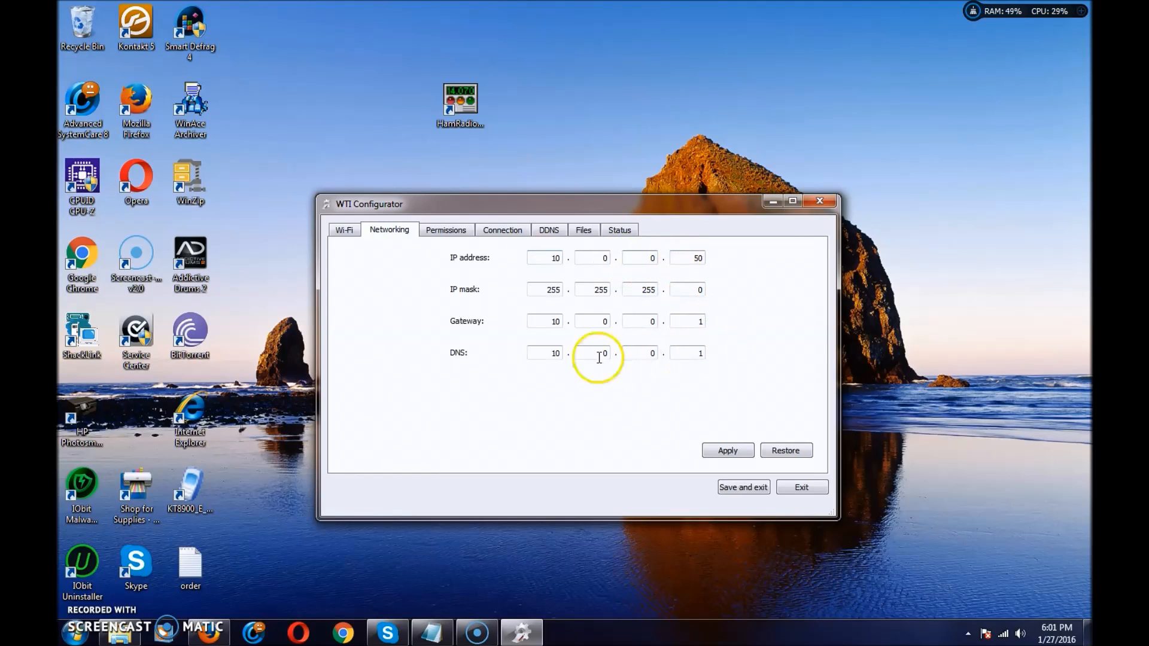
- Set the DNS address to 10.0.0.1 and apply the network settings
click(544, 352)
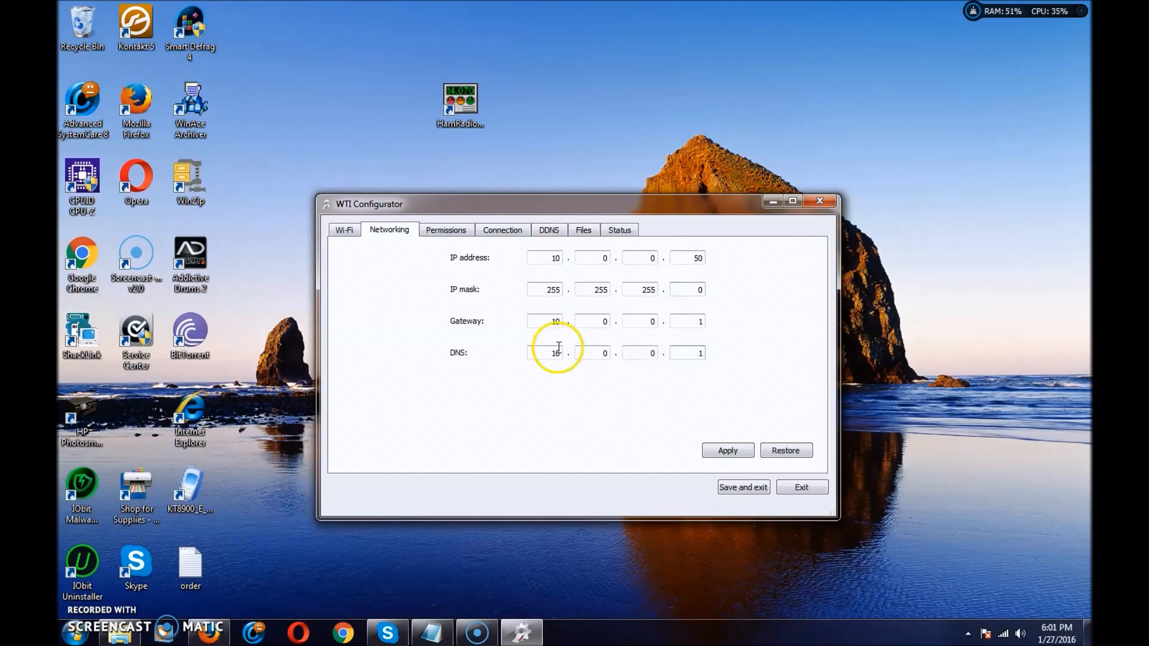
text(10)
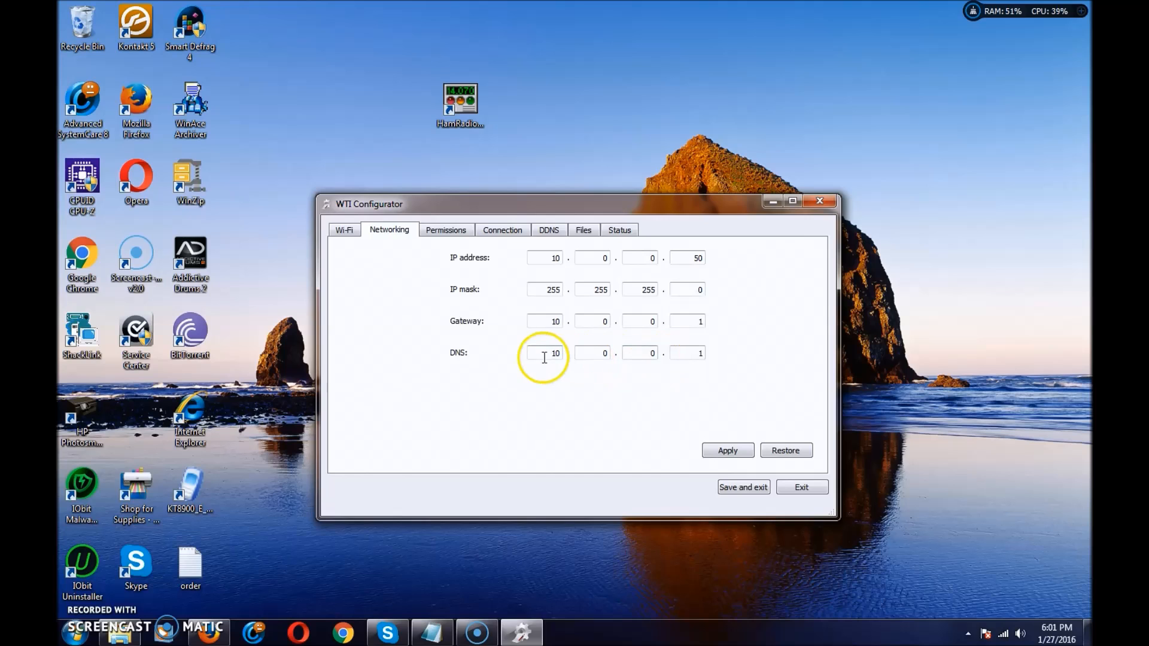
mouse_move(574, 359)
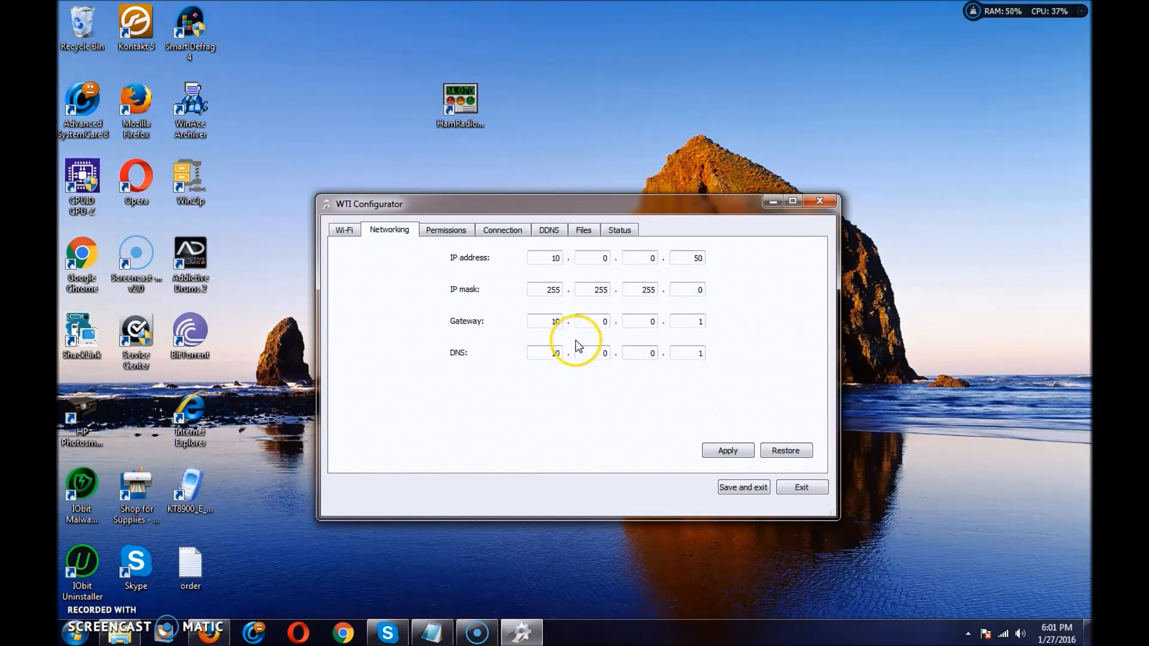
click(544, 258)
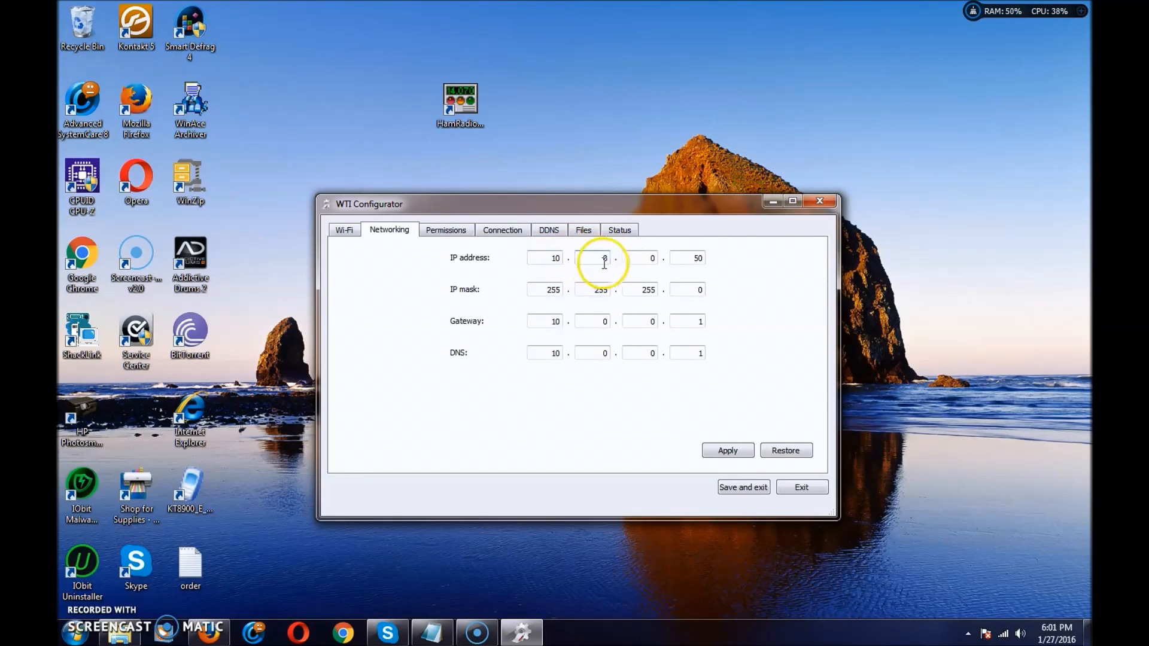
click(686, 289)
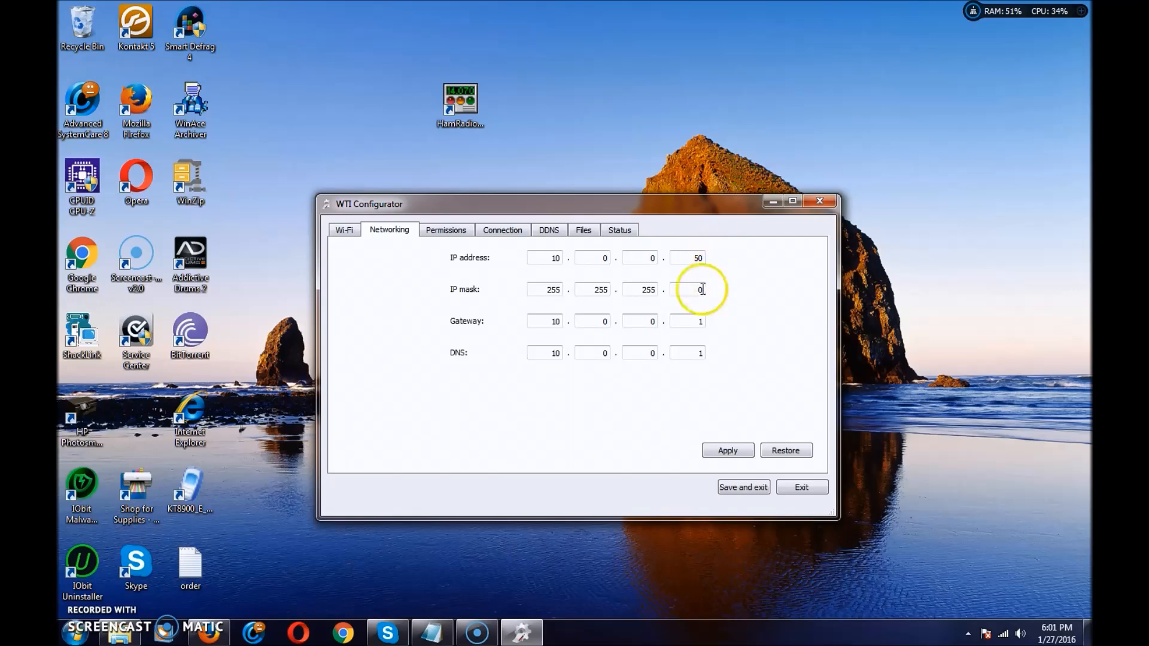
mouse_move(719, 297)
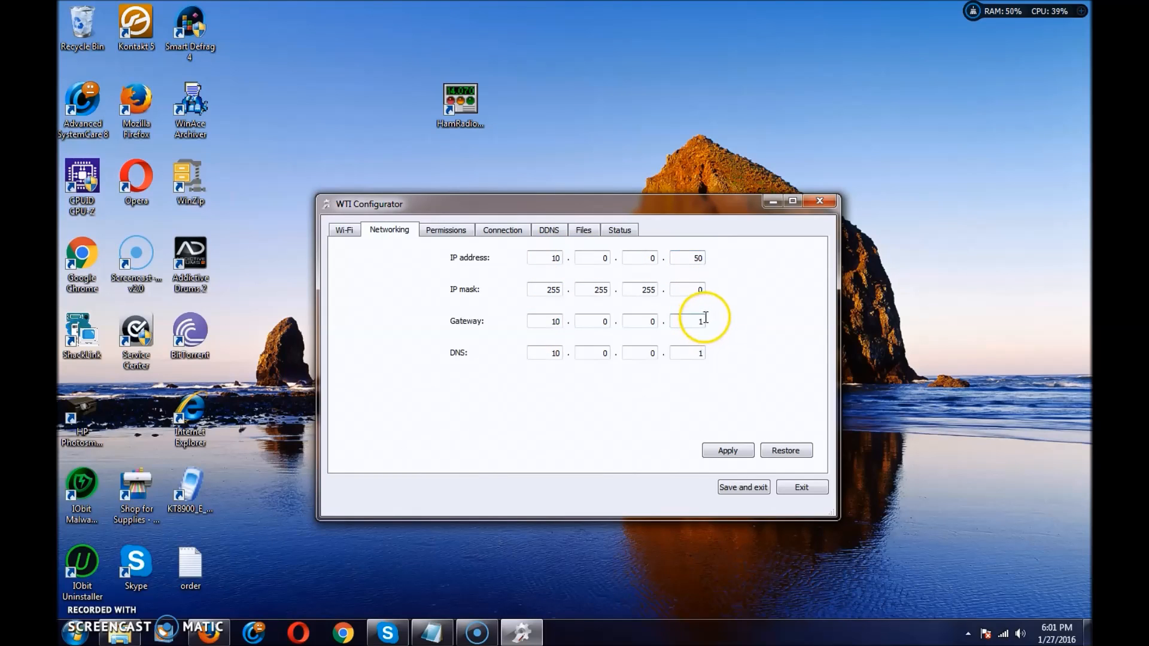
mouse_move(522, 284)
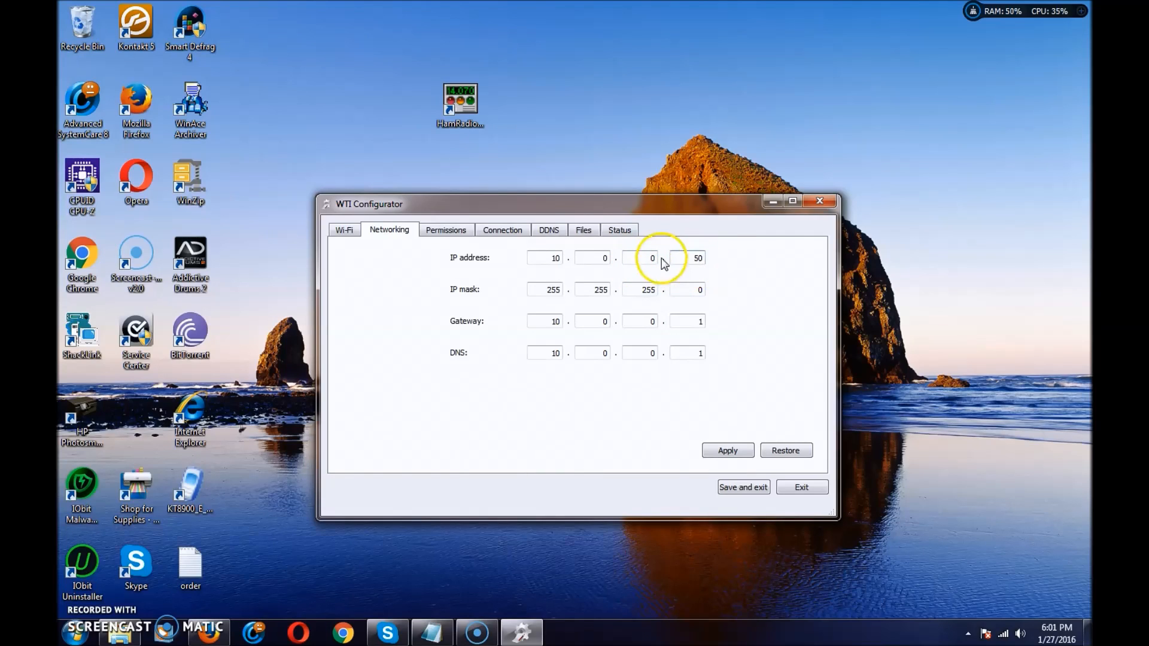
click(727, 450)
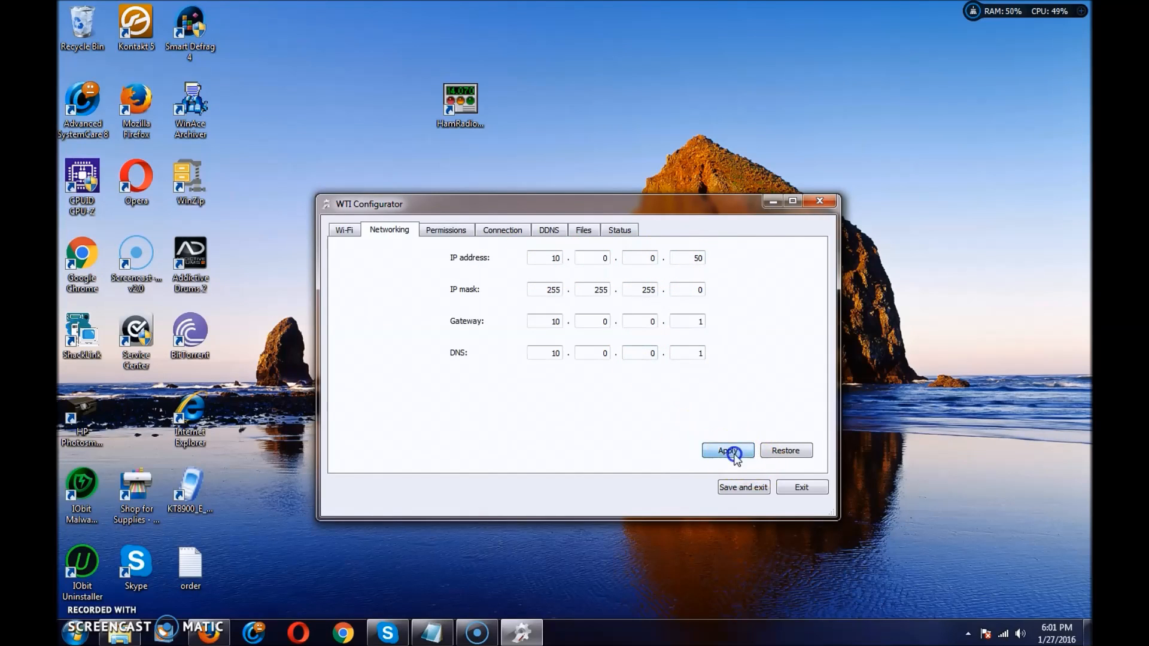
click(726, 450)
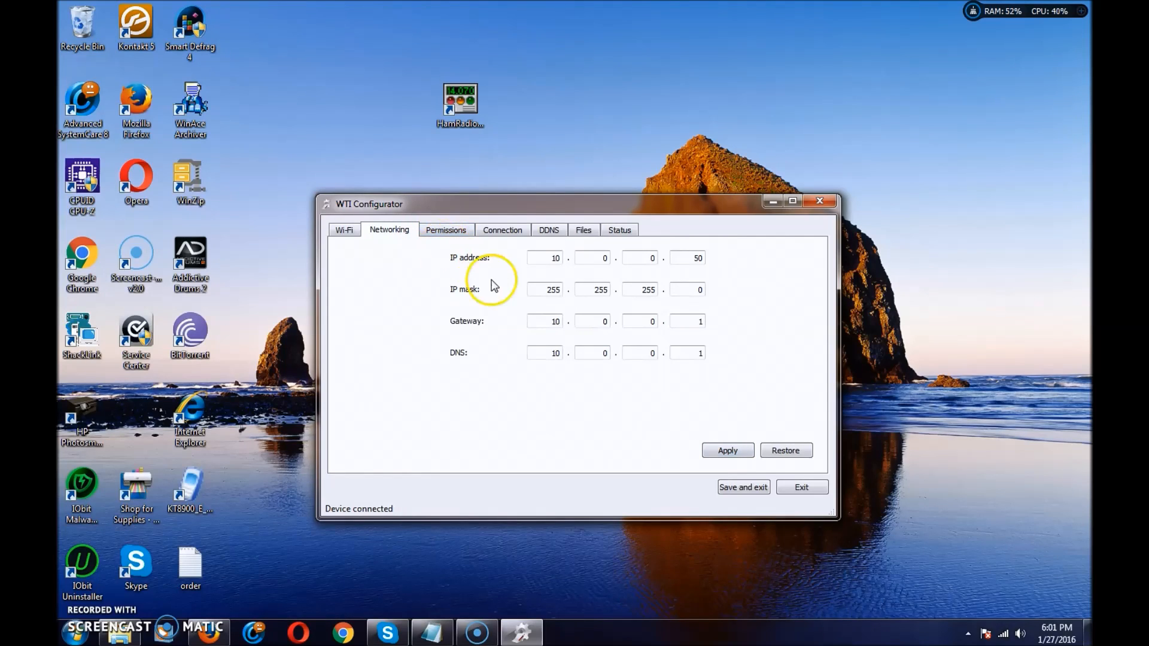
- Show Permissions with user slot 1 enabled for CAT, PTT and audio levels
click(445, 229)
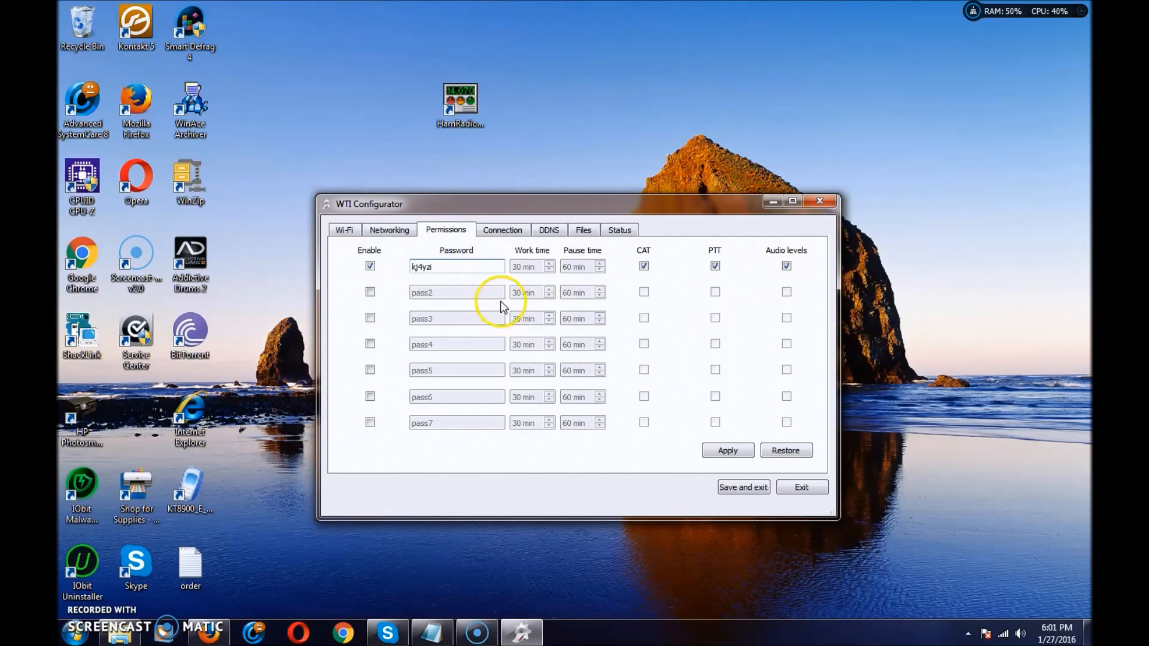
mouse_move(450, 378)
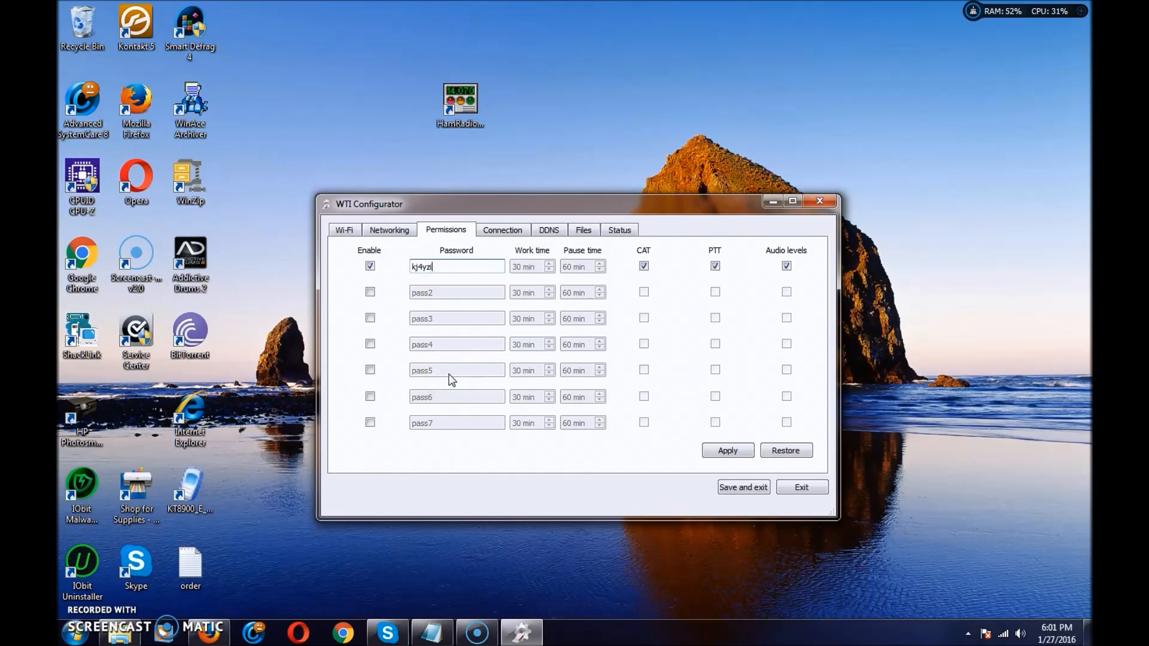
mouse_move(369, 440)
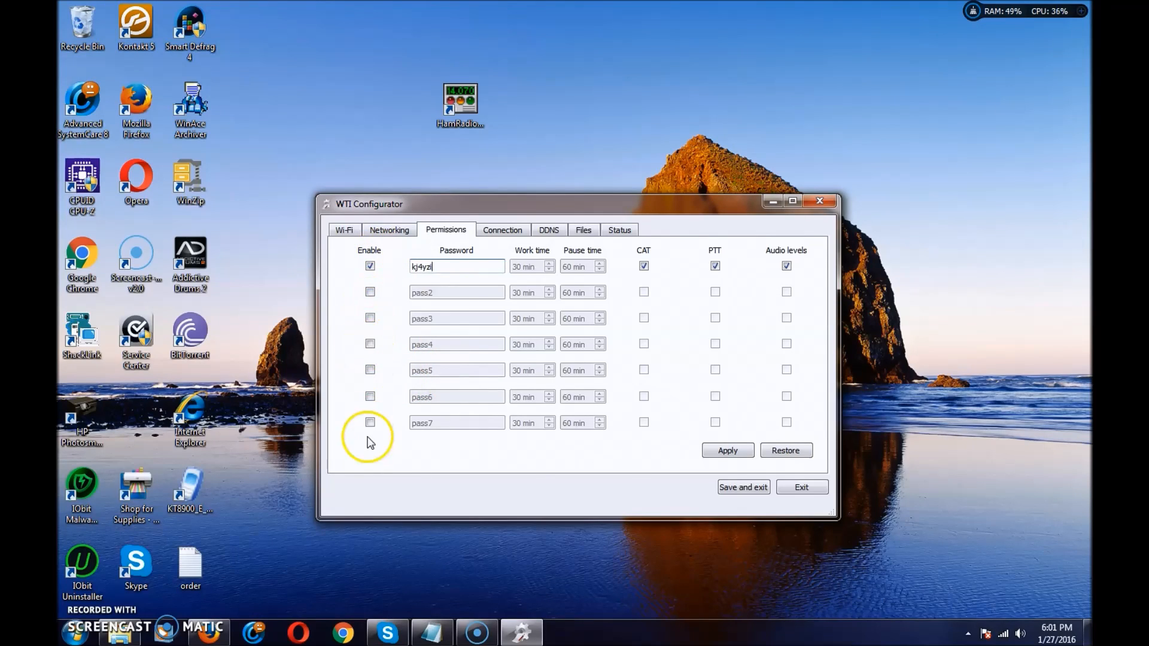
mouse_move(386, 265)
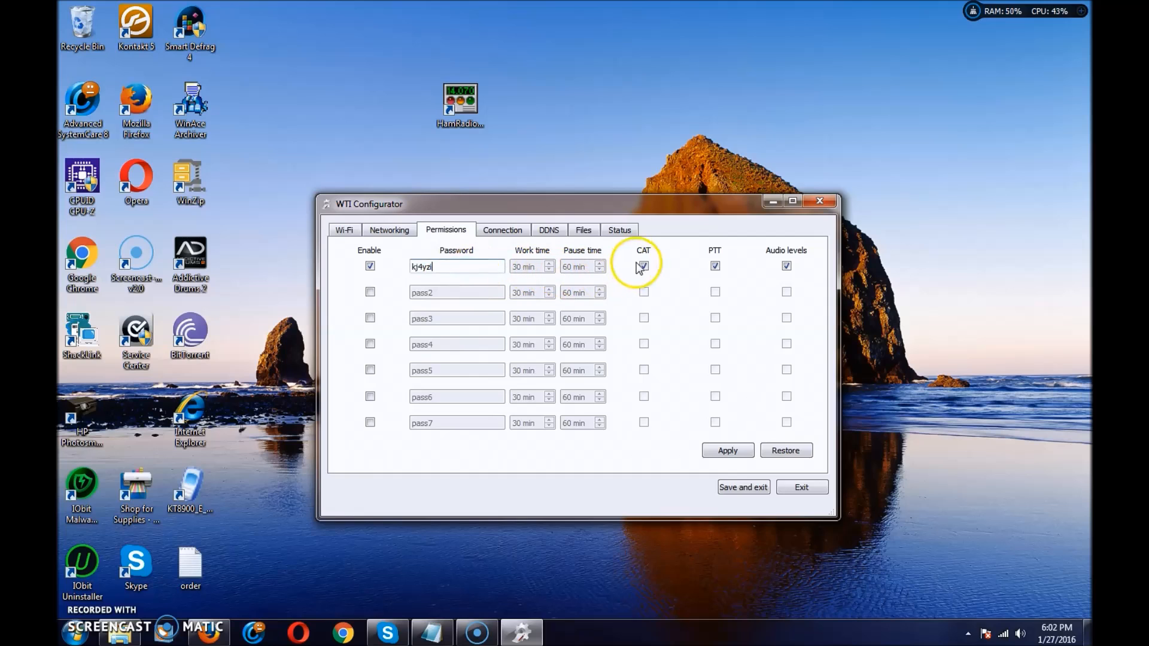
click(643, 266)
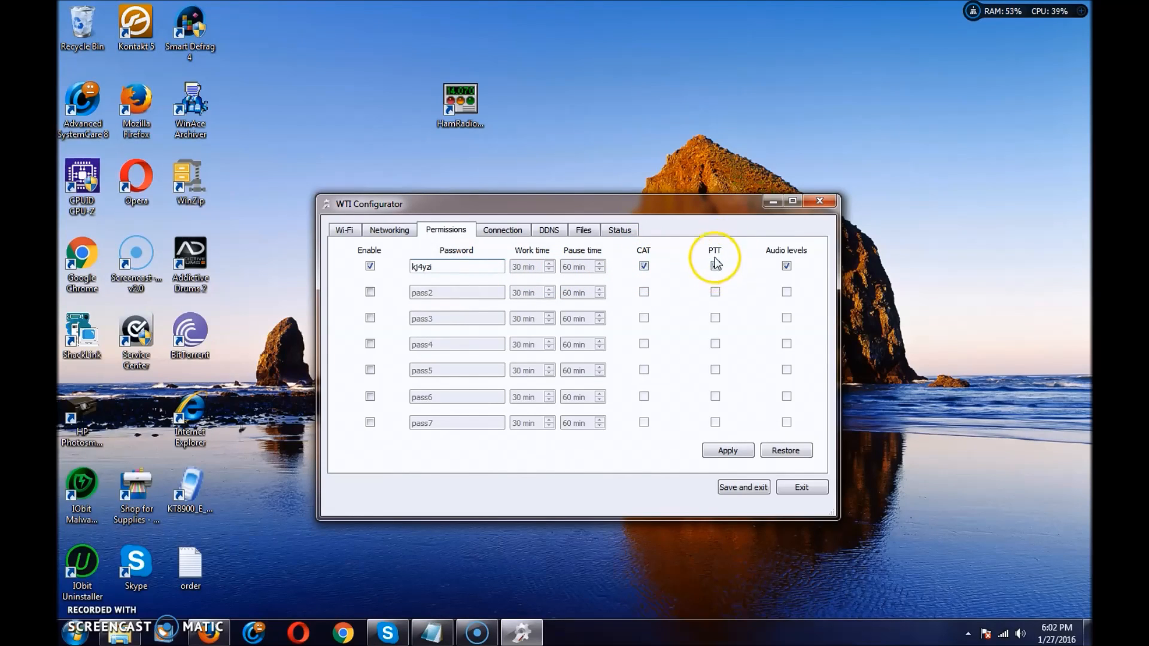
click(715, 265)
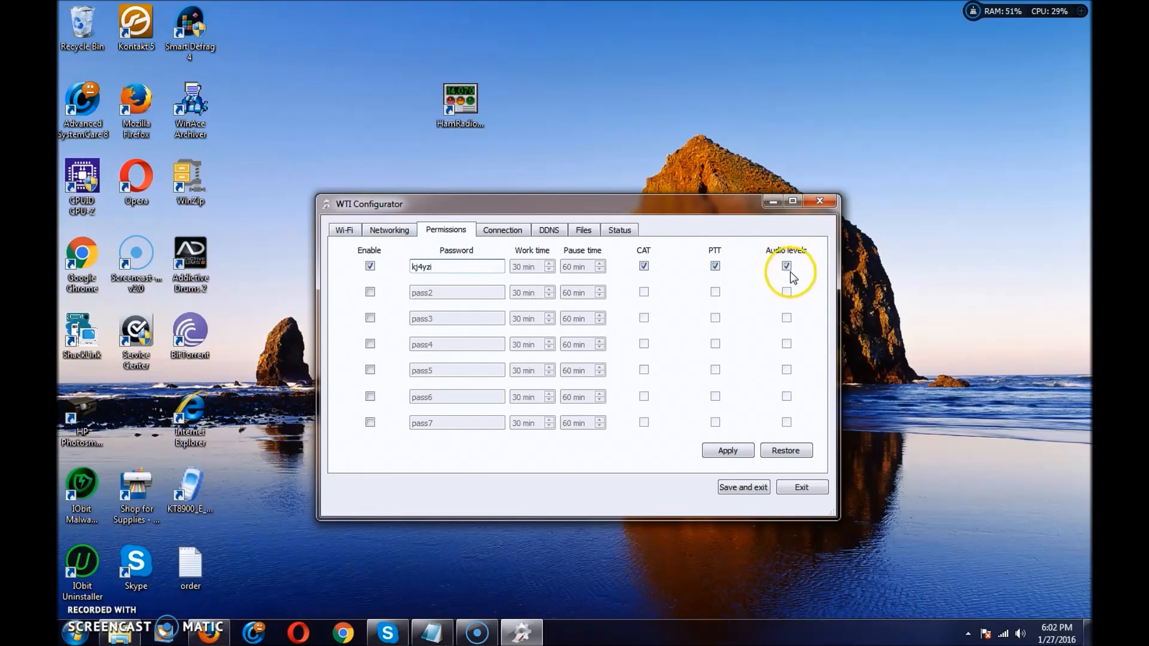
mouse_move(655, 303)
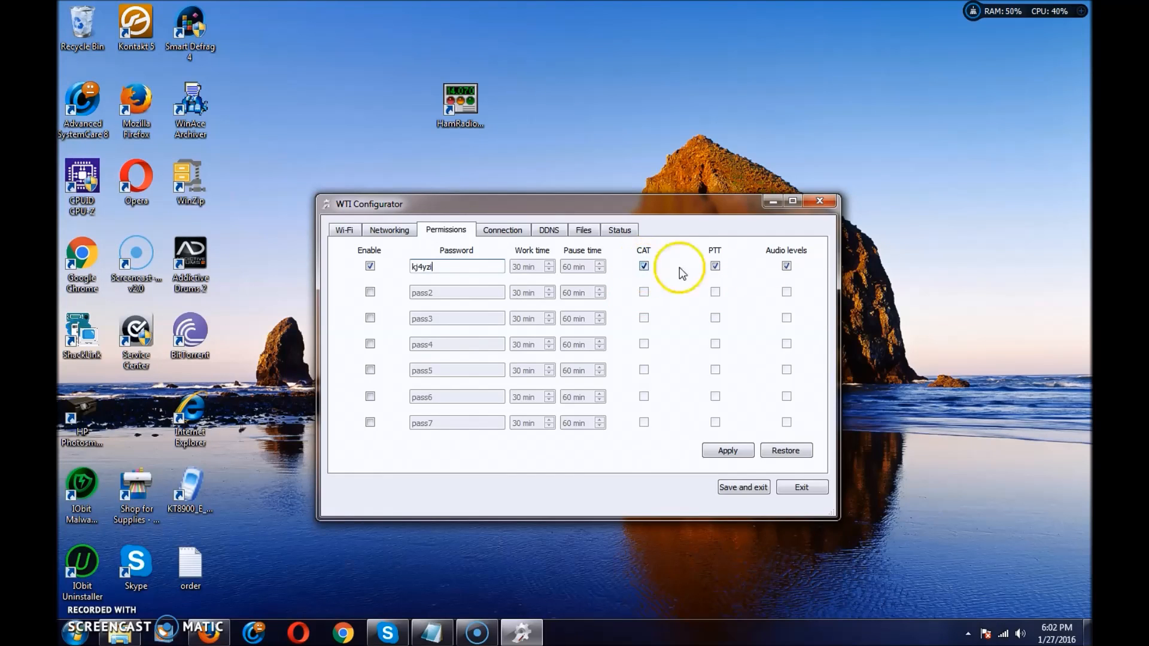
mouse_move(640, 300)
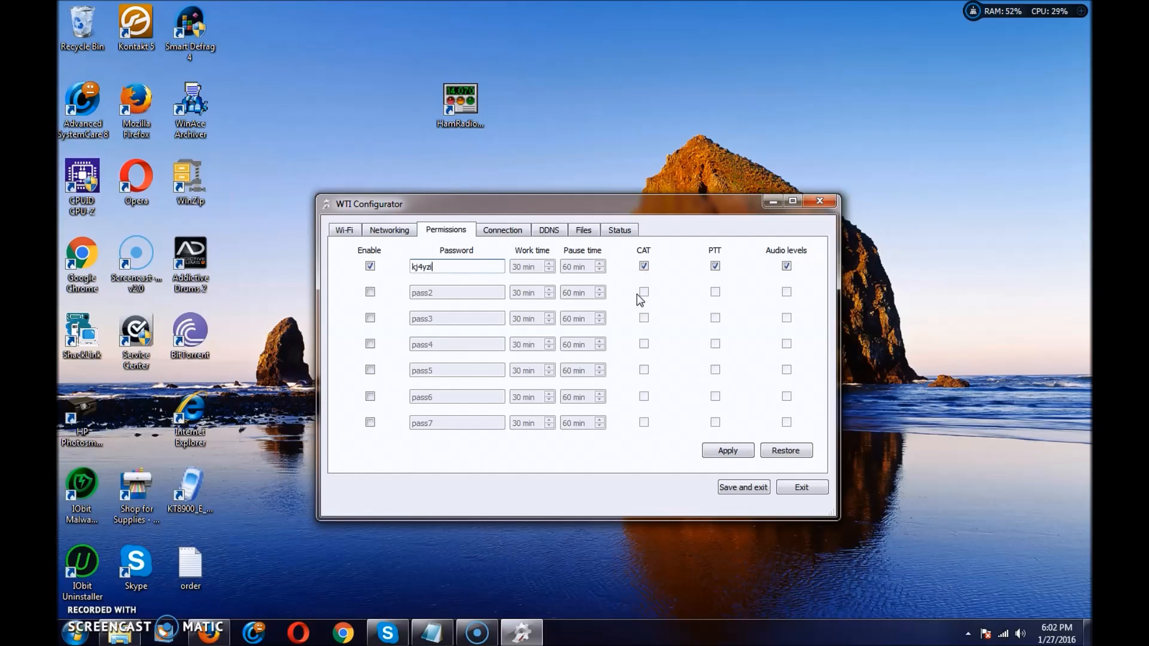
mouse_move(674, 317)
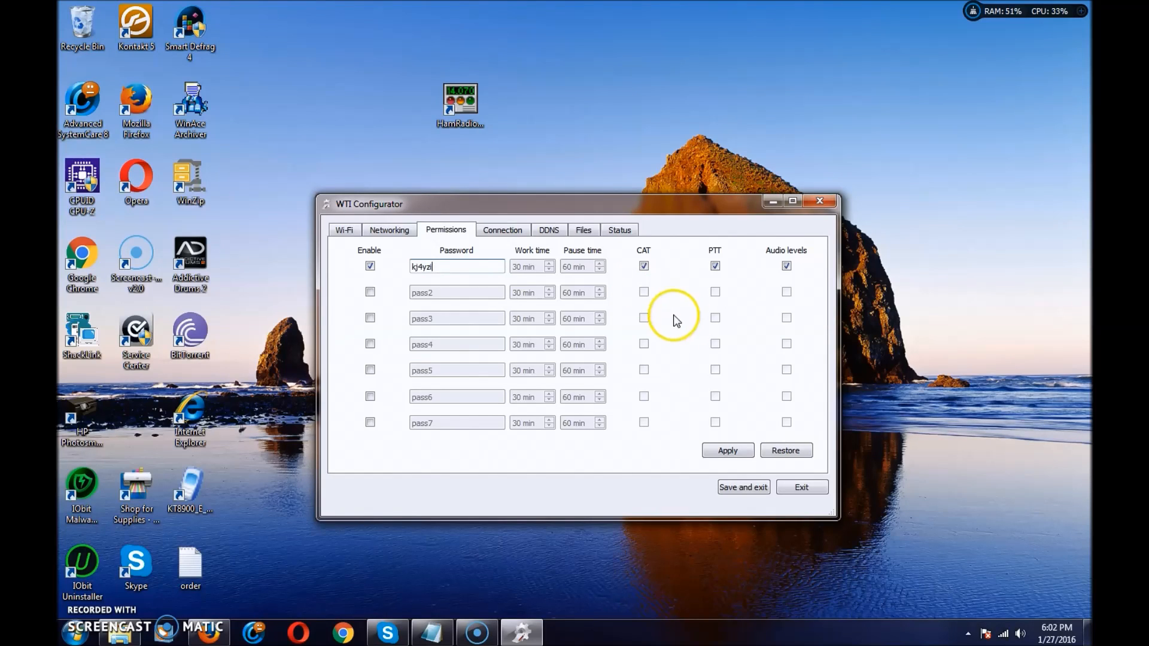
mouse_move(649, 343)
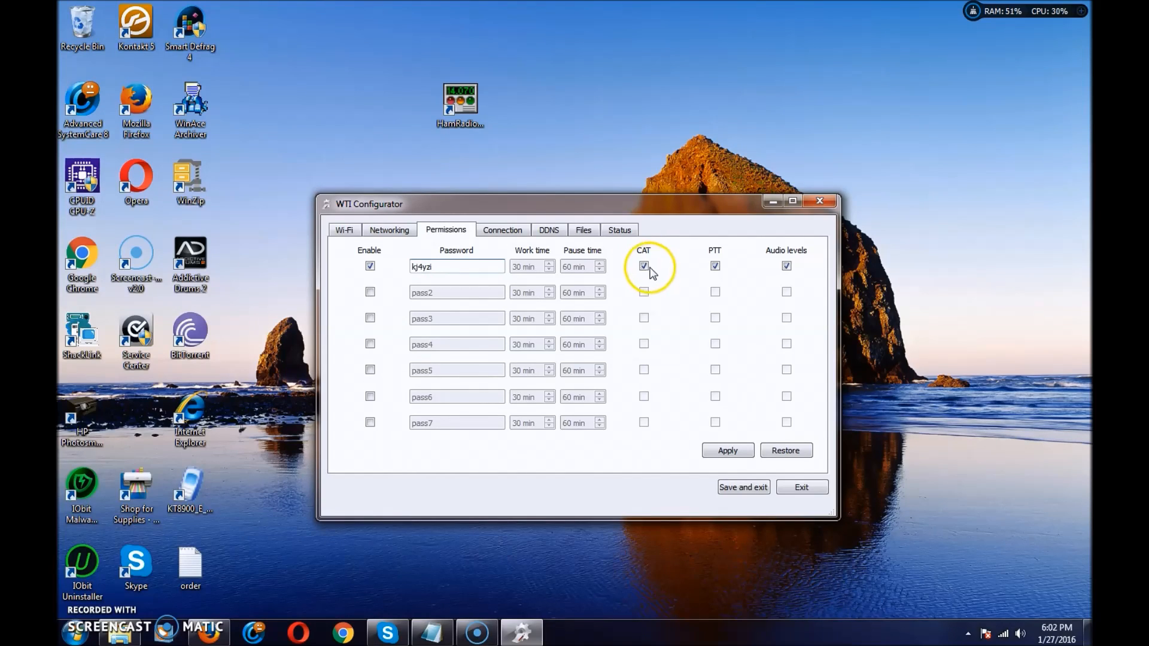
- Check the command, audio and PTT ports, then view firmware version 1.1.11
click(502, 229)
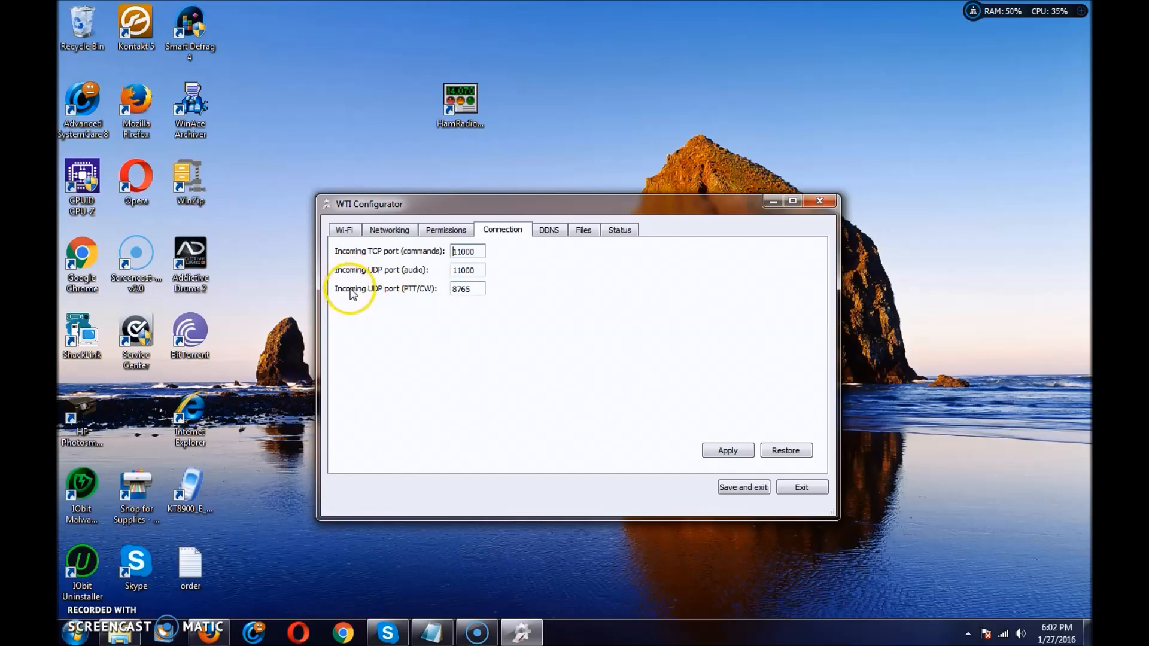
mouse_move(432, 302)
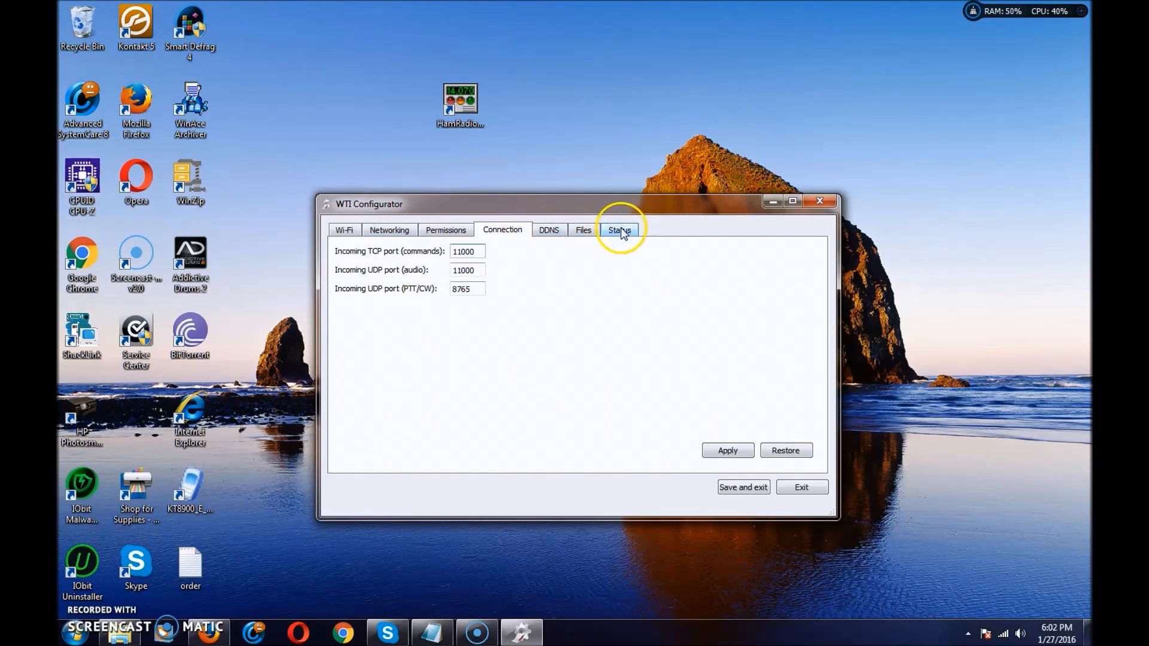
click(582, 229)
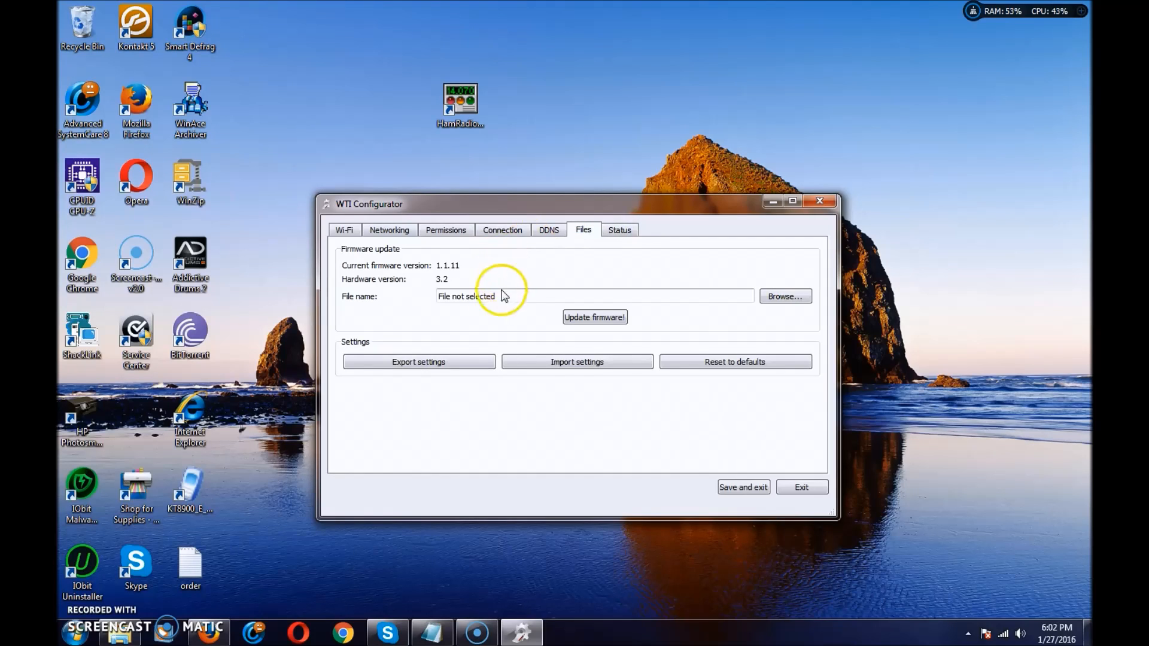
mouse_move(619, 388)
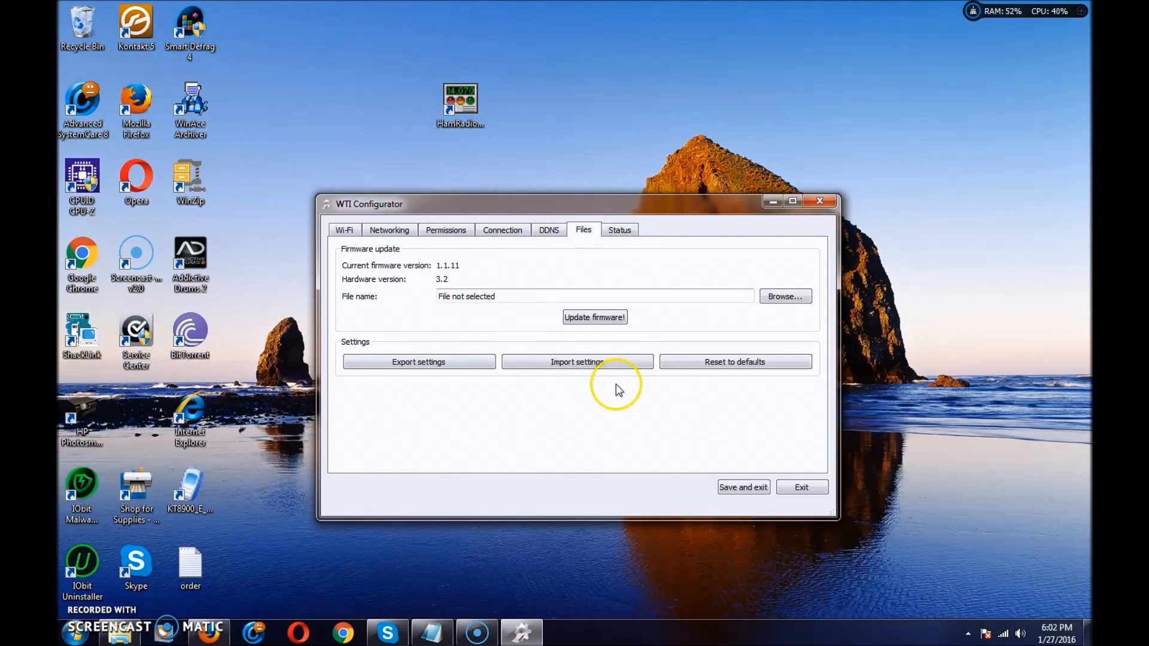
mouse_move(504, 301)
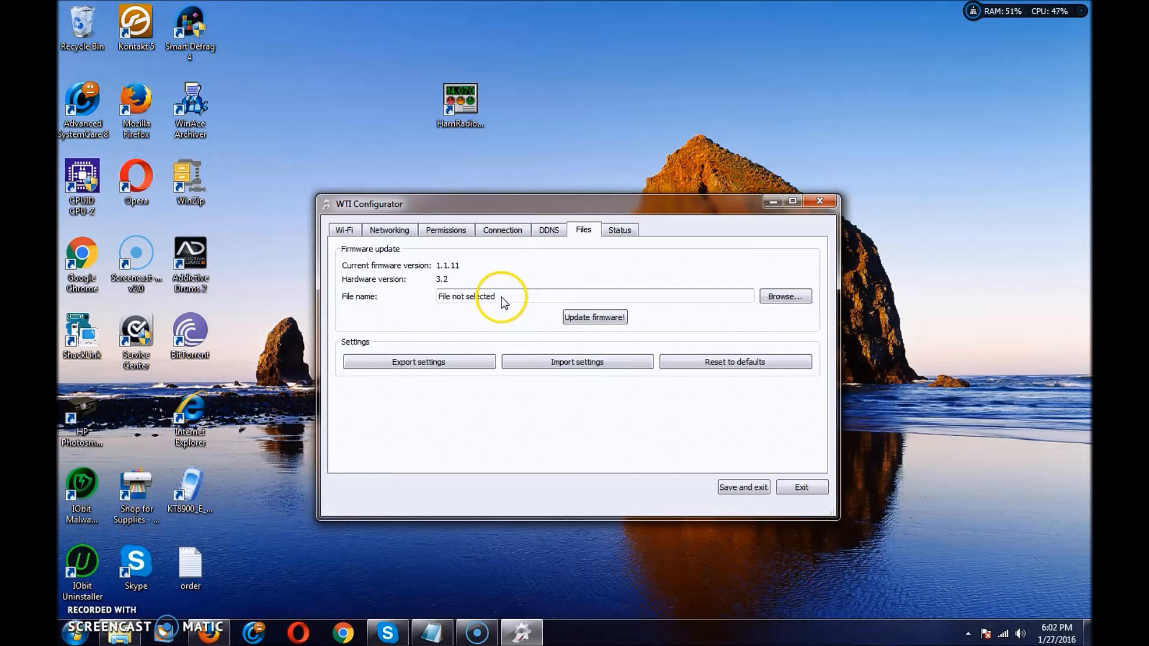
mouse_move(447, 304)
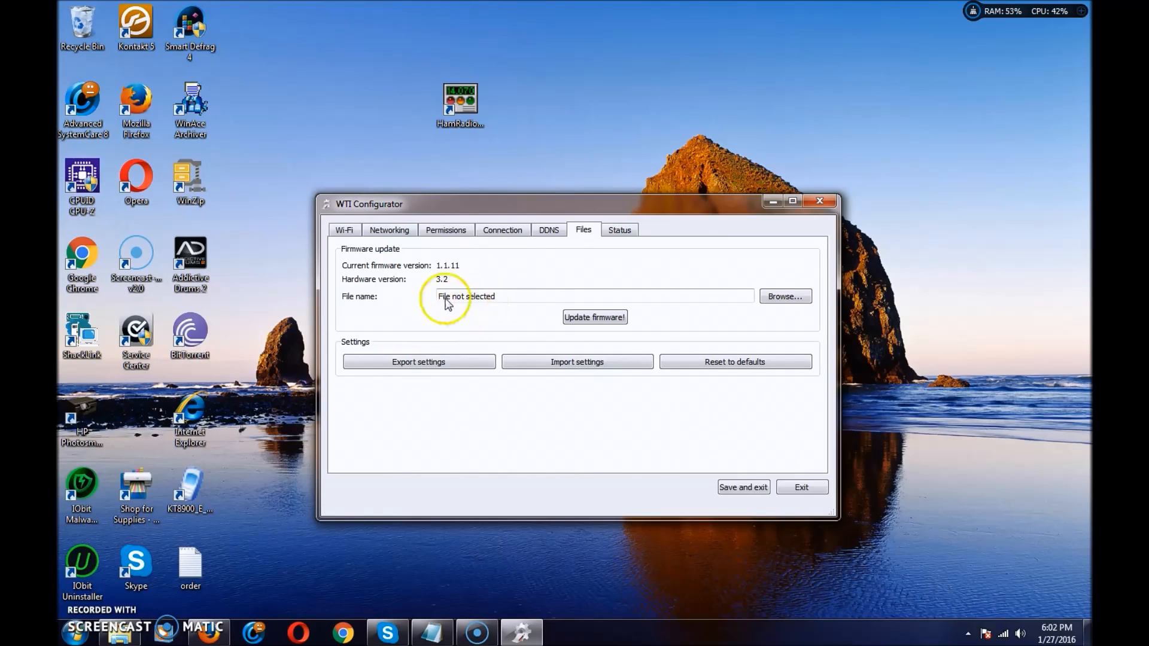
- Verify the Wi-Fi link at 10.0.0.50 on the Status page, then save and exit
click(619, 229)
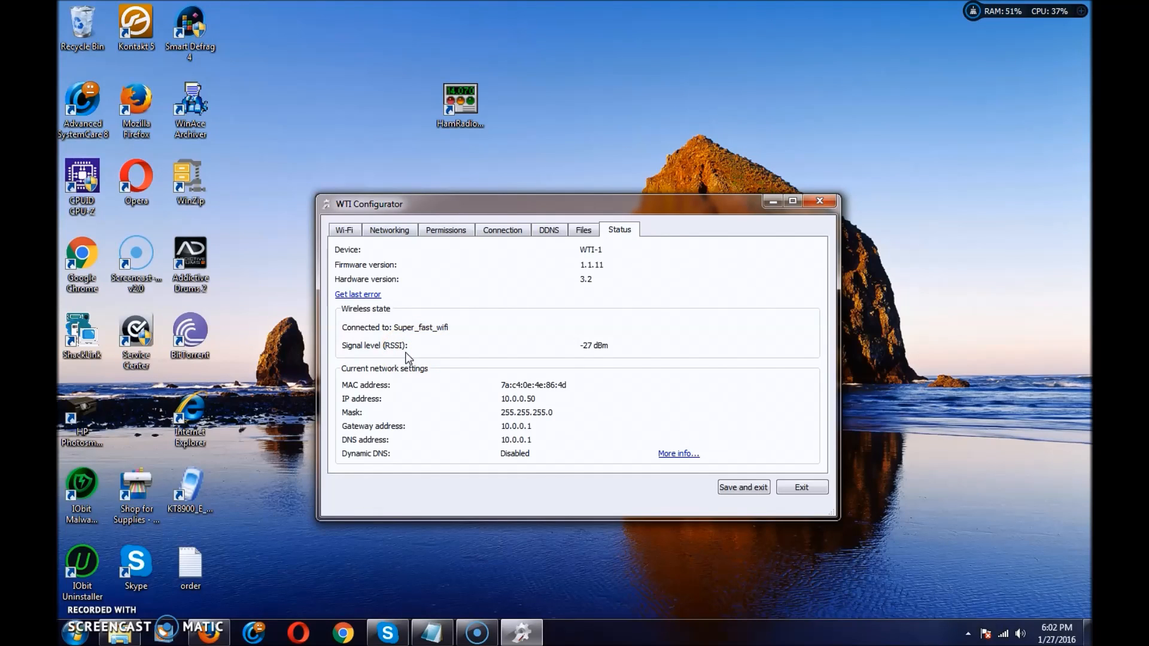
mouse_move(504, 342)
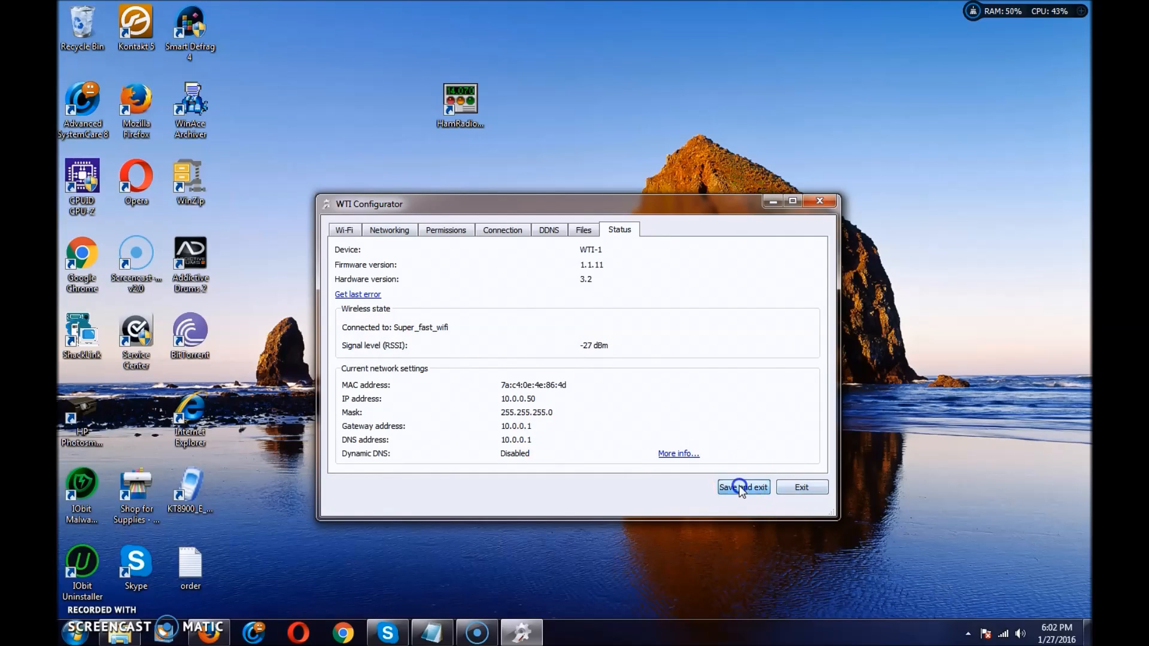
click(742, 486)
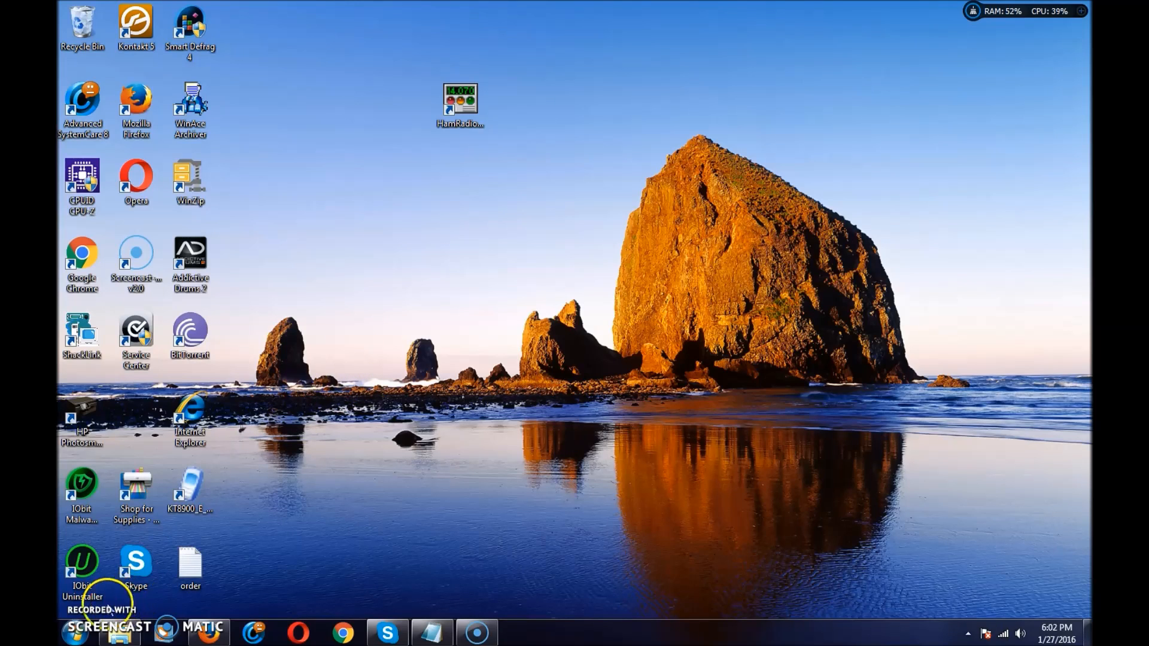
- Move the ShackLink shortcut to the desktop centre and launch ShackLink
drag(82, 334, 387, 157)
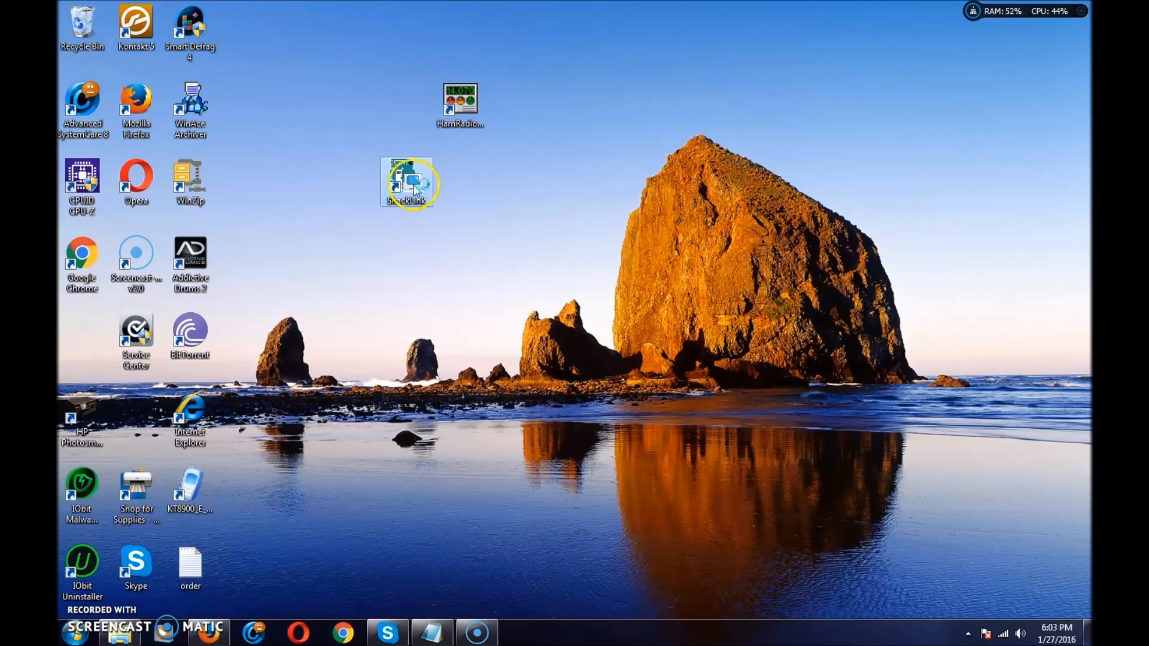
double_click(407, 182)
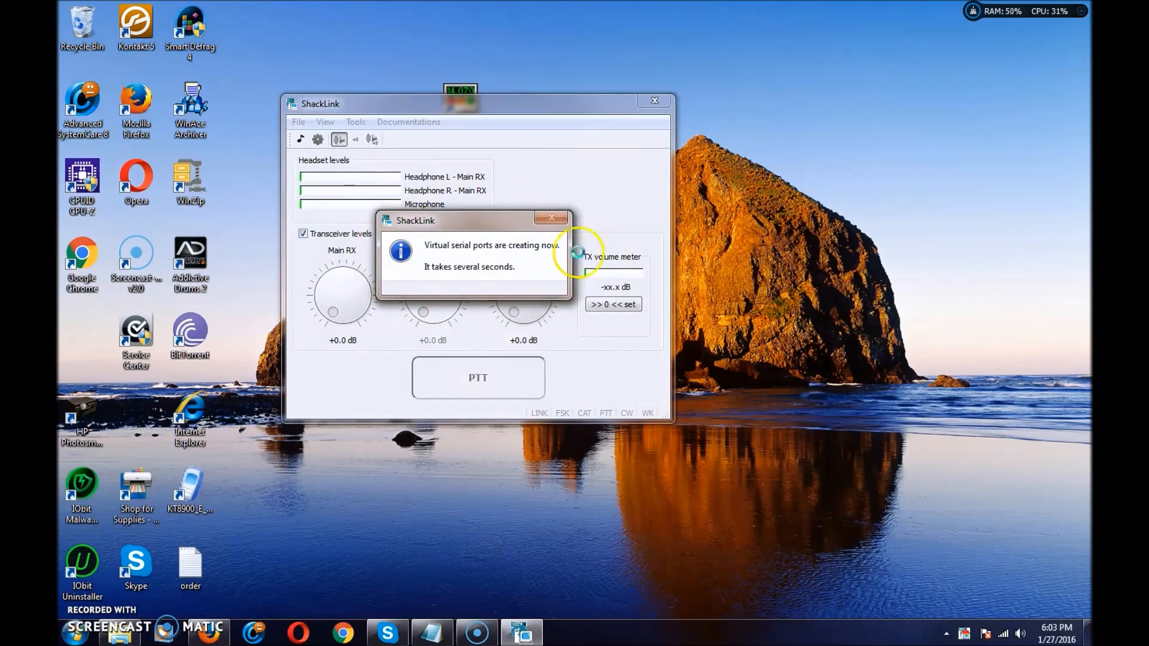
mouse_move(597, 205)
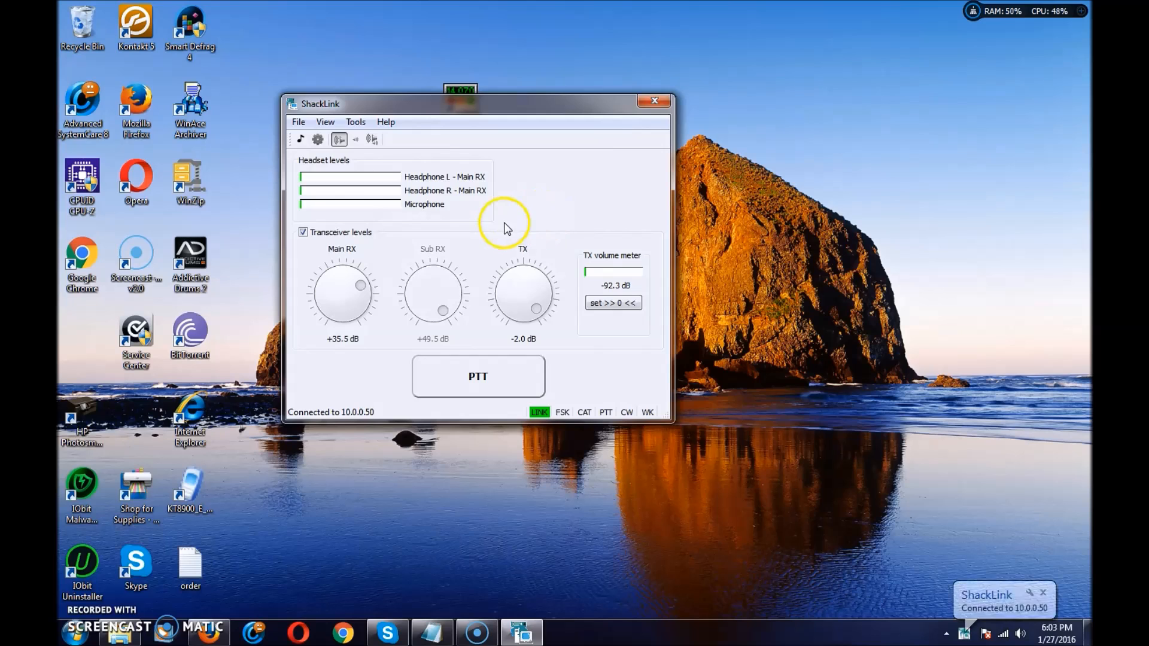
mouse_move(992, 615)
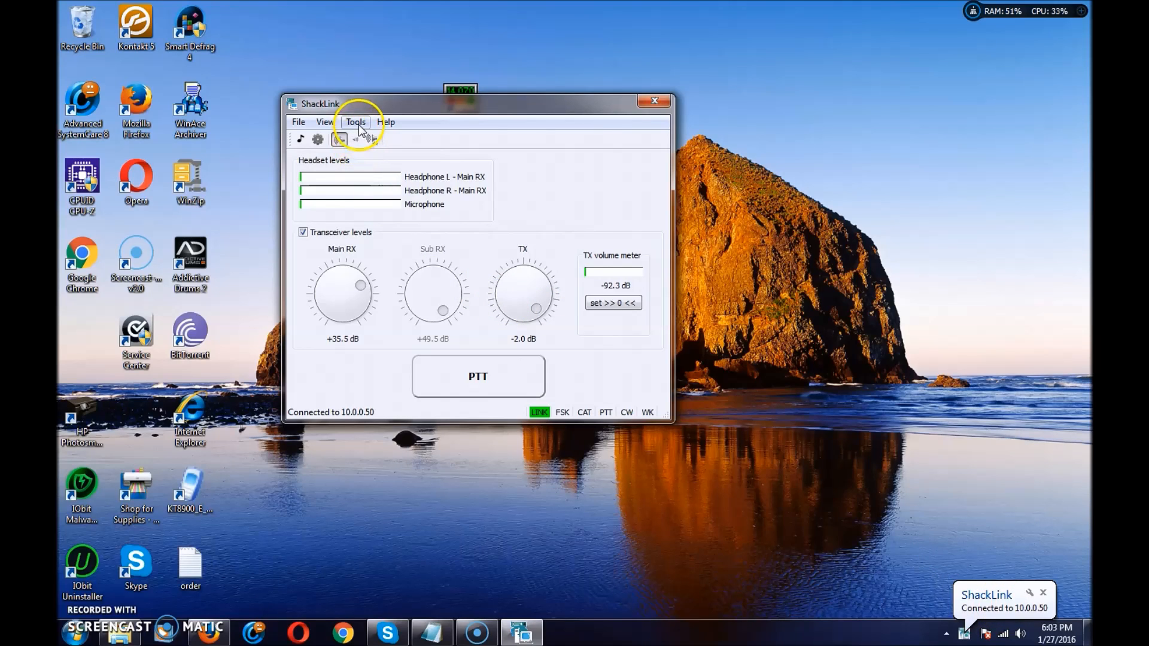
click(355, 121)
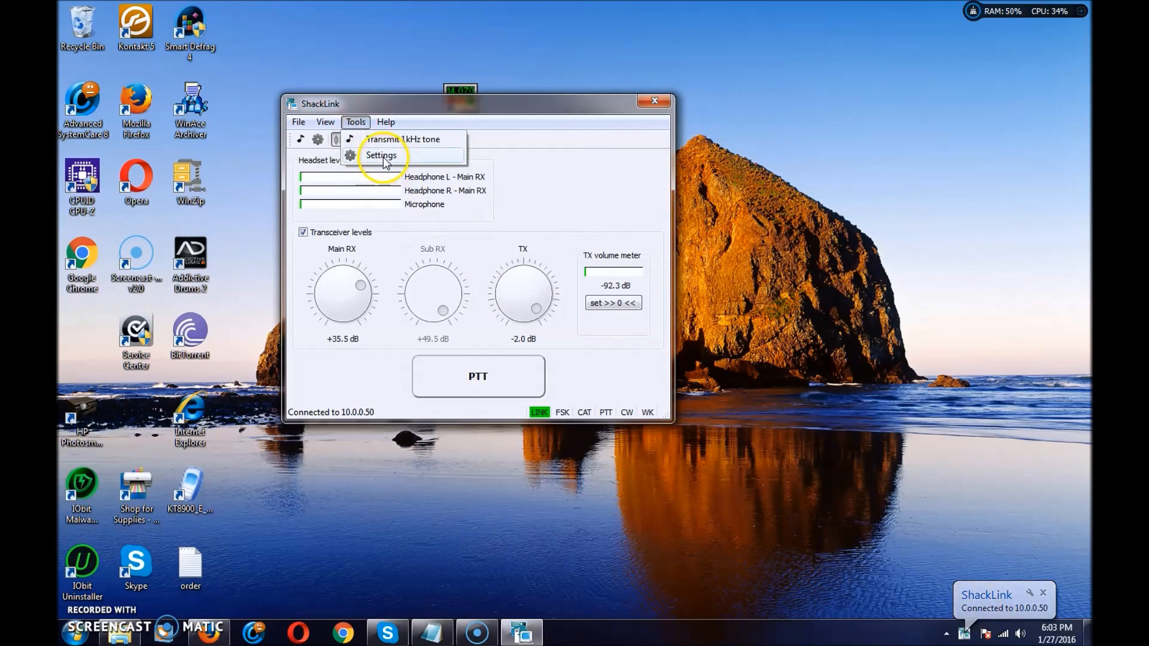
click(380, 155)
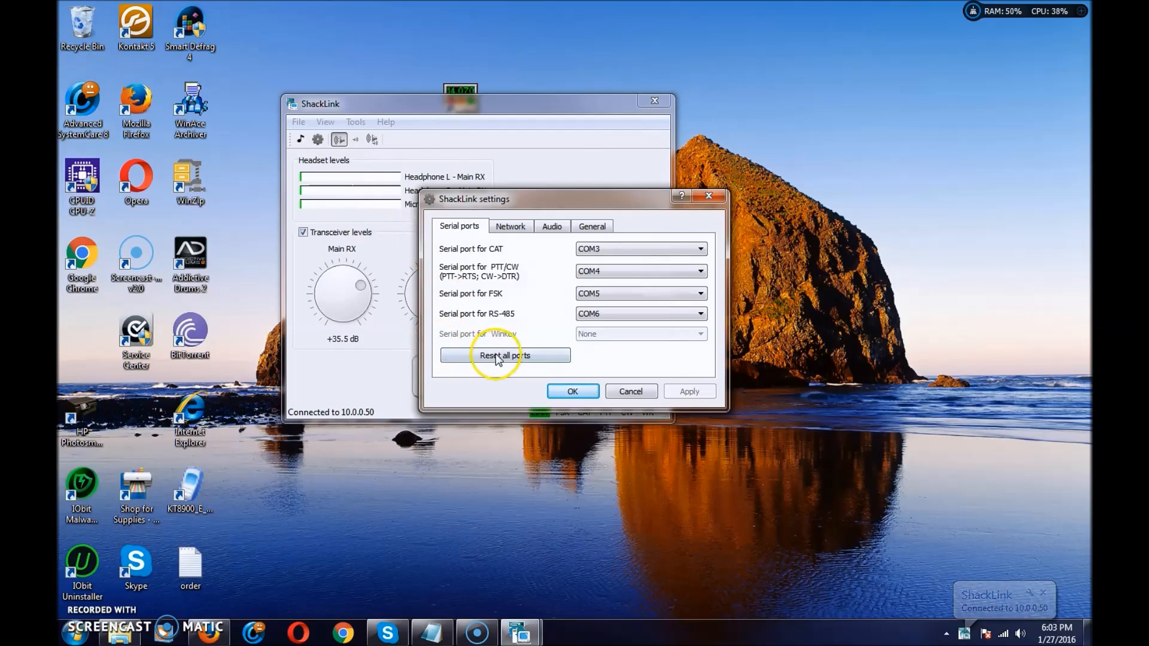
mouse_move(636, 339)
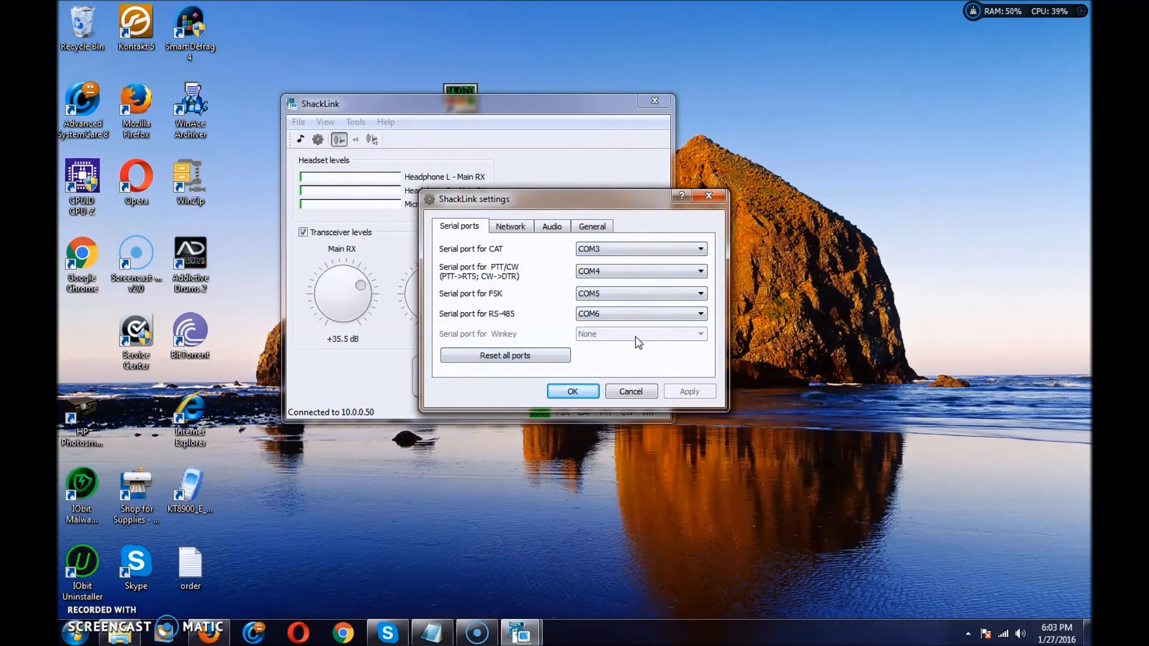
mouse_move(497, 254)
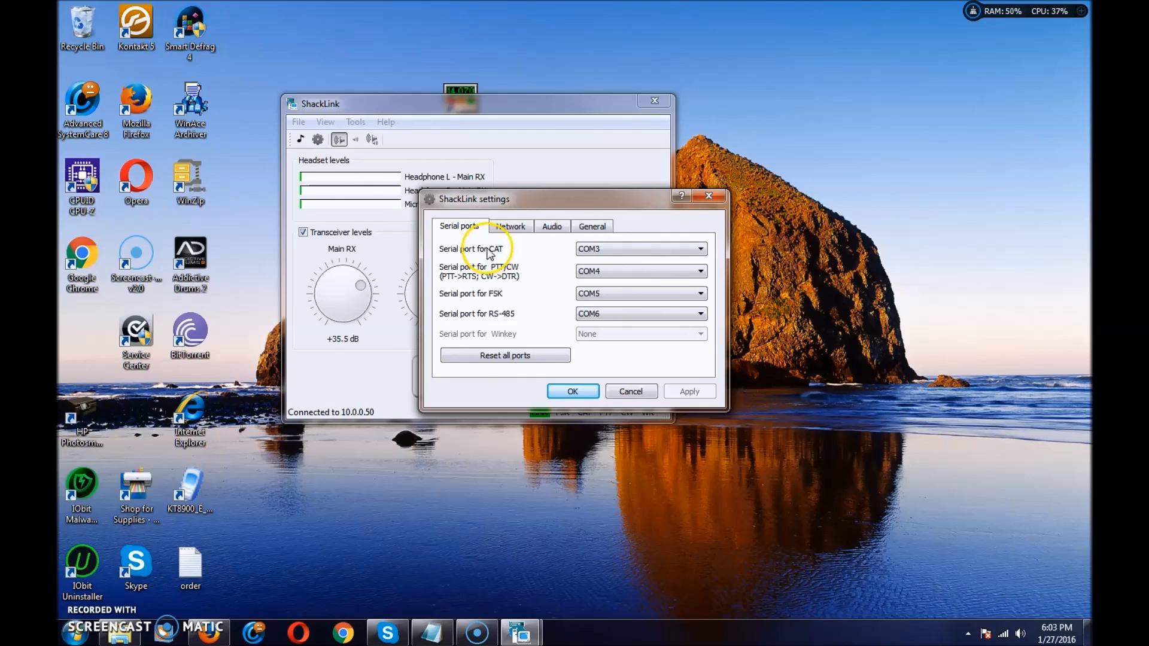
mouse_move(558, 265)
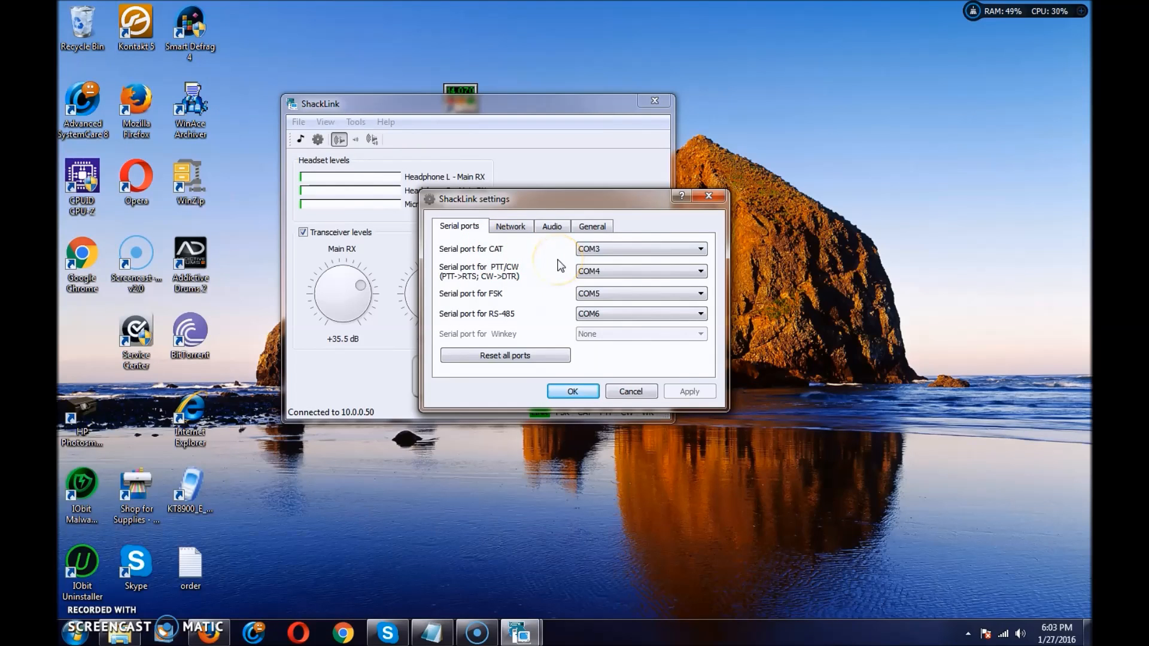
mouse_move(502, 264)
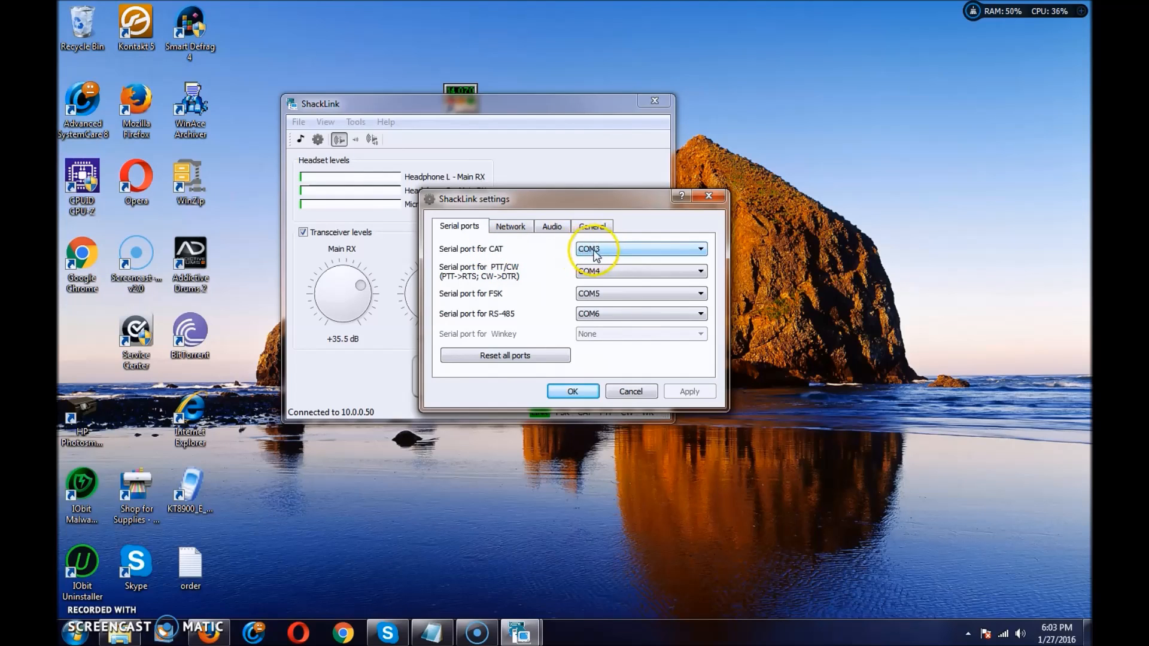
mouse_move(498, 275)
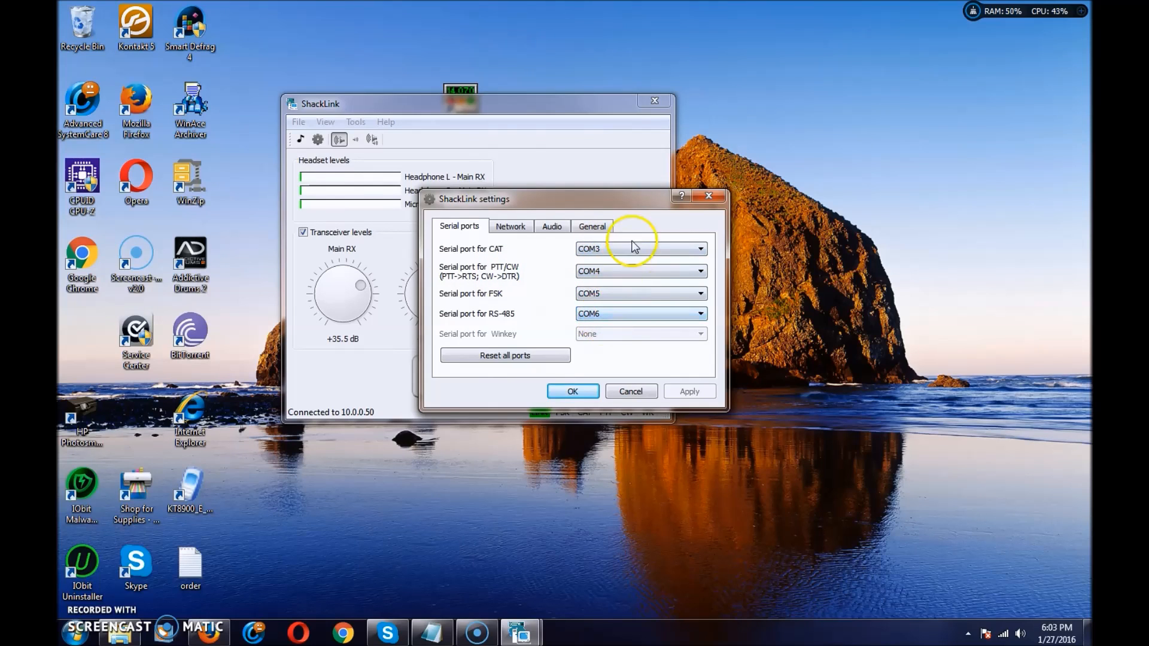
mouse_move(564, 260)
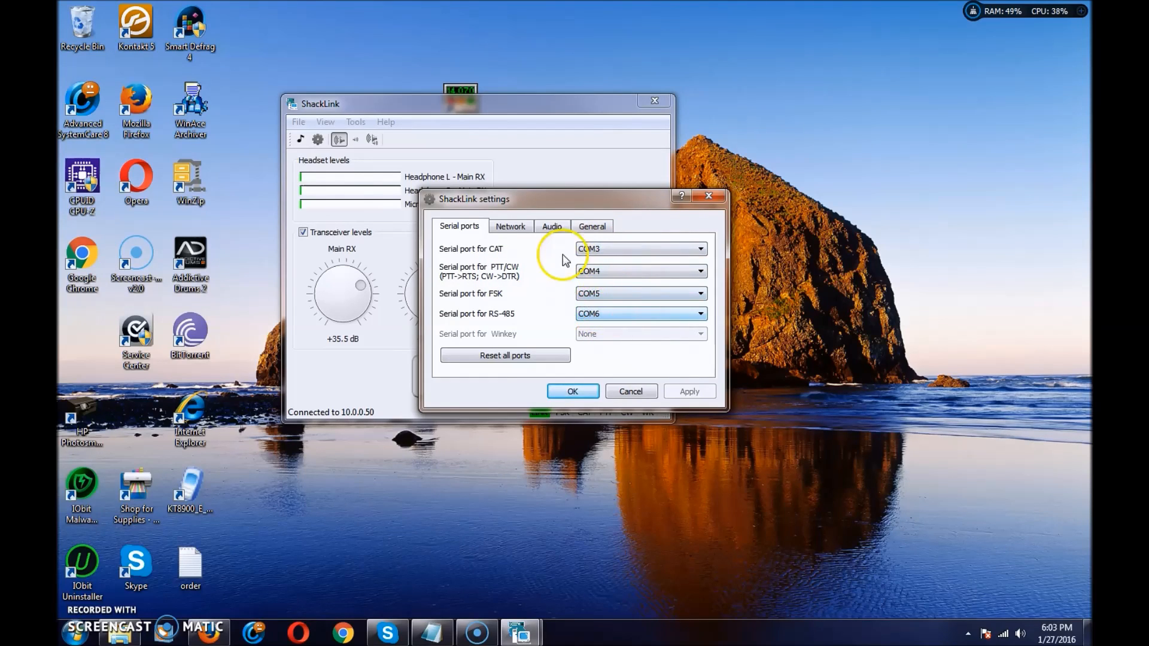
mouse_move(702, 252)
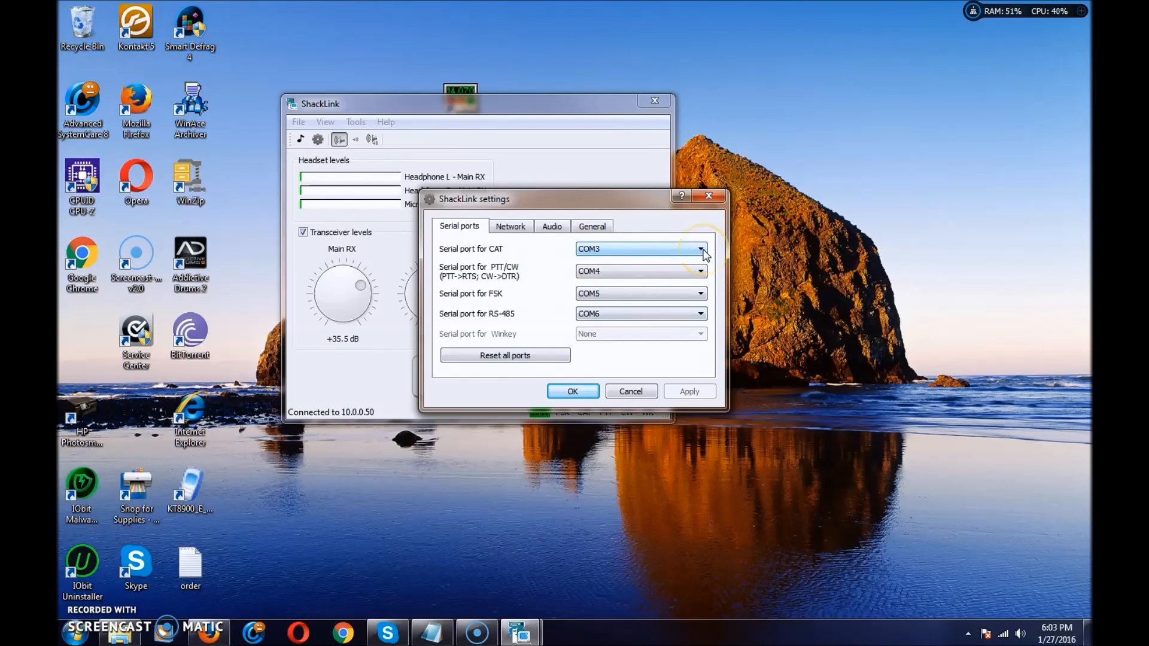
click(699, 248)
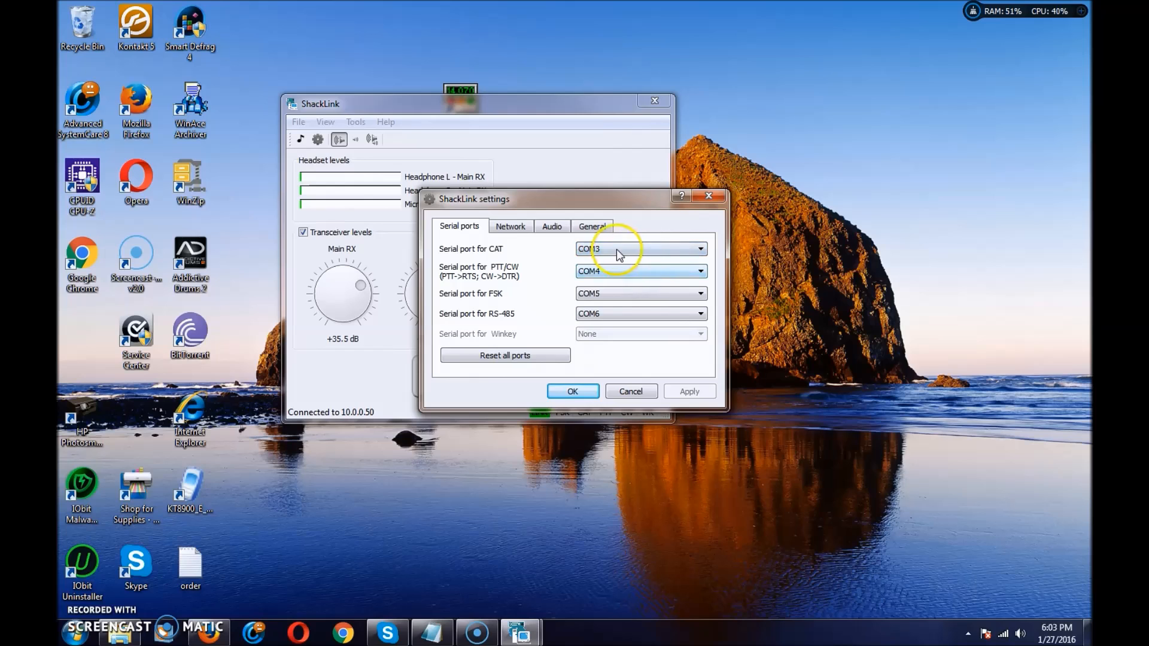
mouse_move(678, 255)
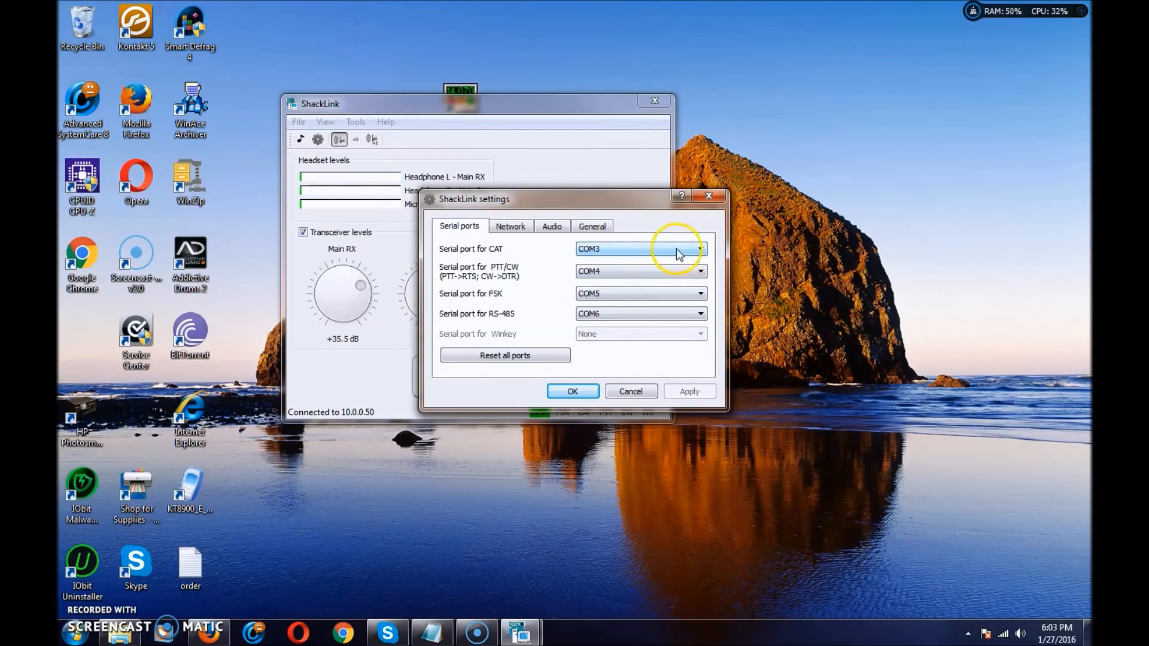
mouse_move(678, 254)
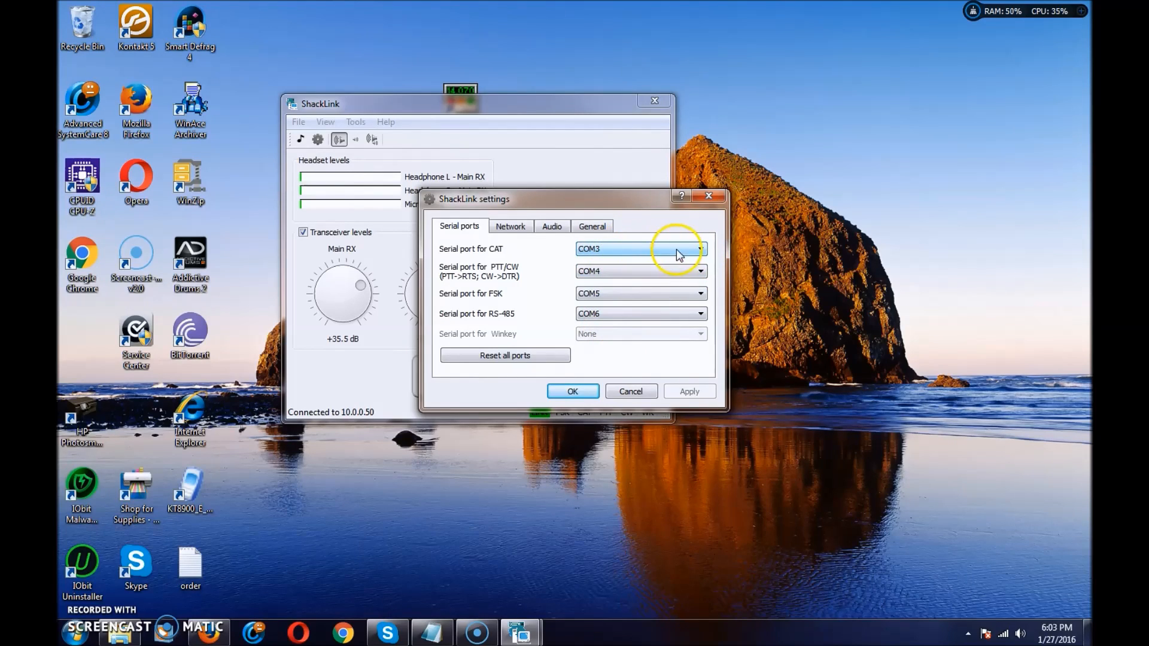
mouse_move(641, 272)
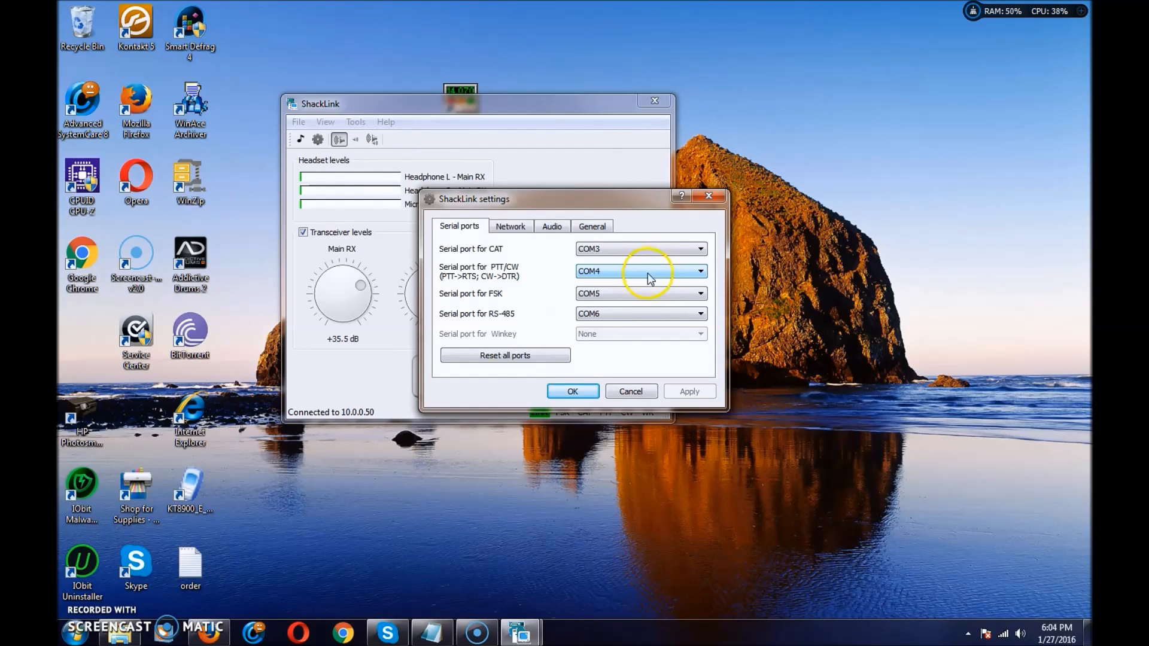
mouse_move(502, 303)
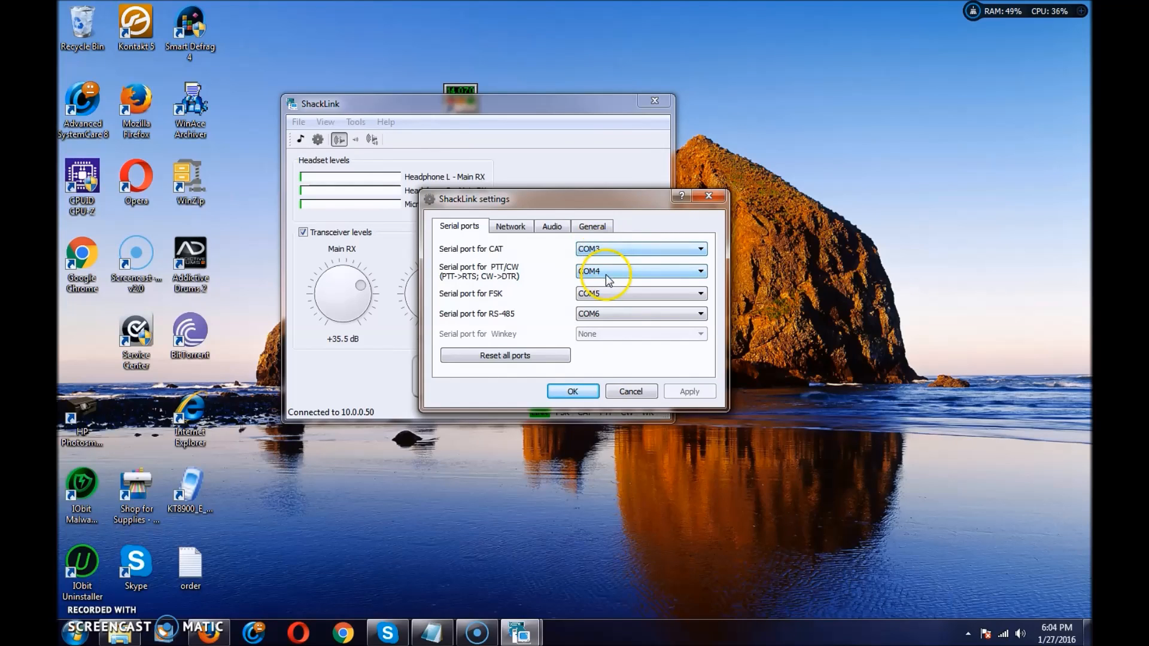
mouse_move(627, 320)
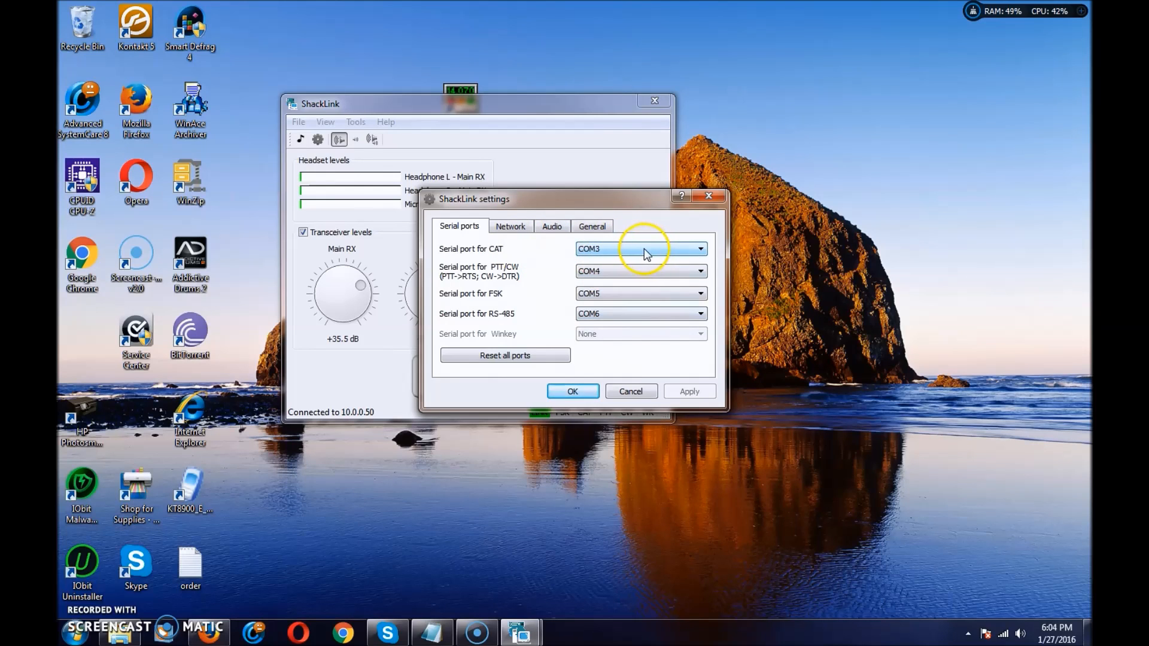
mouse_move(663, 280)
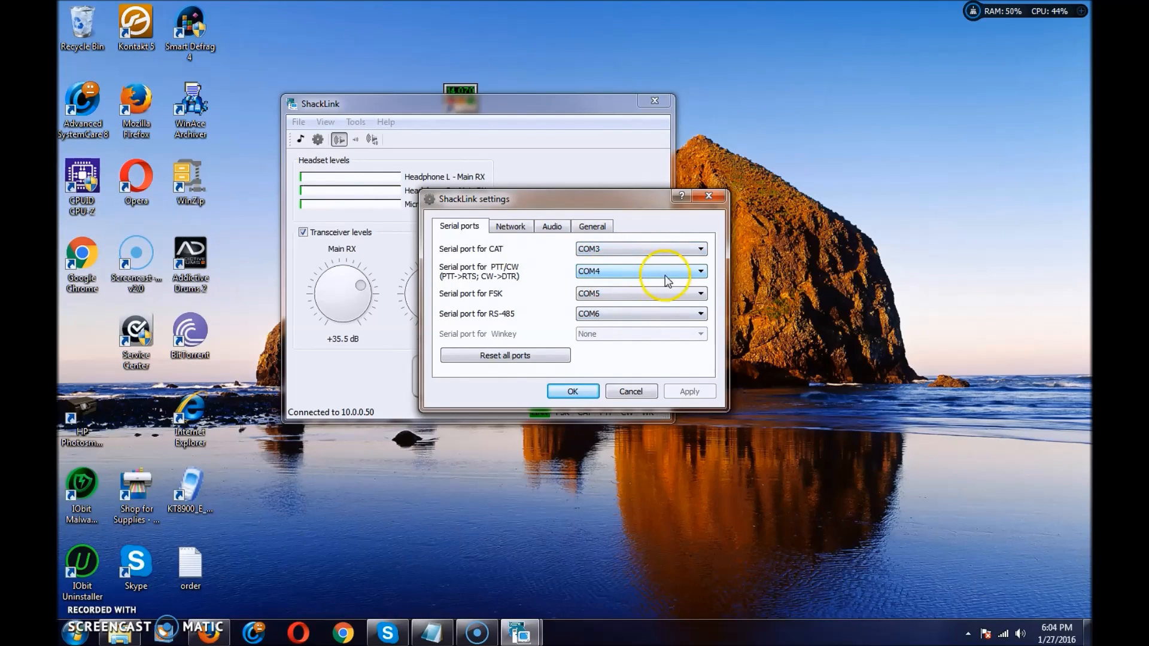
mouse_move(652, 279)
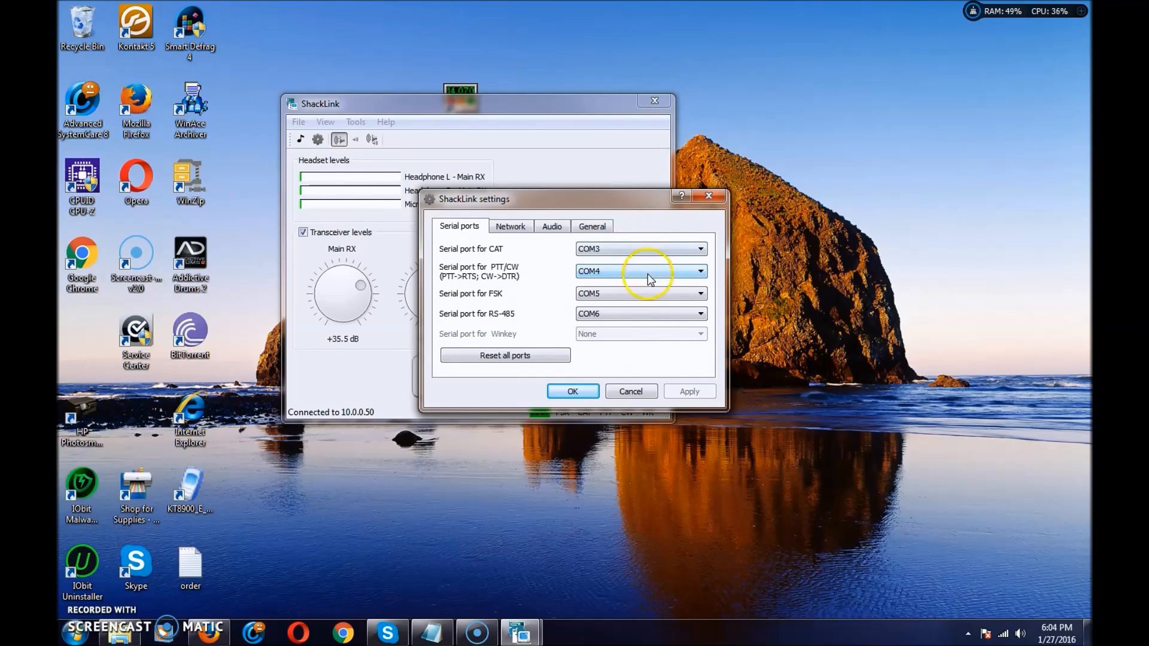
- Display ShackLink's network settings: WTI 10.0.0.50, ports 11000, PTT/CW port 8765
click(510, 226)
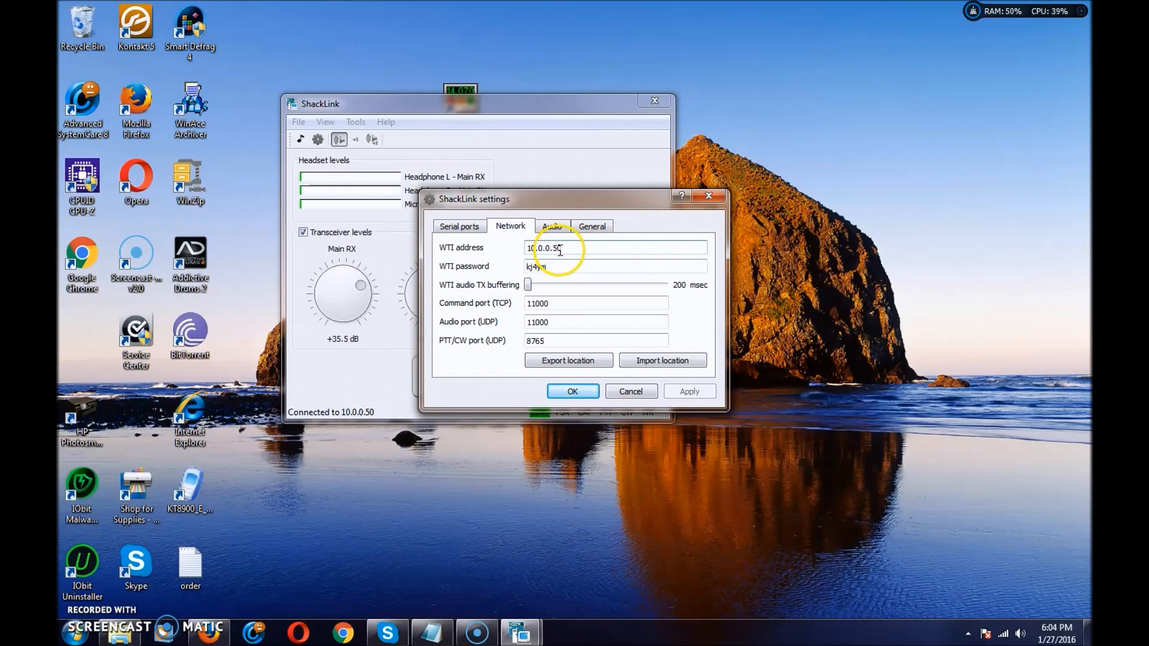
mouse_move(583, 242)
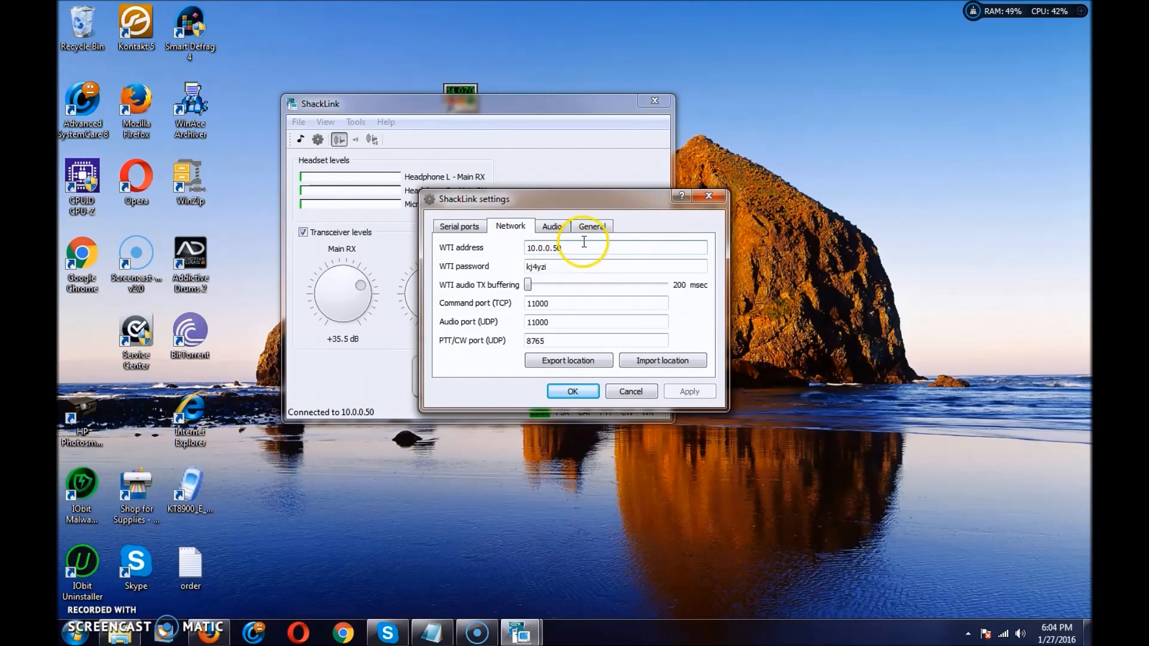
click(557, 266)
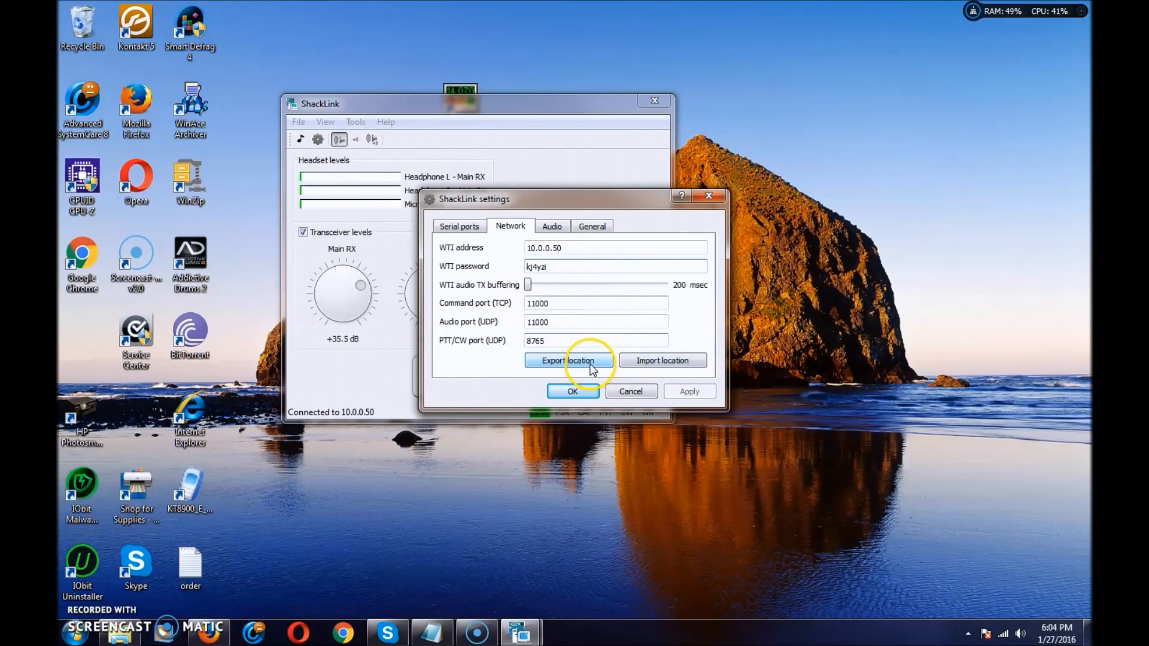
mouse_move(584, 336)
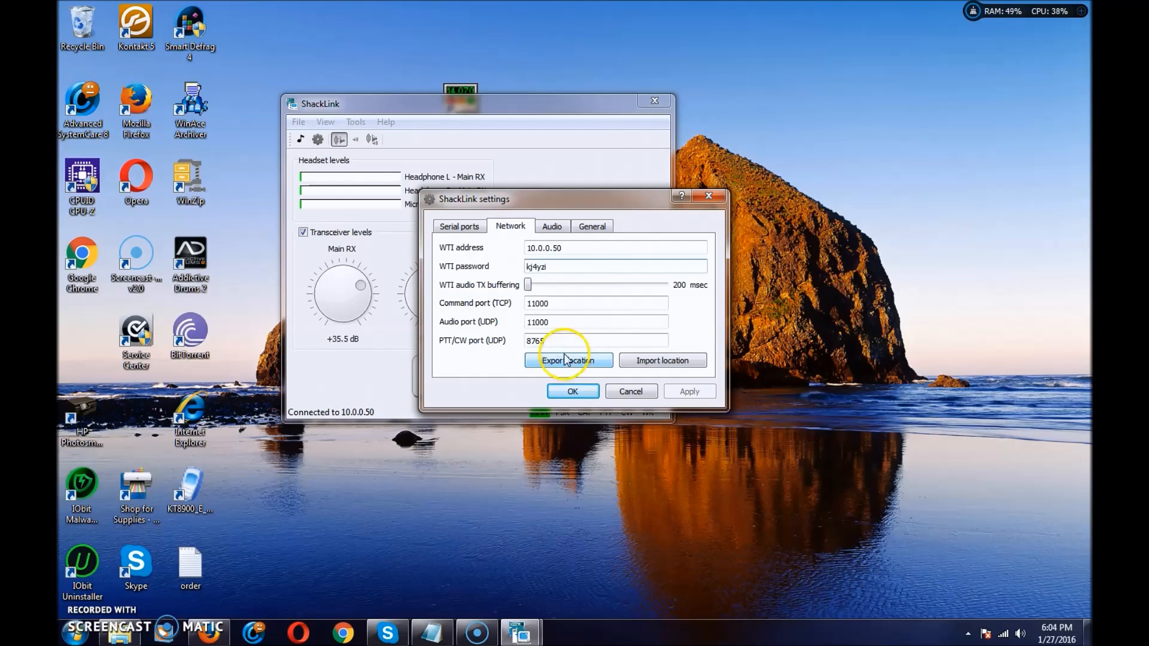
- Keep the High Definition microphone as audio input, review General settings, and close with OK
click(551, 226)
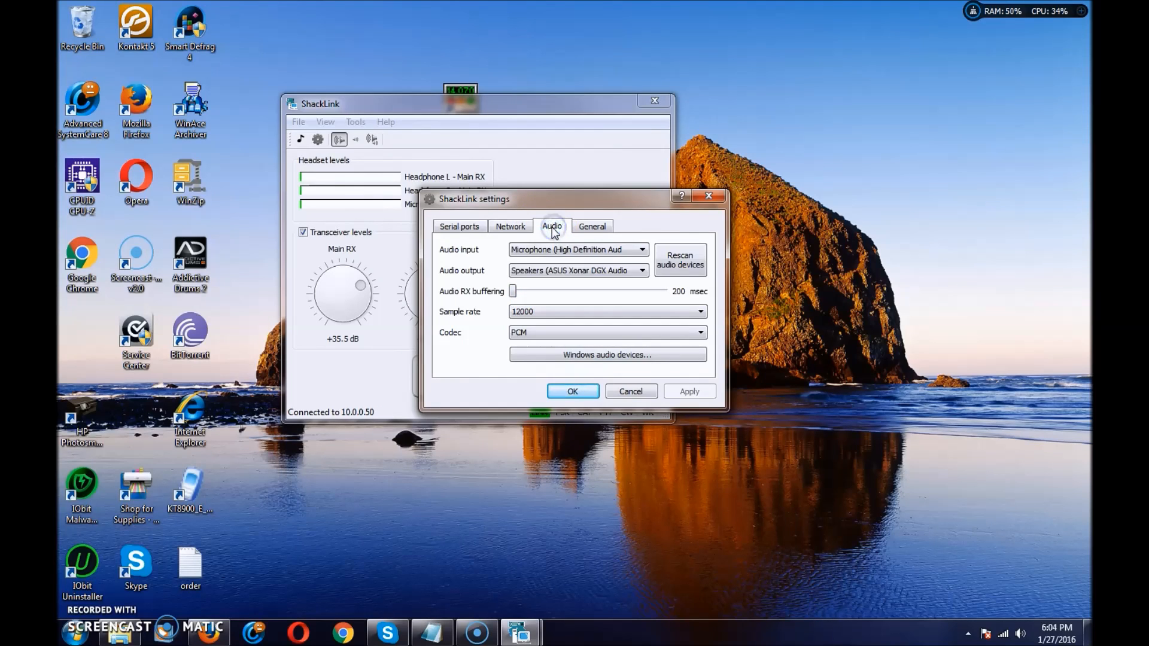
click(641, 249)
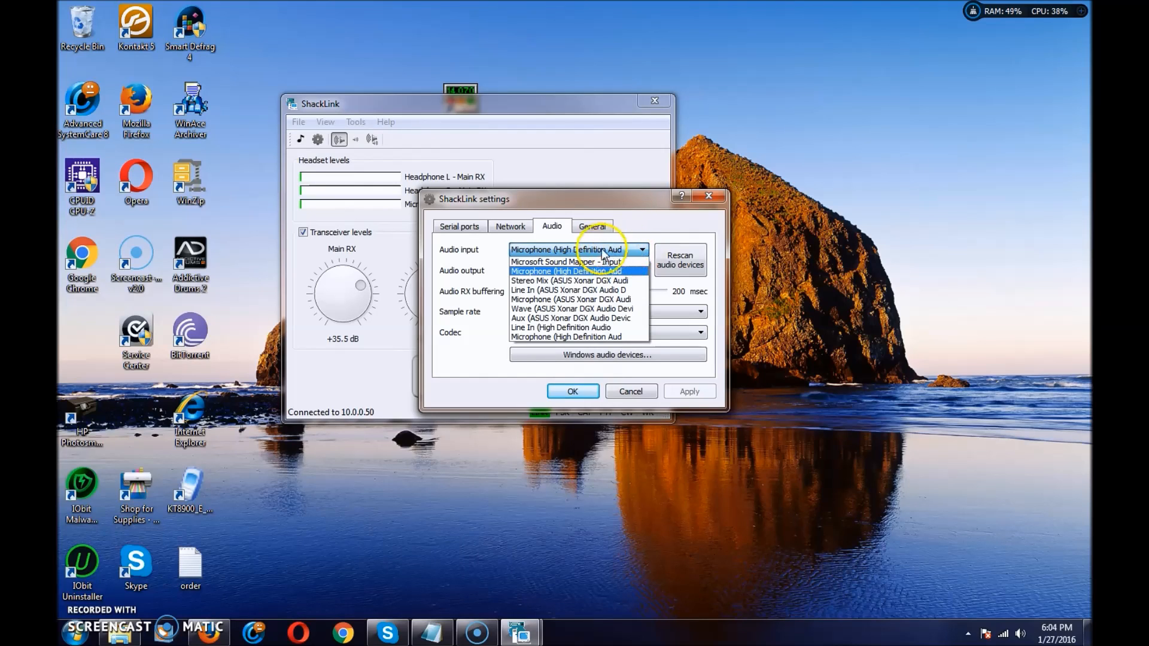
mouse_move(560, 327)
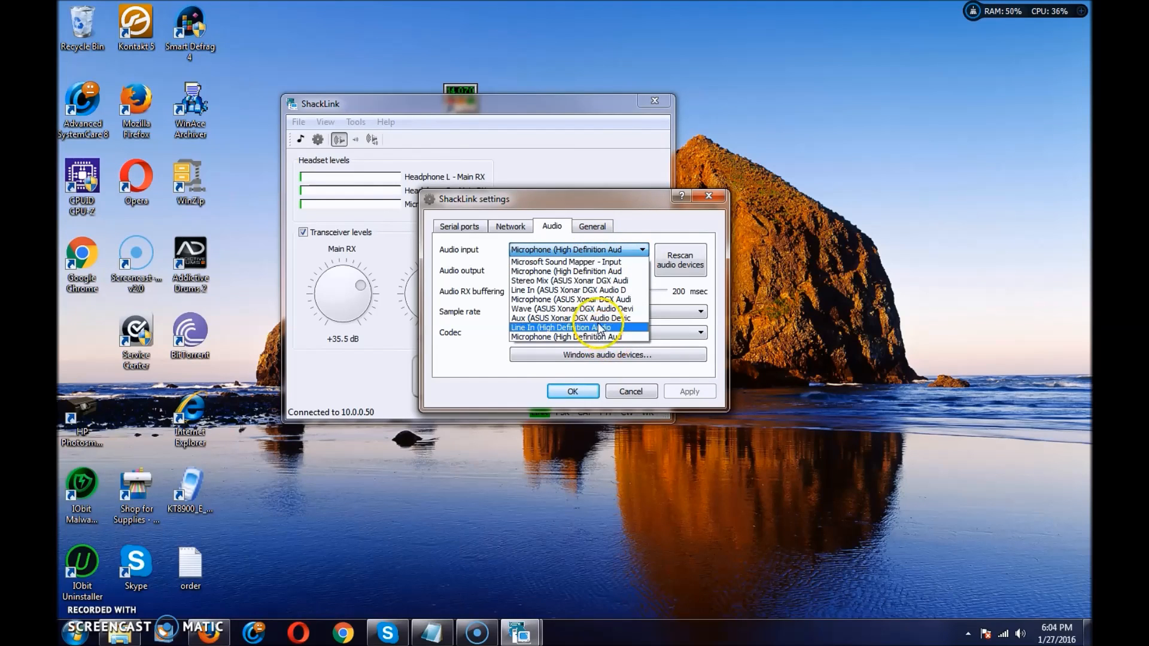
mouse_move(564, 261)
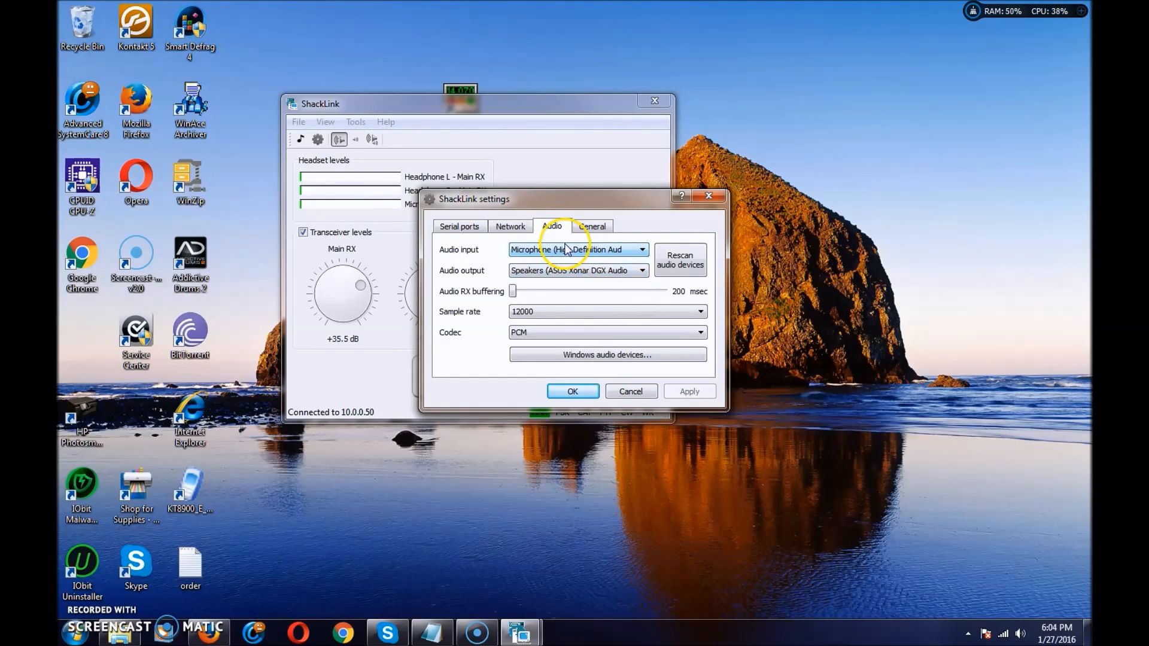
mouse_move(640, 286)
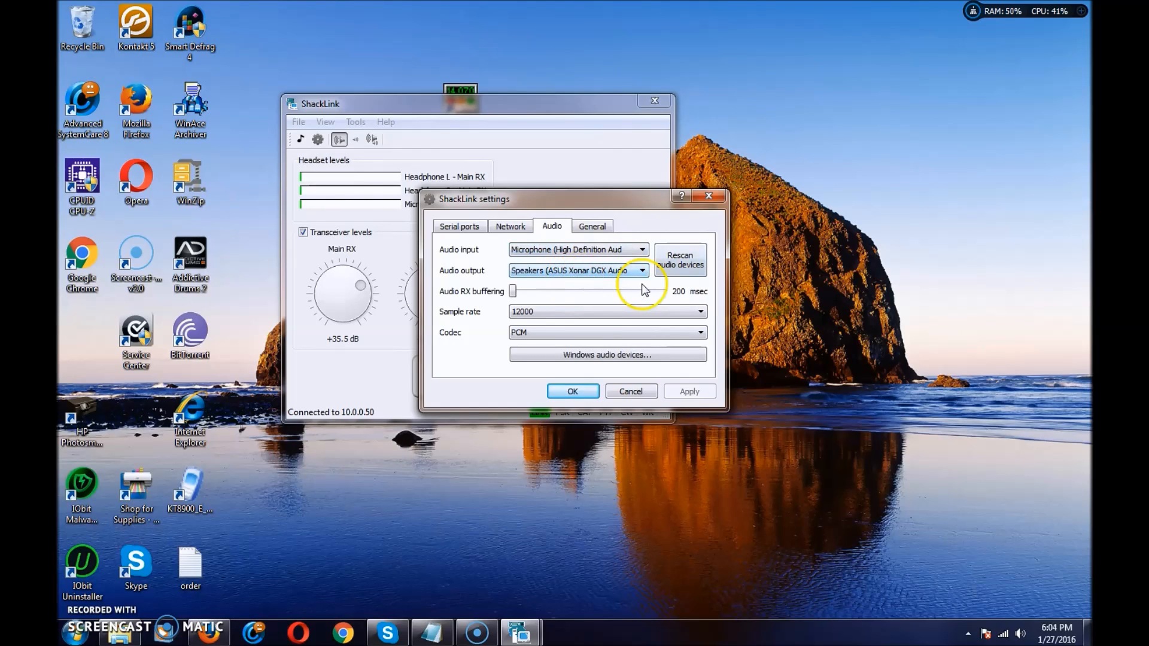
mouse_move(531, 260)
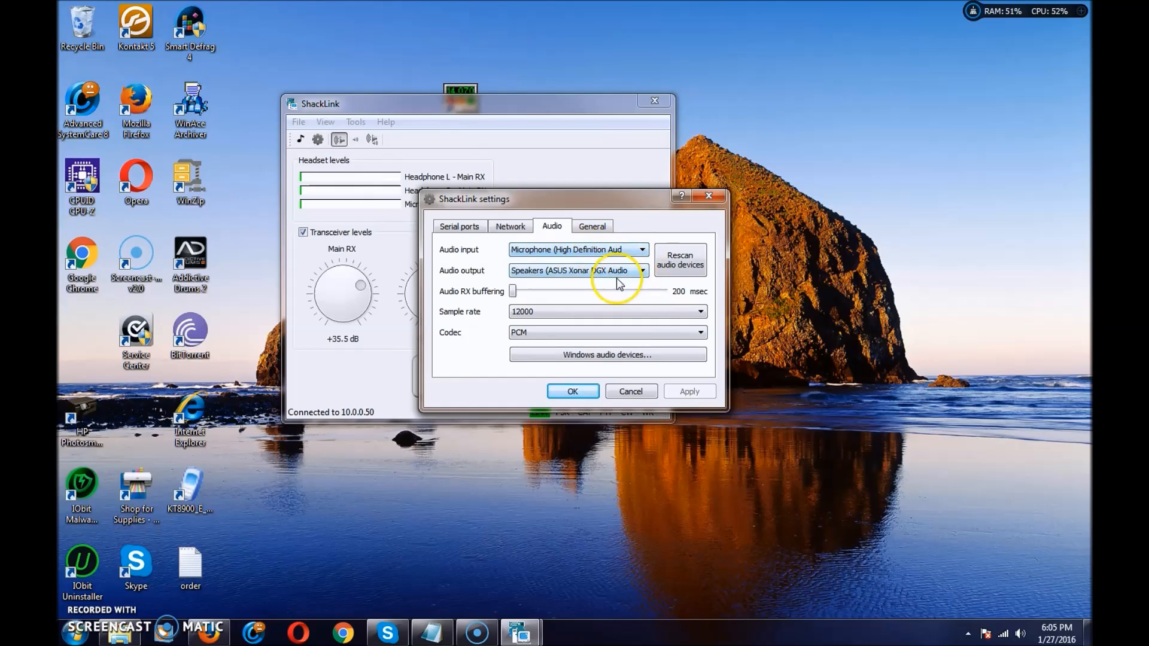
mouse_move(601, 263)
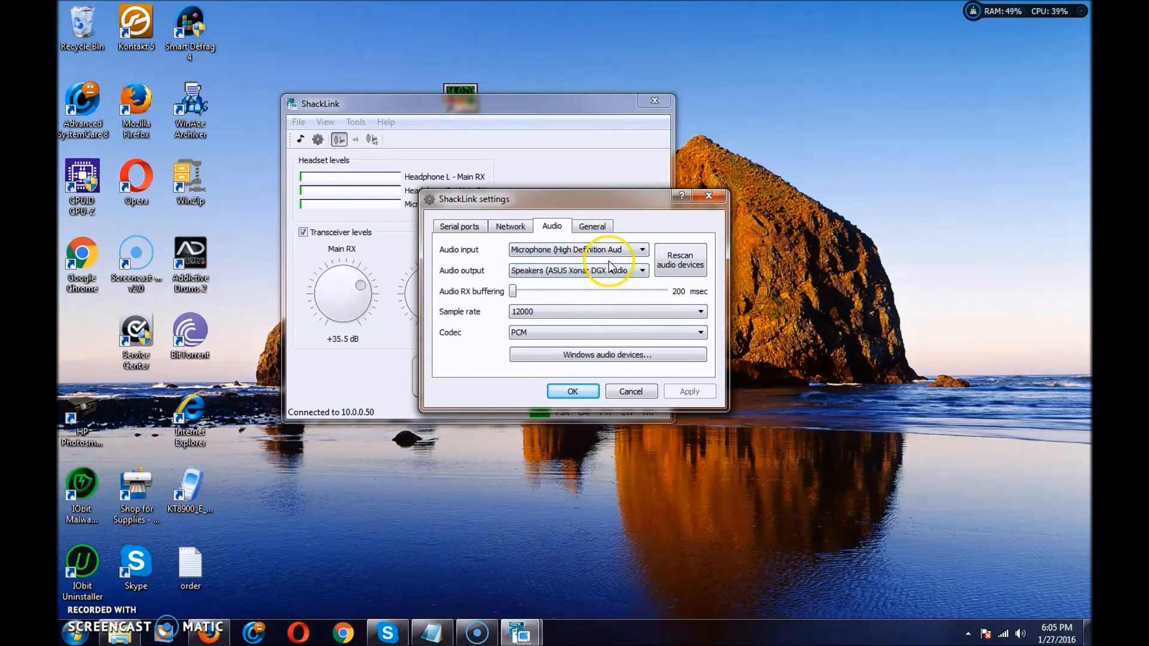
mouse_move(590, 307)
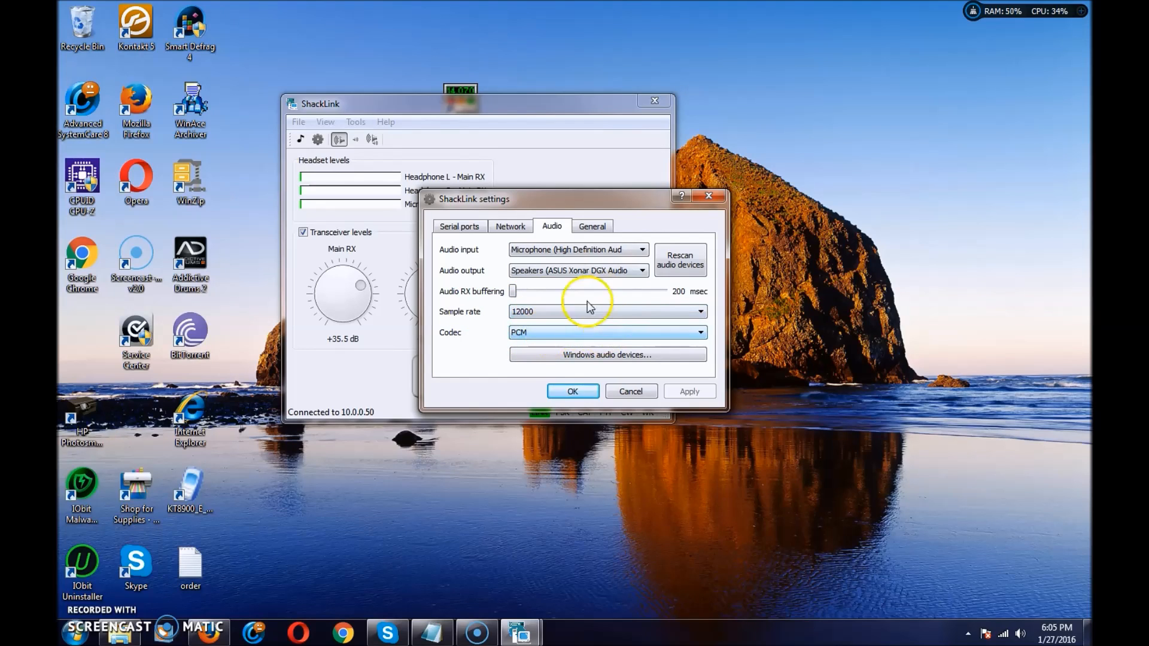
mouse_move(515, 293)
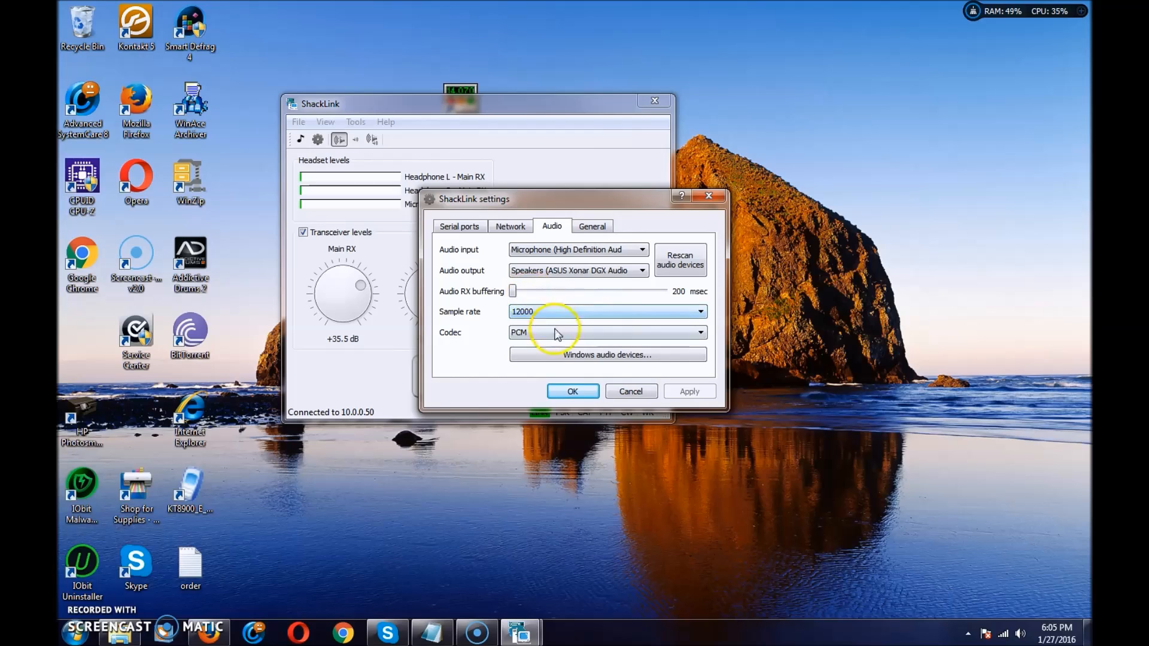
mouse_move(590, 326)
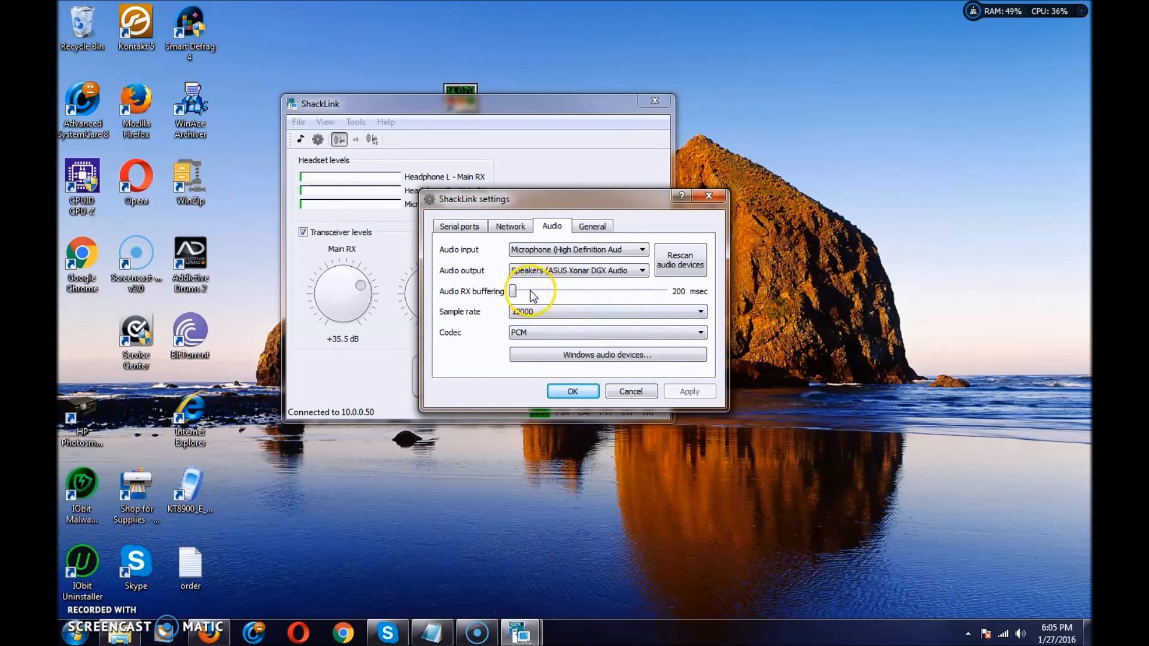
click(592, 225)
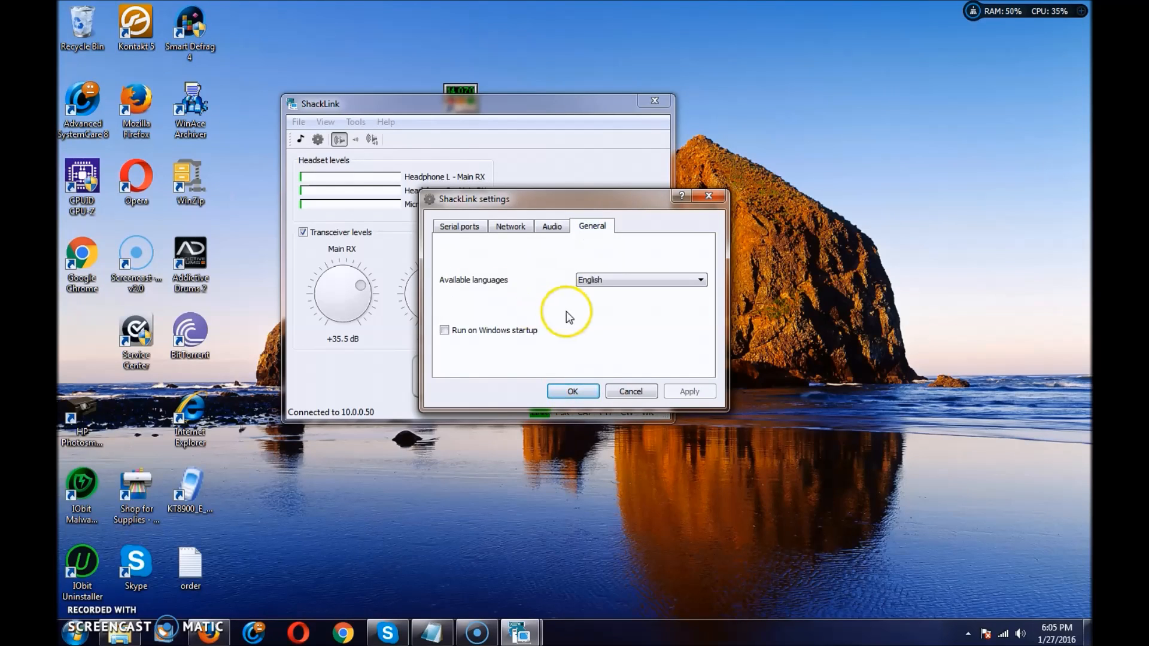
click(458, 226)
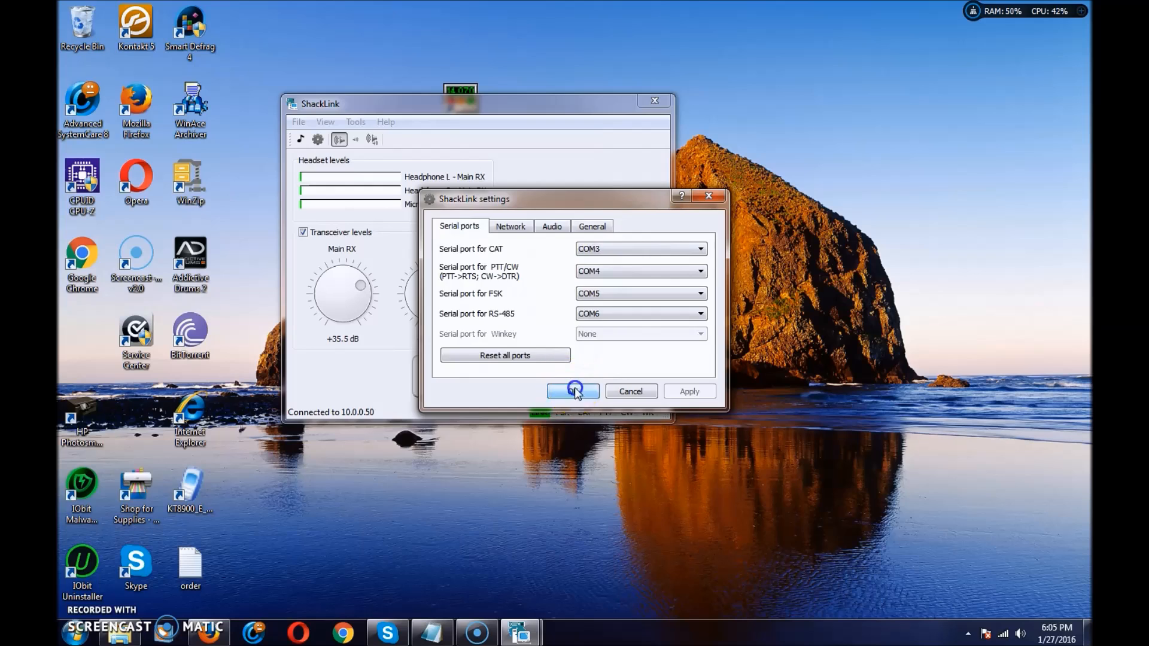
click(573, 391)
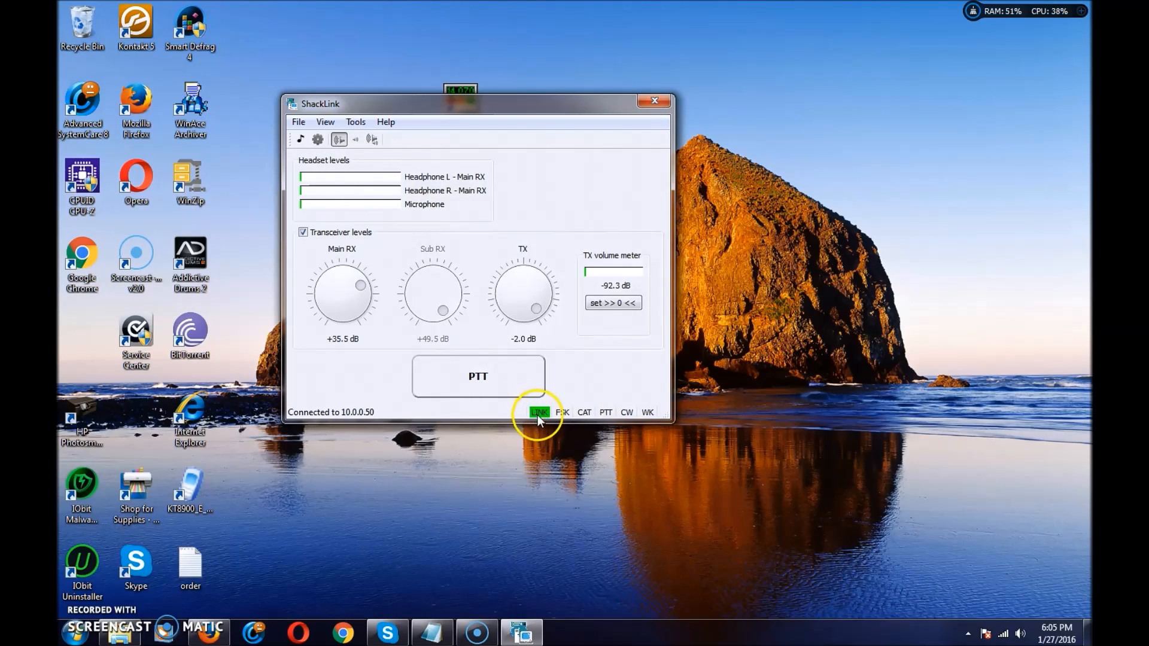
mouse_move(992, 635)
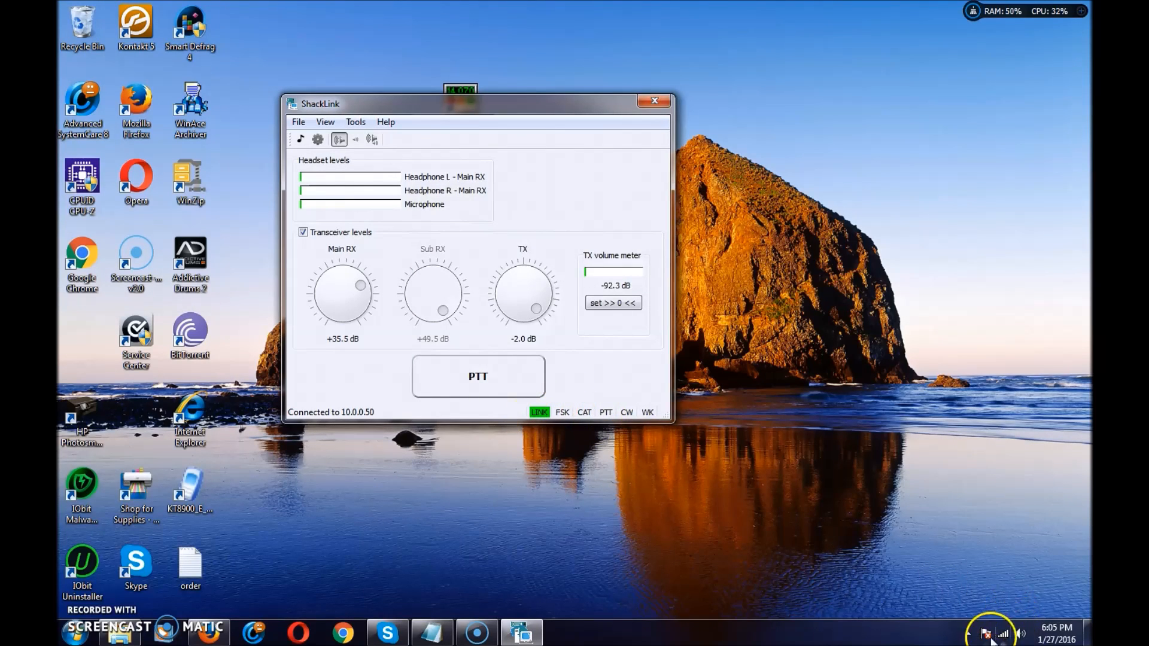
mouse_move(570, 274)
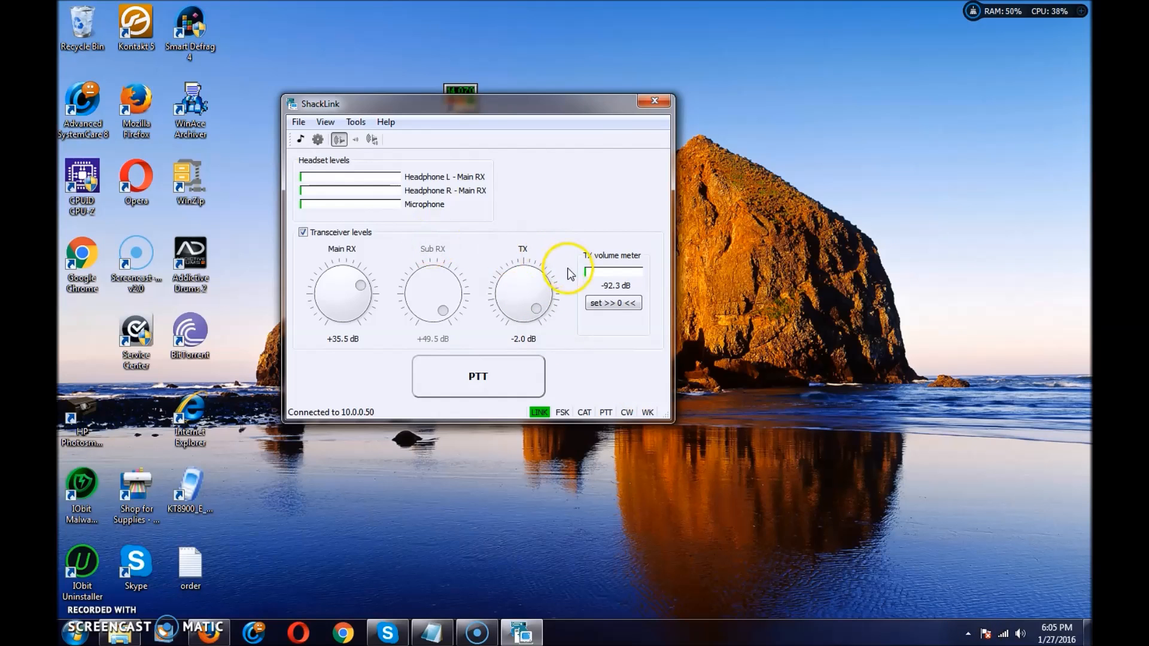
mouse_move(471, 442)
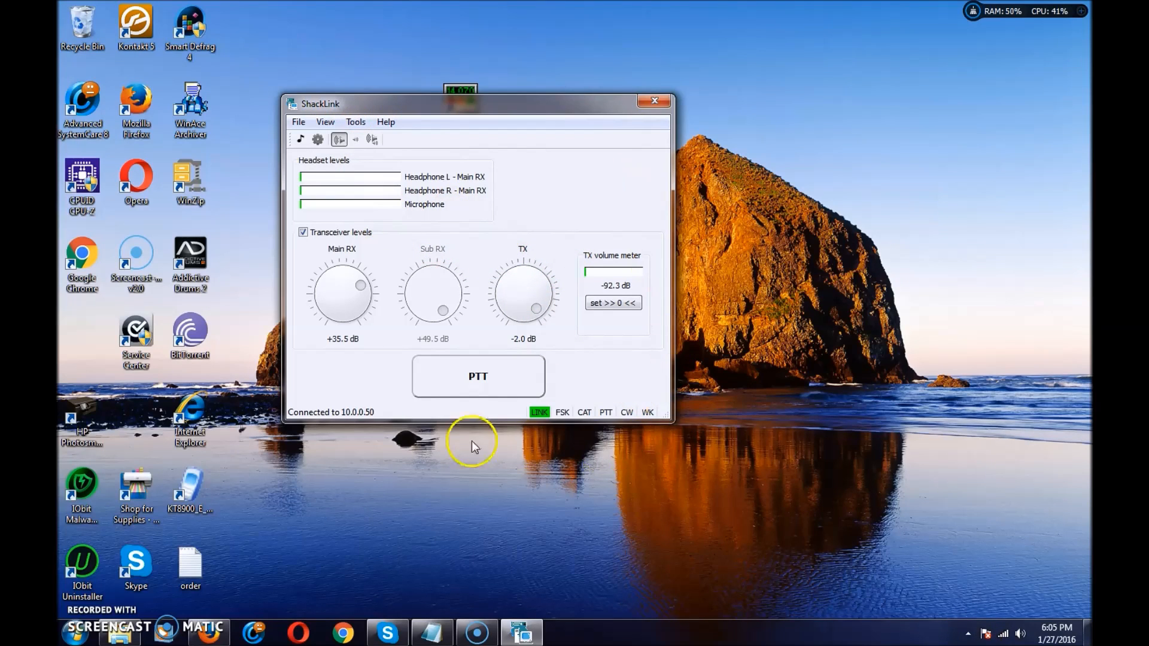
mouse_move(542, 345)
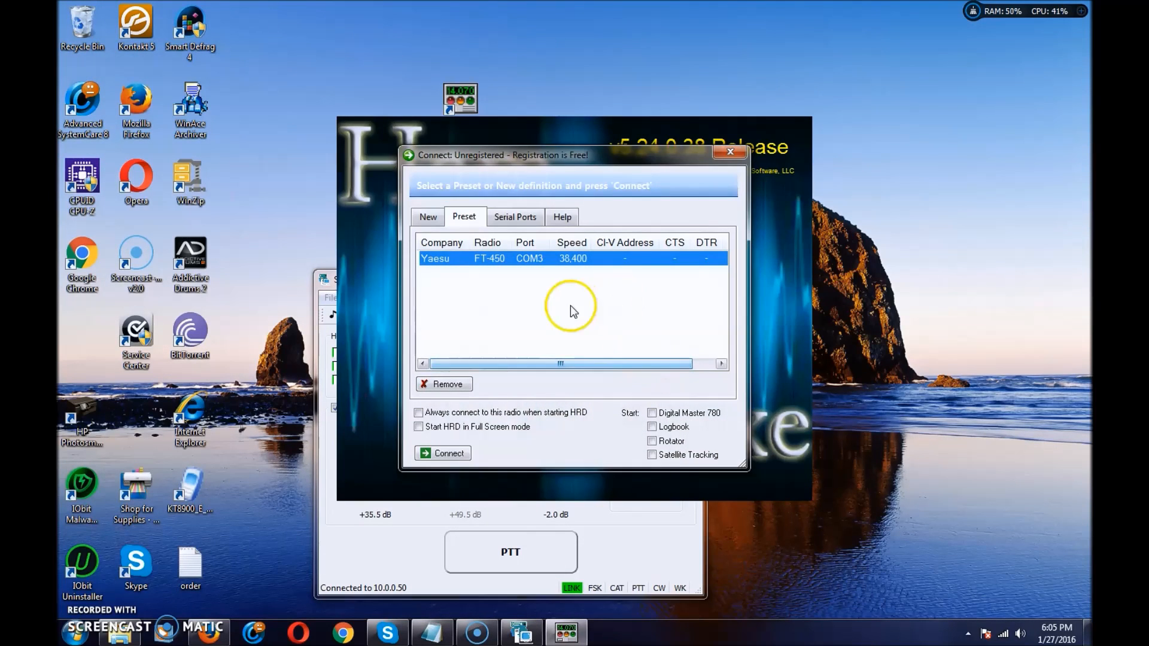
mouse_move(652, 546)
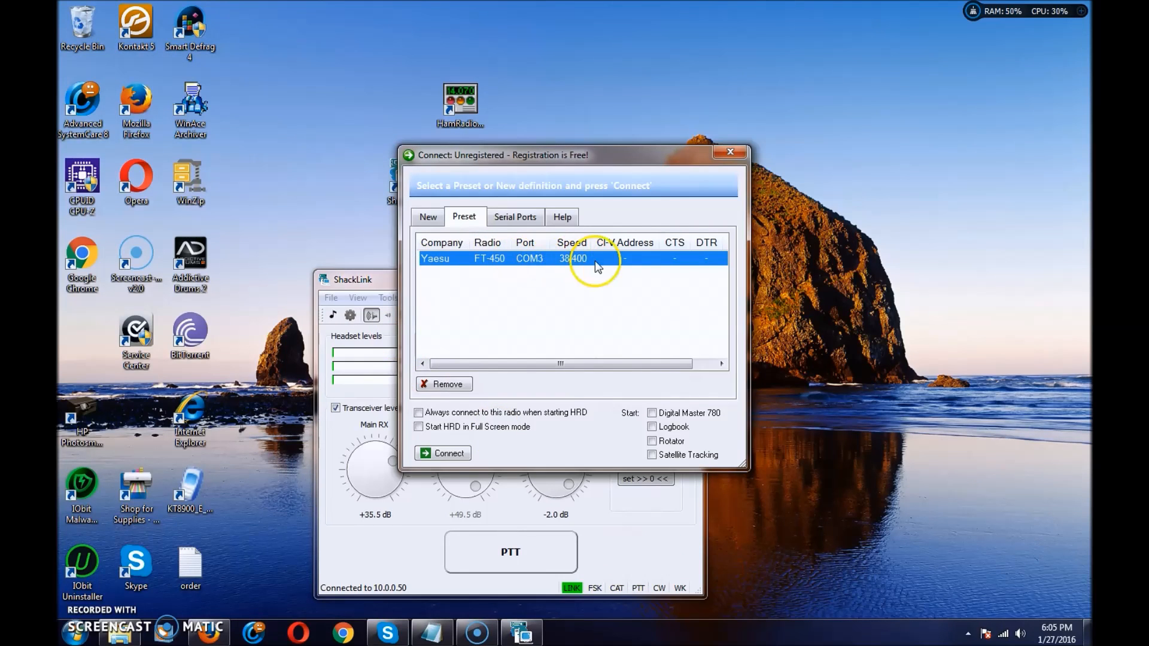
mouse_move(457, 251)
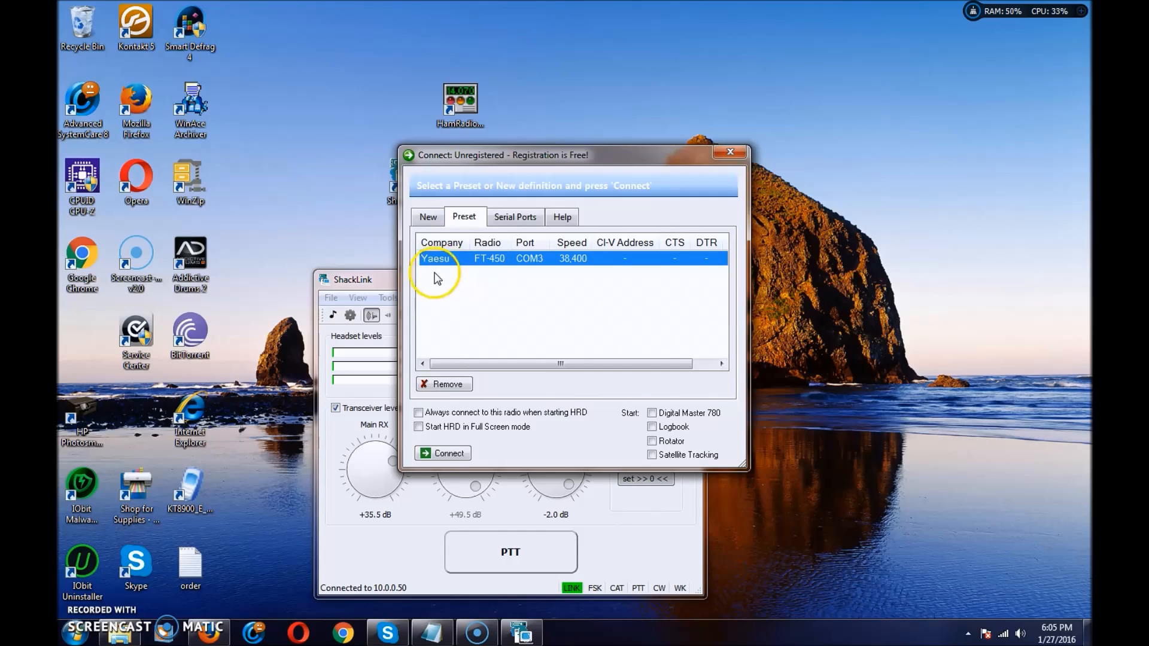
mouse_move(443, 260)
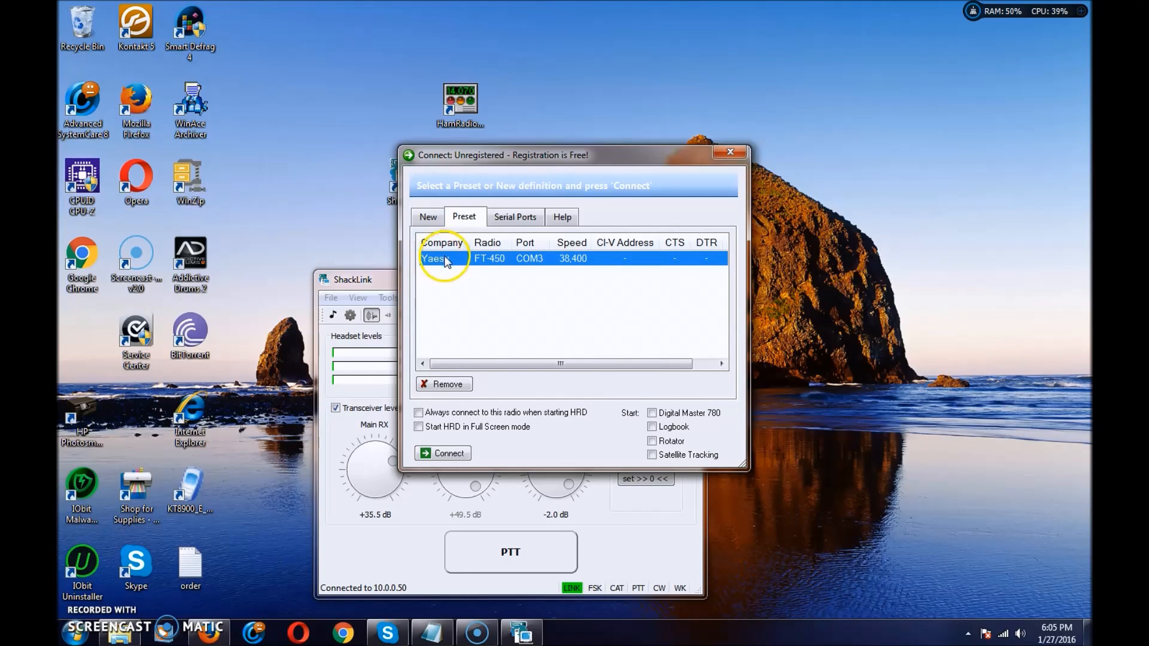
mouse_move(656, 320)
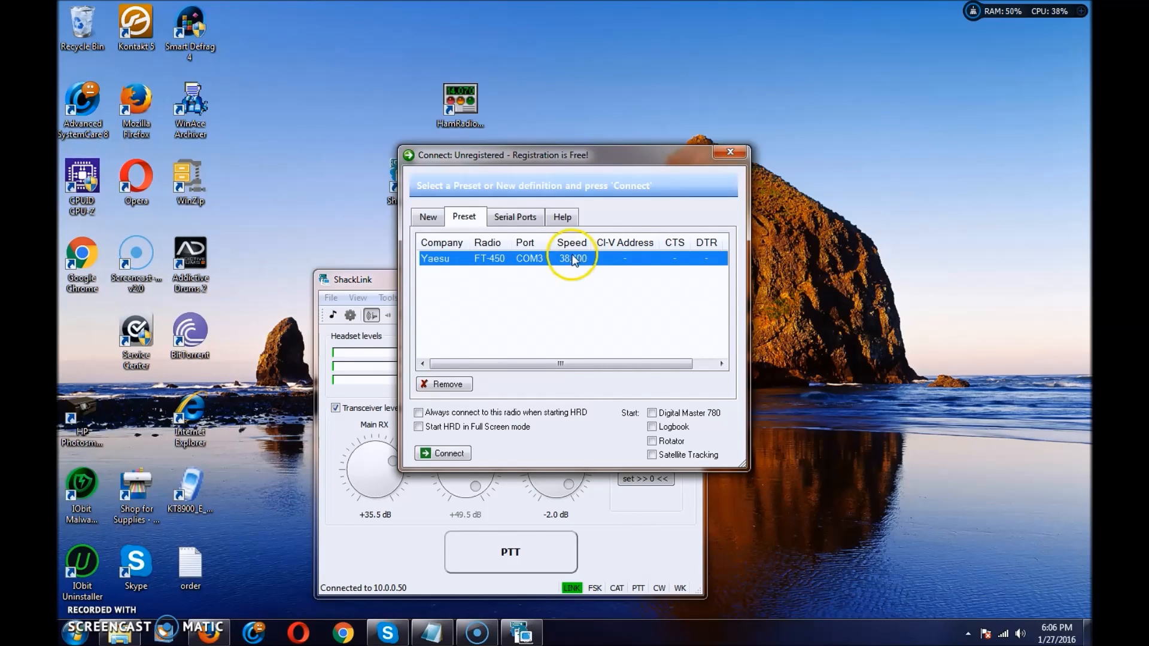
- Select the Yaesu FT-450 preset (COM3, 38,400 baud) and connect
click(443, 453)
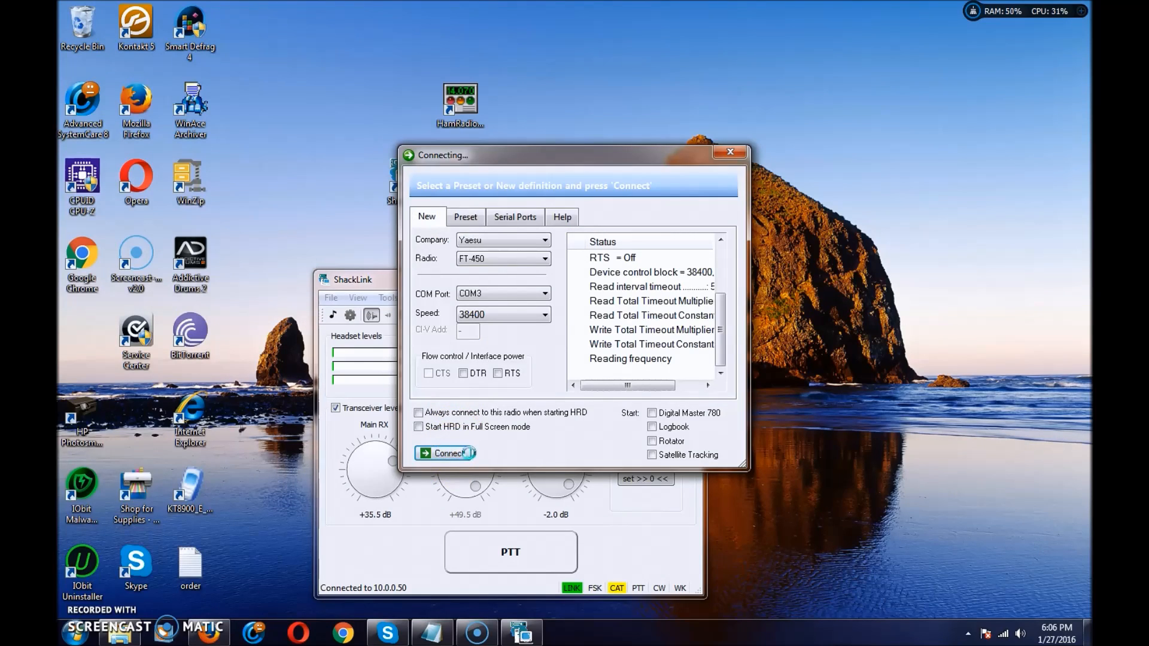
click(443, 453)
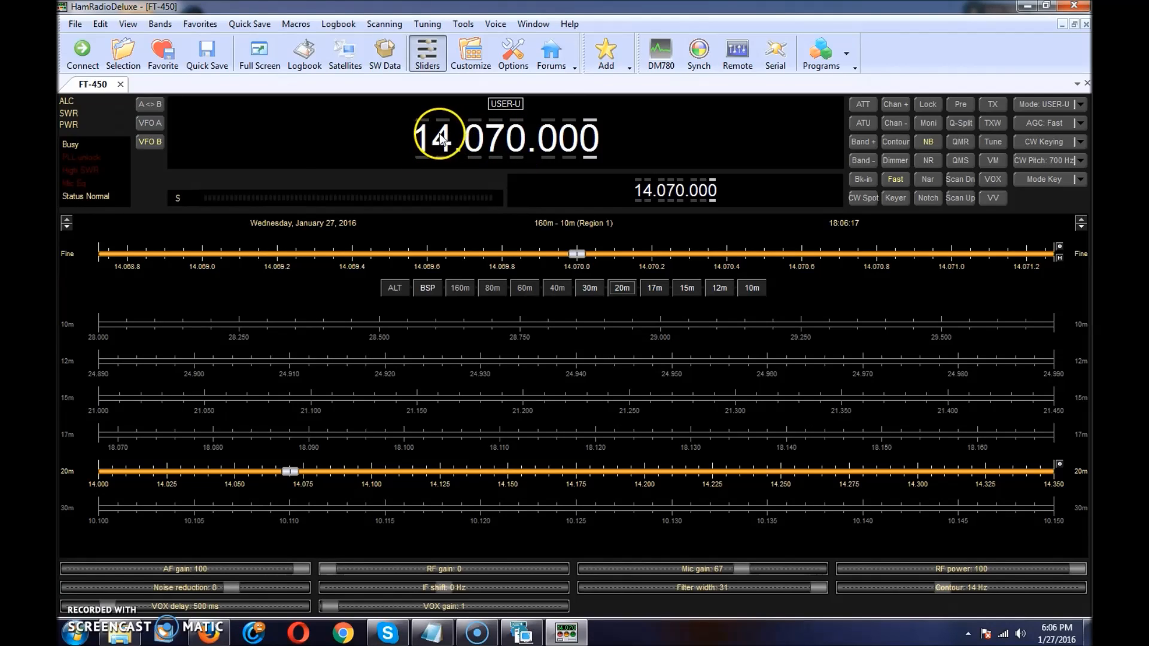
mouse_move(553, 150)
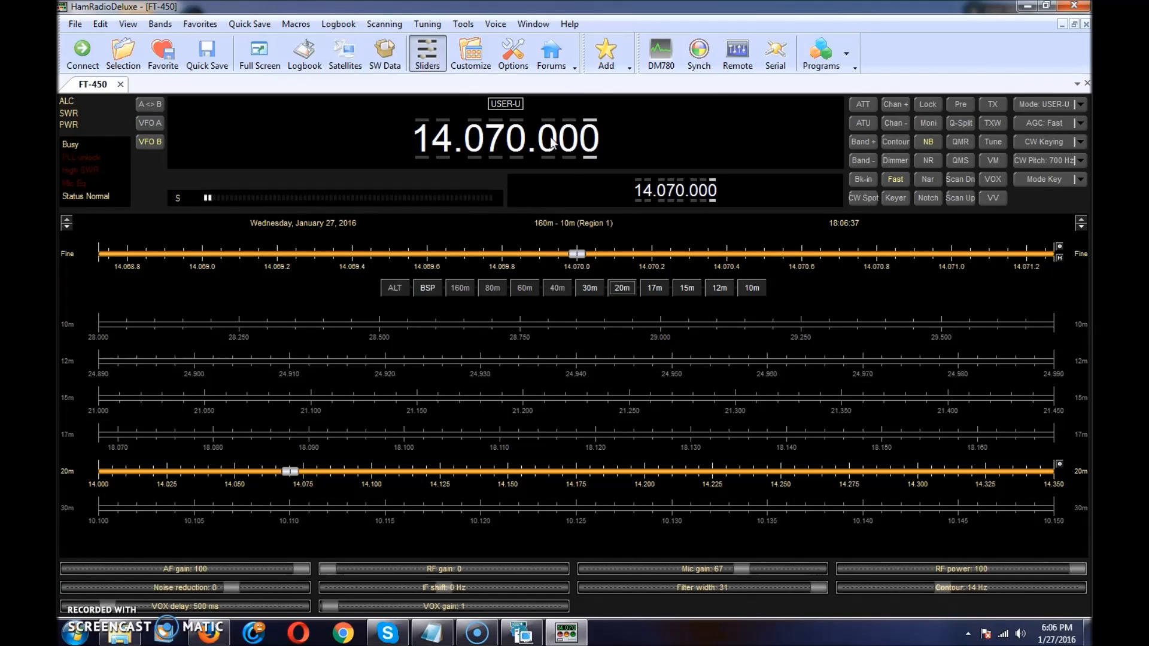
mouse_move(475, 539)
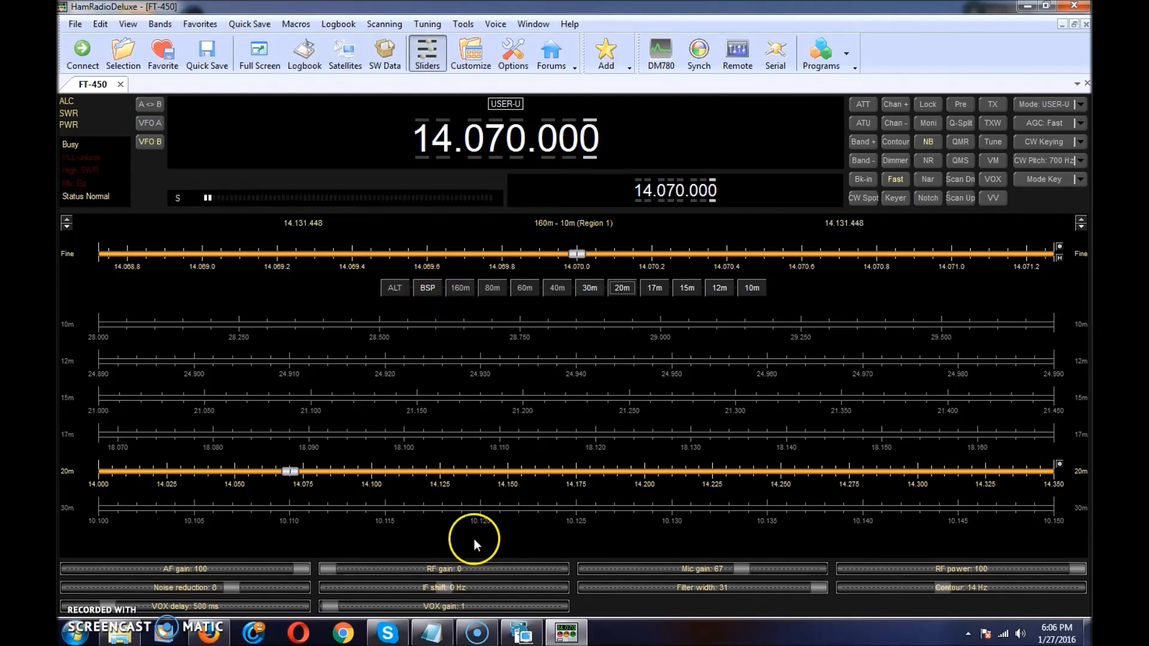
mouse_move(306, 451)
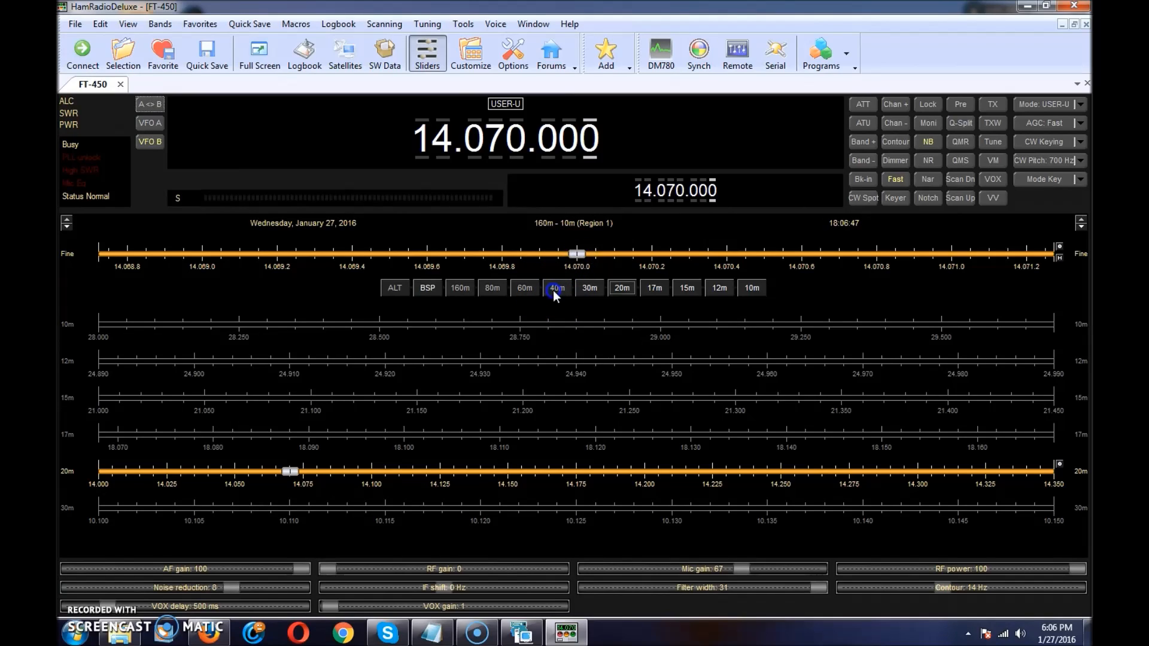
- Switch the FT-450 to 40 m, then return to 20 m at 14.070.008 LSB
click(557, 287)
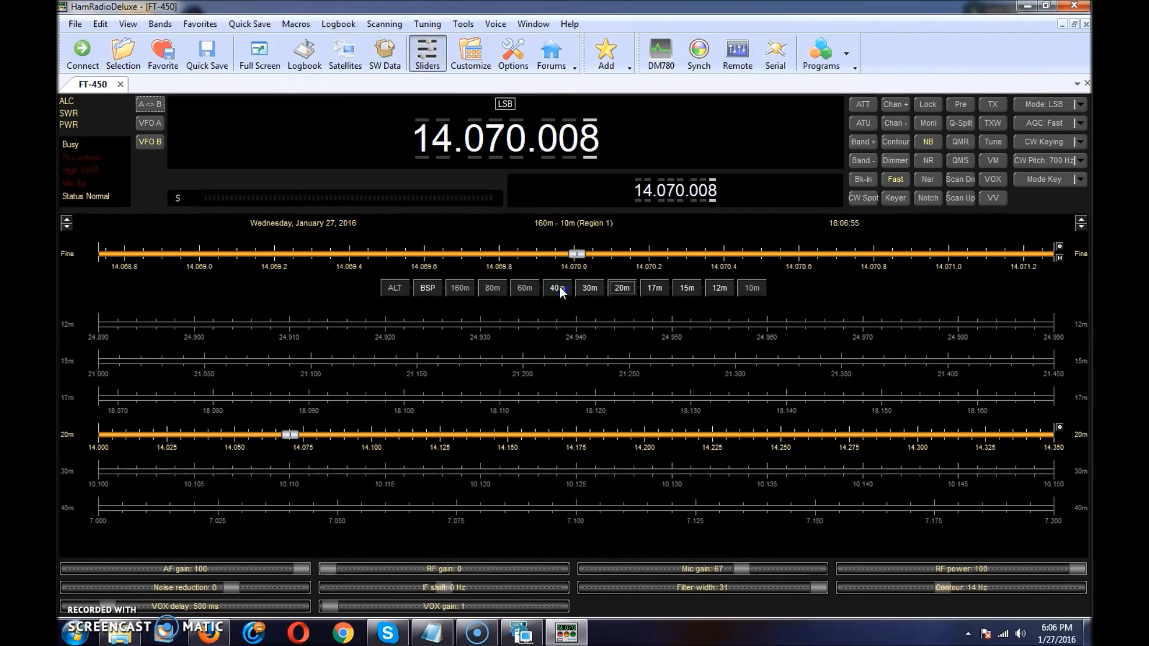
click(557, 287)
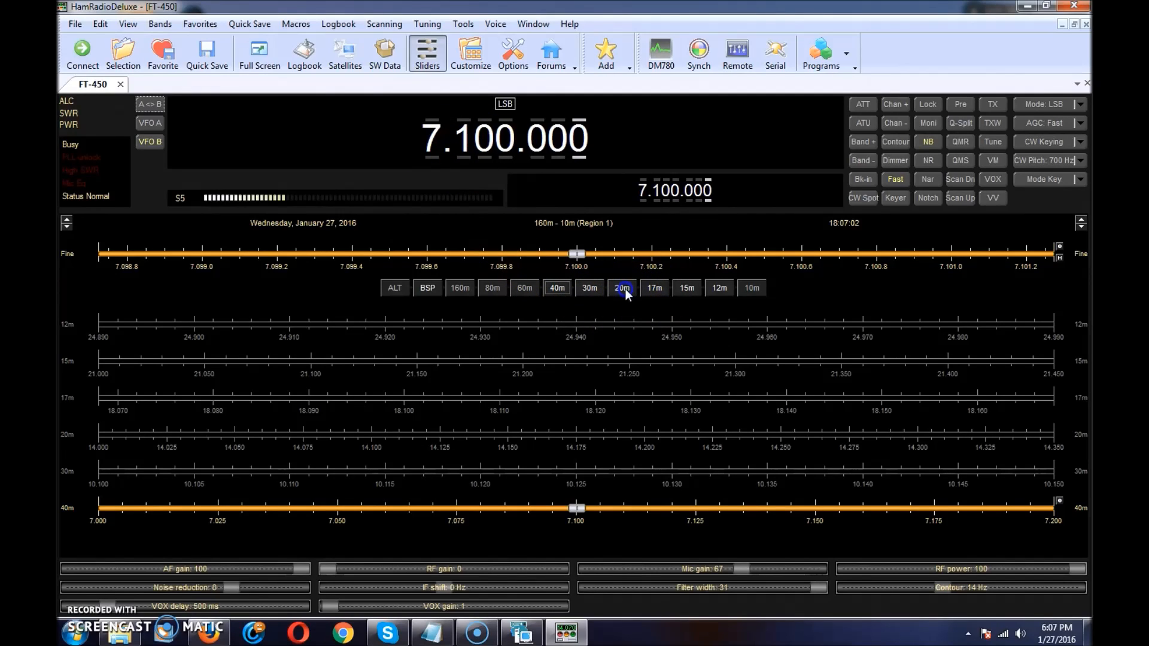
click(621, 287)
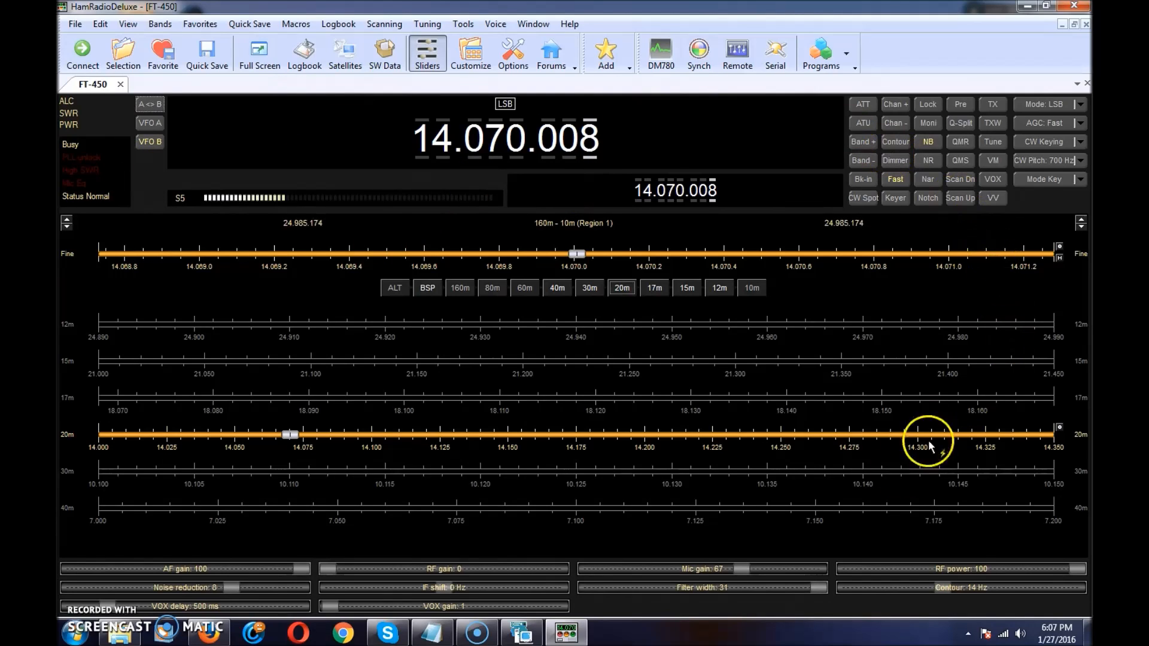
mouse_move(778, 356)
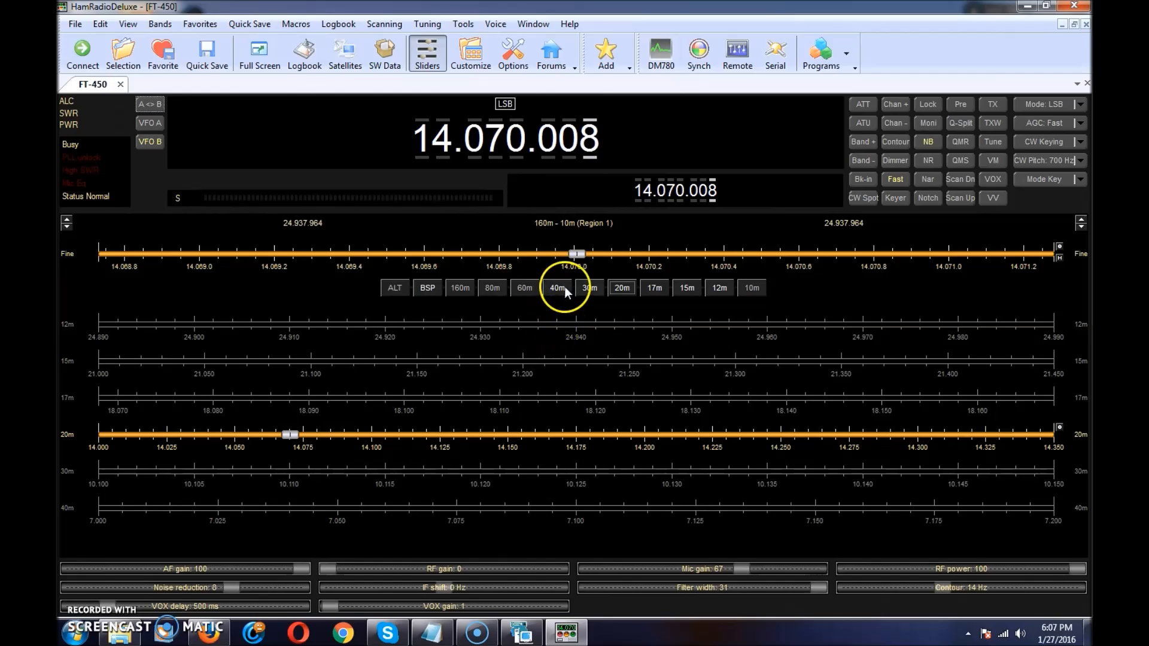
mouse_move(531, 284)
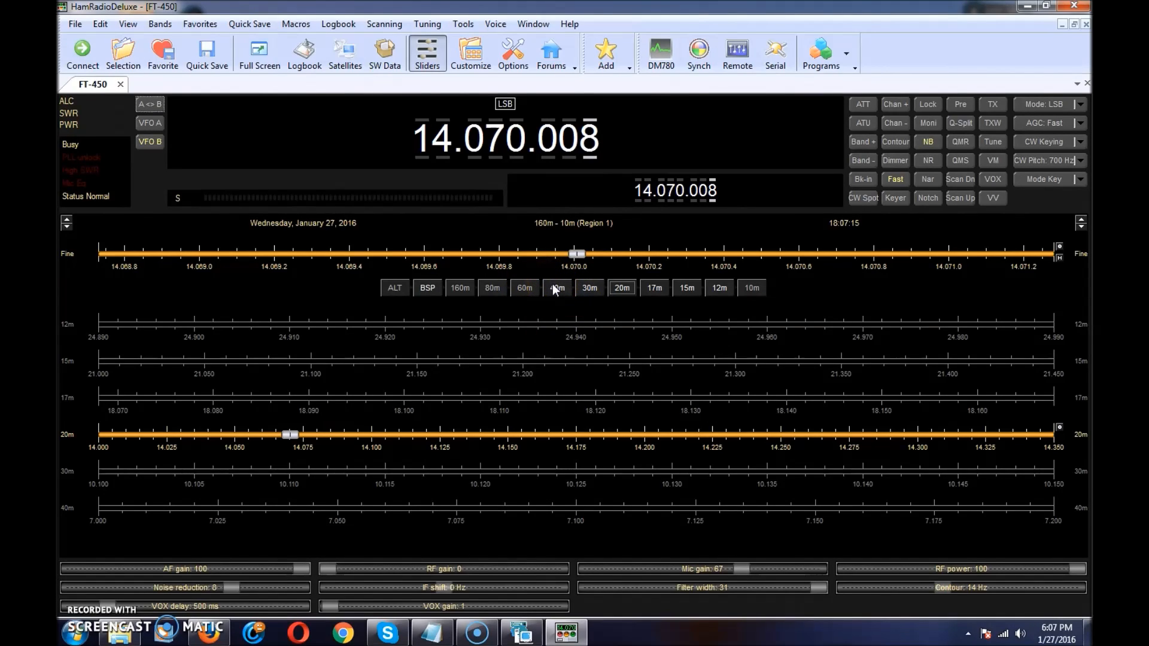
mouse_move(645, 109)
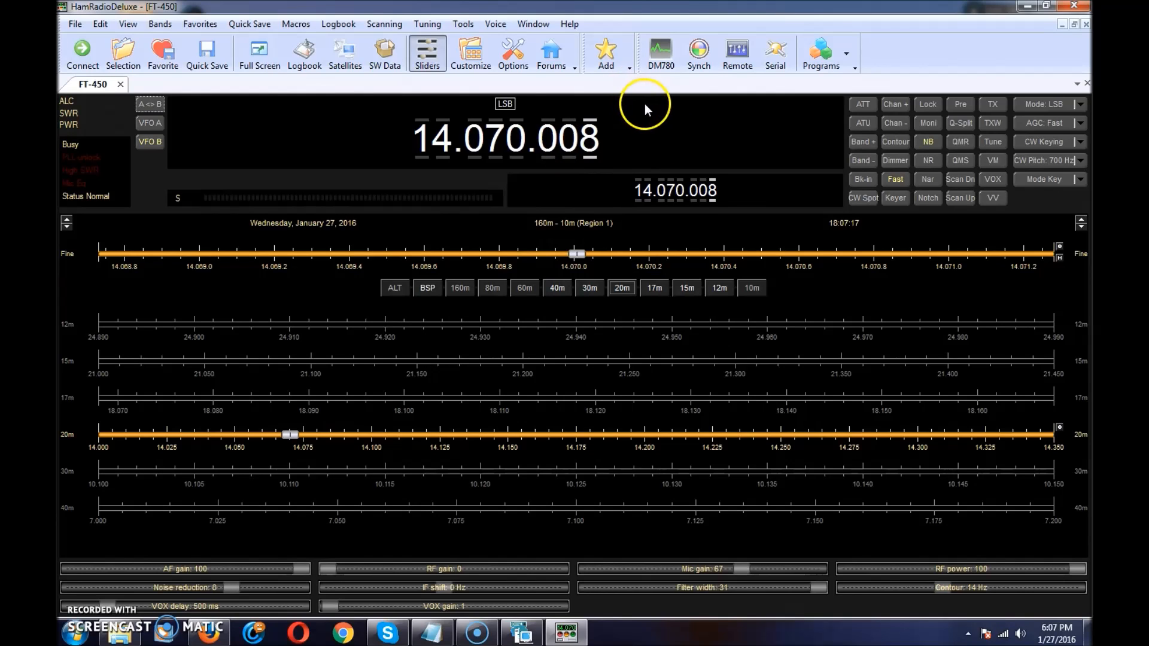
mouse_move(659, 53)
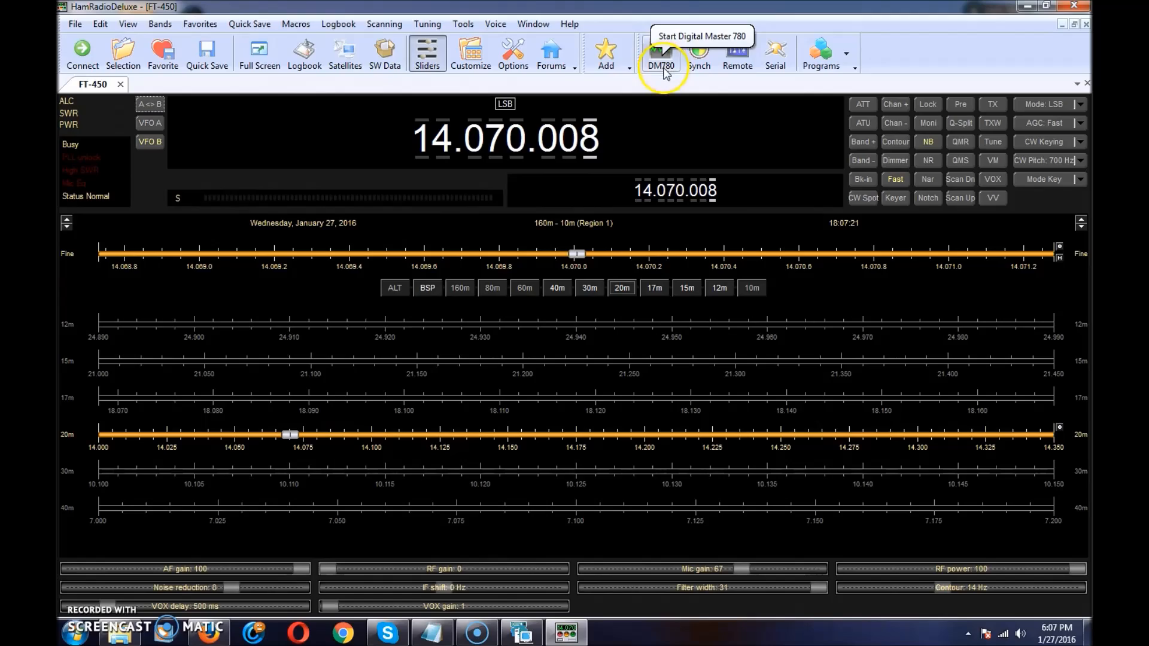
mouse_move(657, 120)
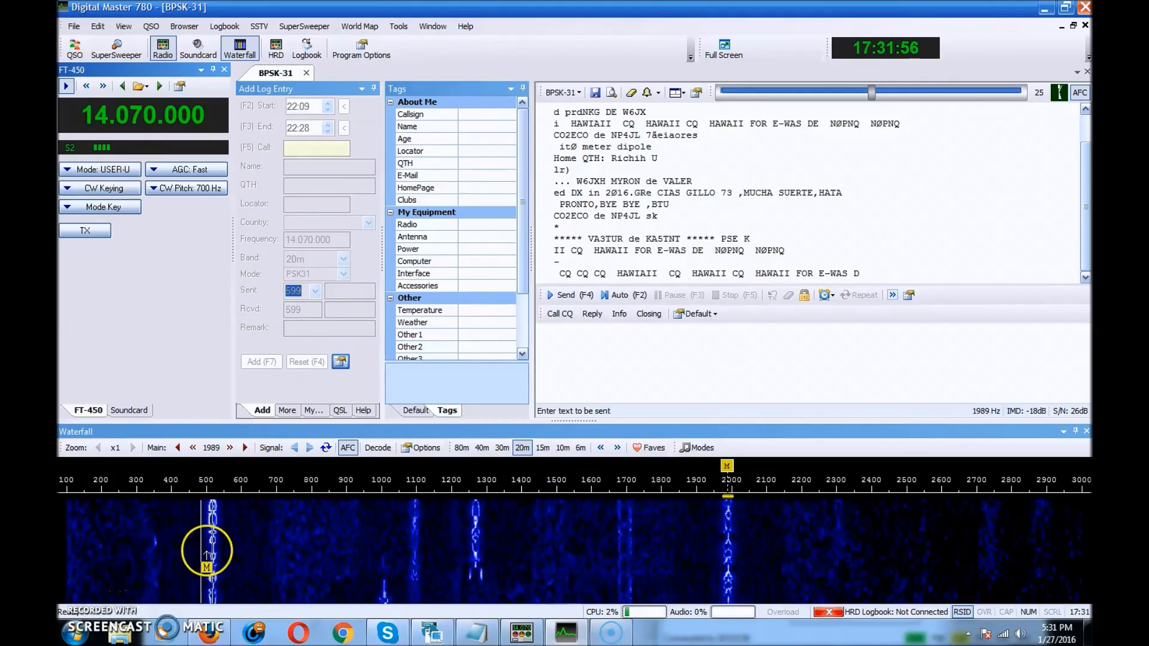
- Decode the PSK31 stations near 500 and 517 Hz, then settle on 1271 Hz and list the CQ macros
click(212, 549)
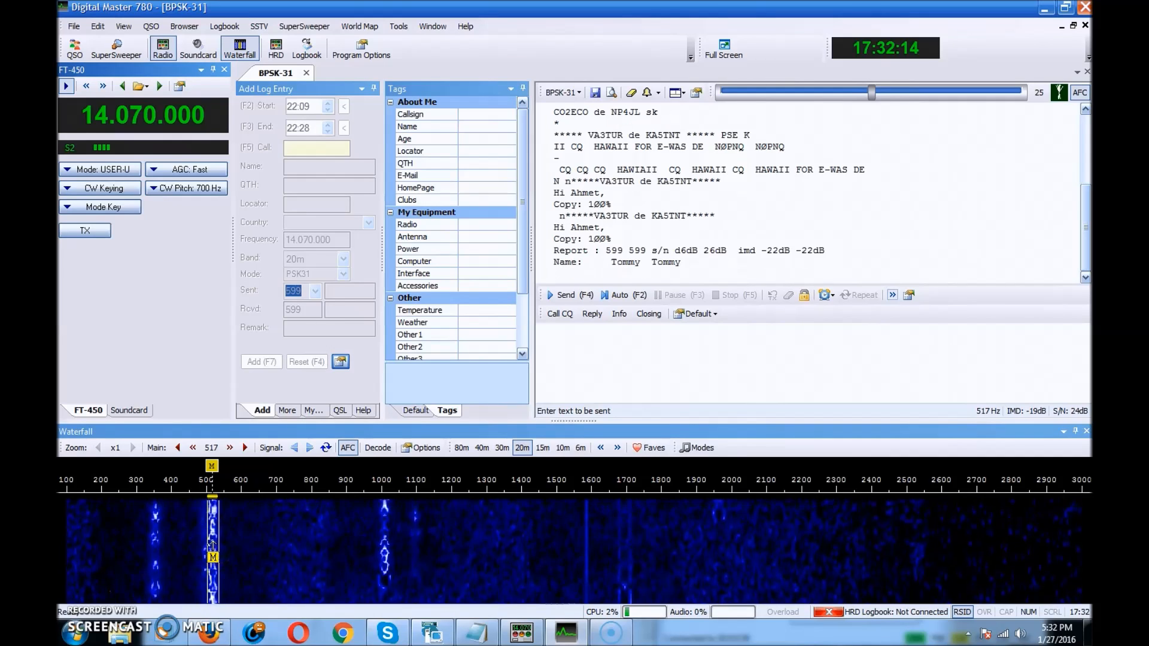
click(502, 502)
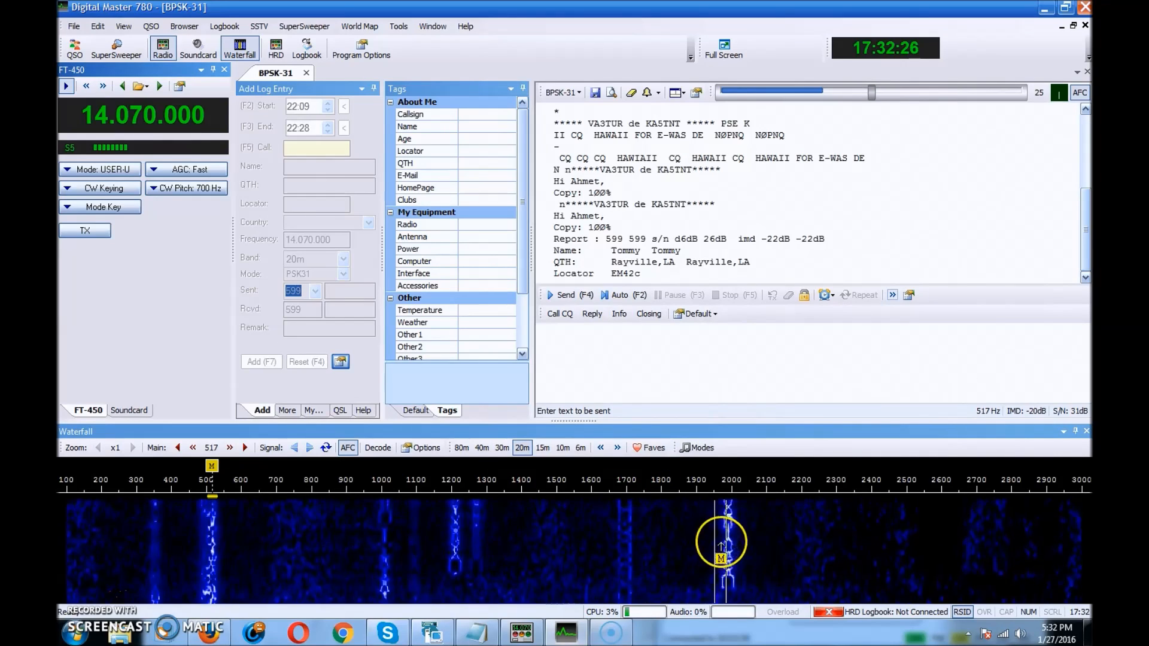
click(725, 542)
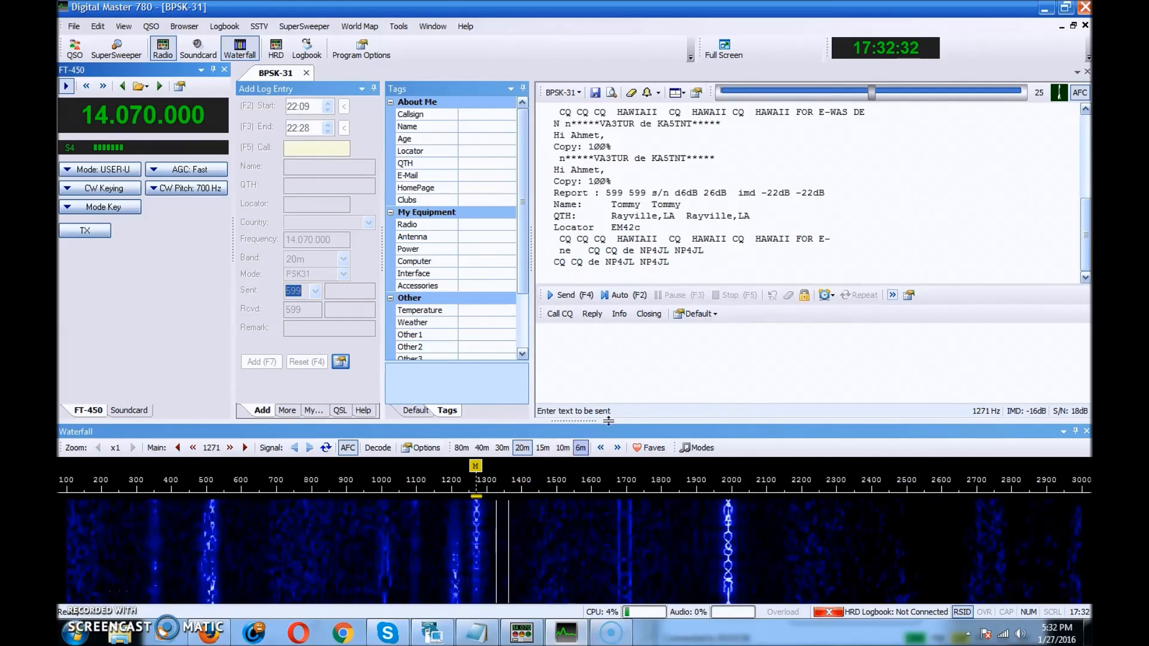
click(721, 512)
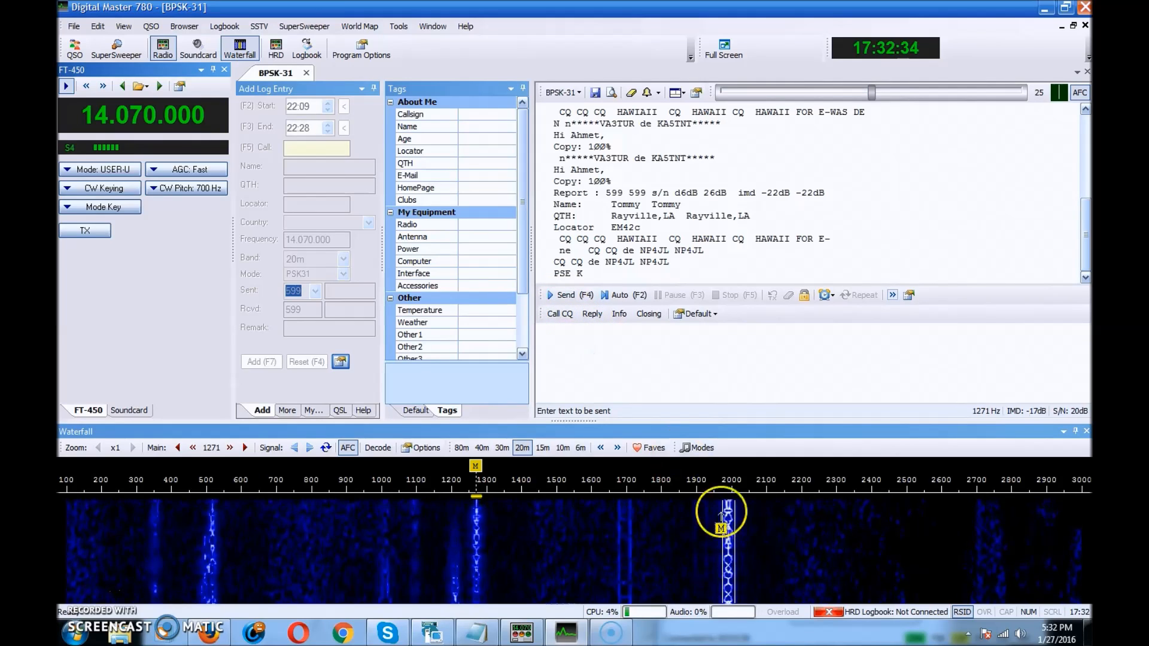
click(558, 314)
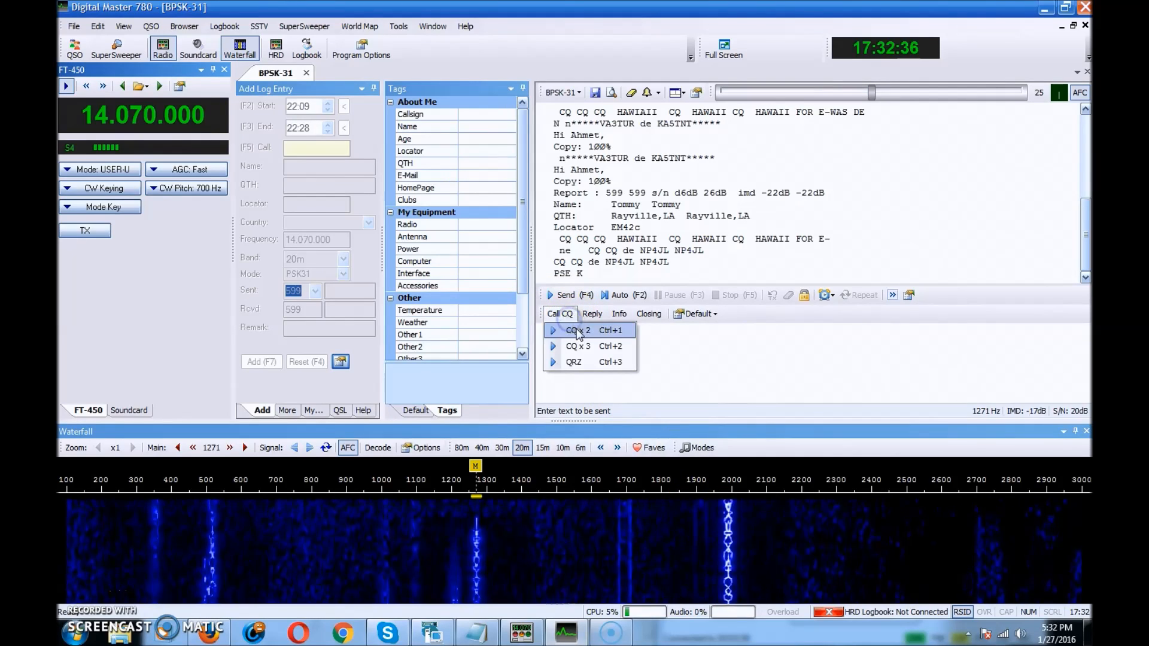
- Load the CQ x 2 macro, send it at 1271 Hz, then stop transmitting
click(579, 329)
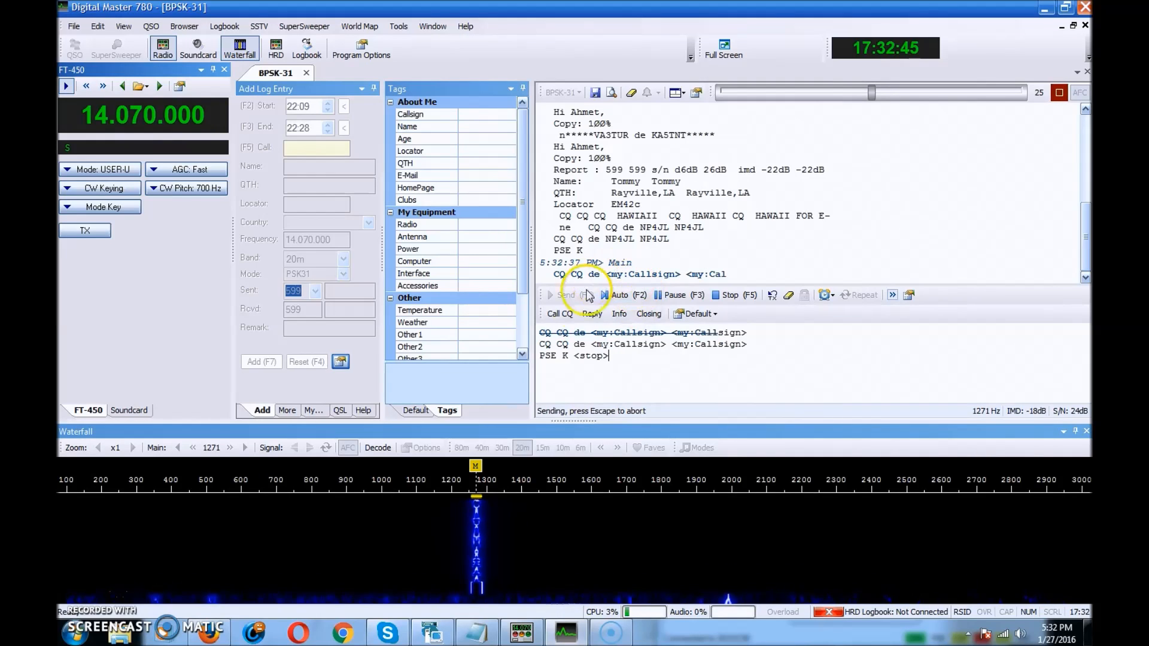
click(733, 294)
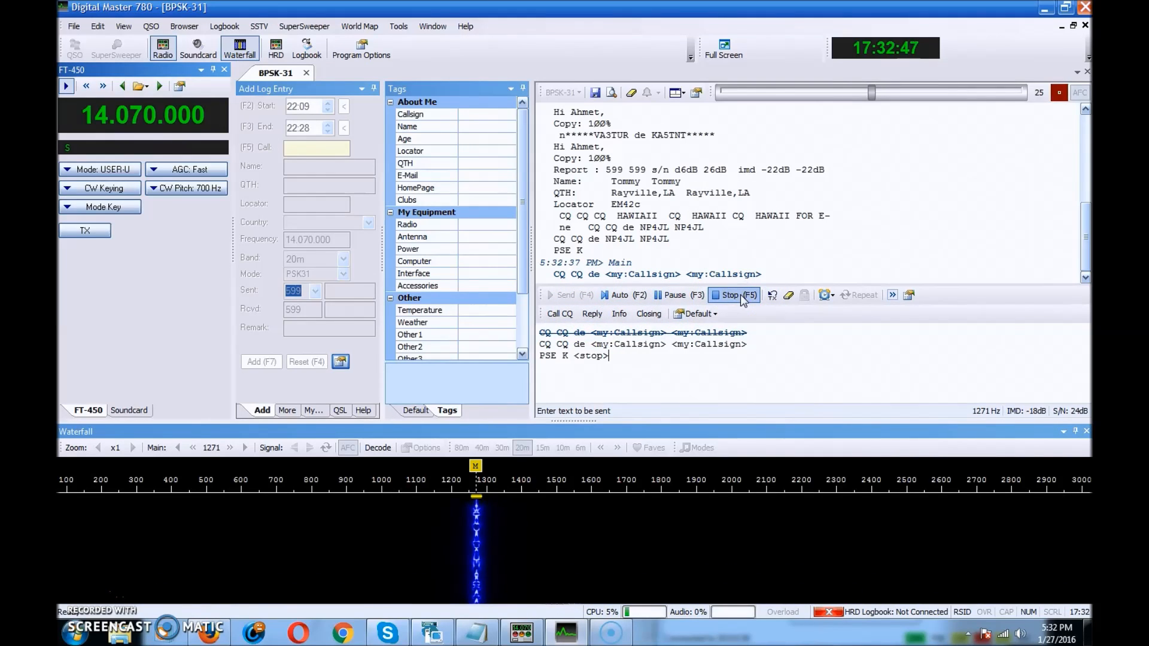
click(734, 294)
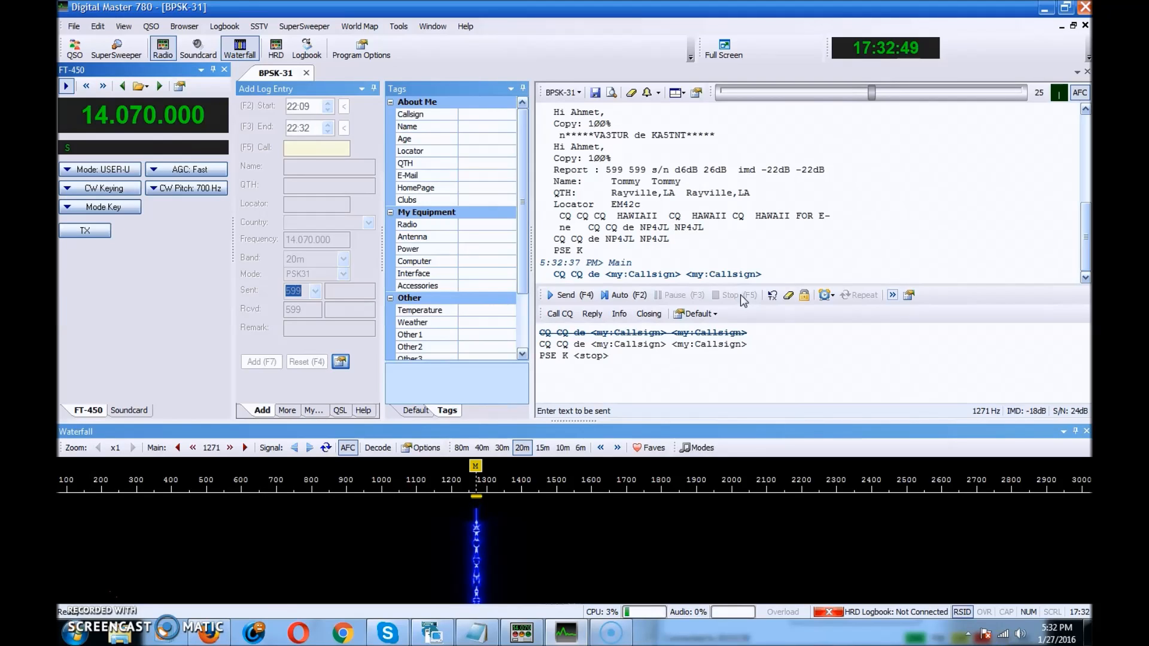
mouse_move(725, 313)
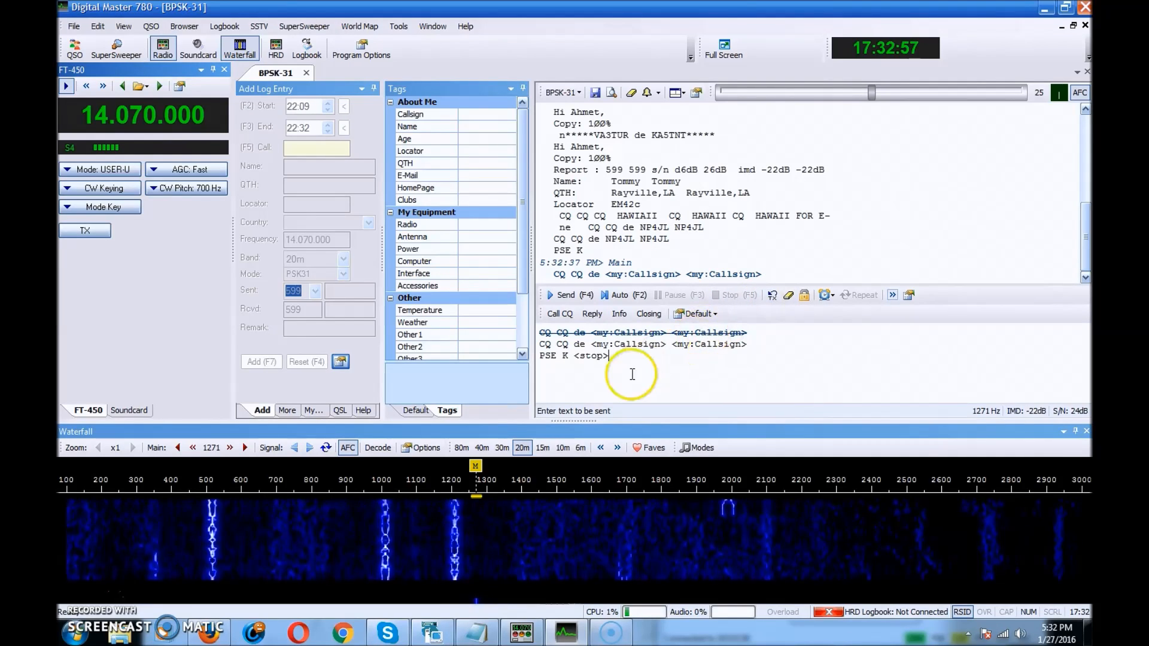
- Send the CQ call a second time and stop the transmission again
click(565, 295)
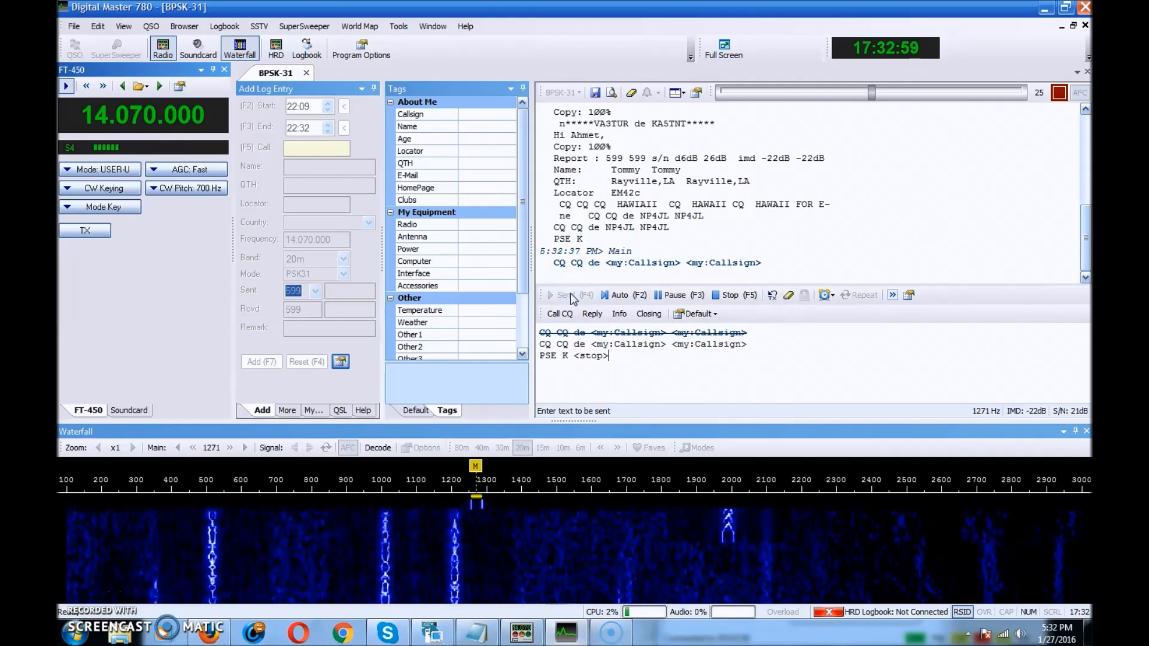
click(736, 294)
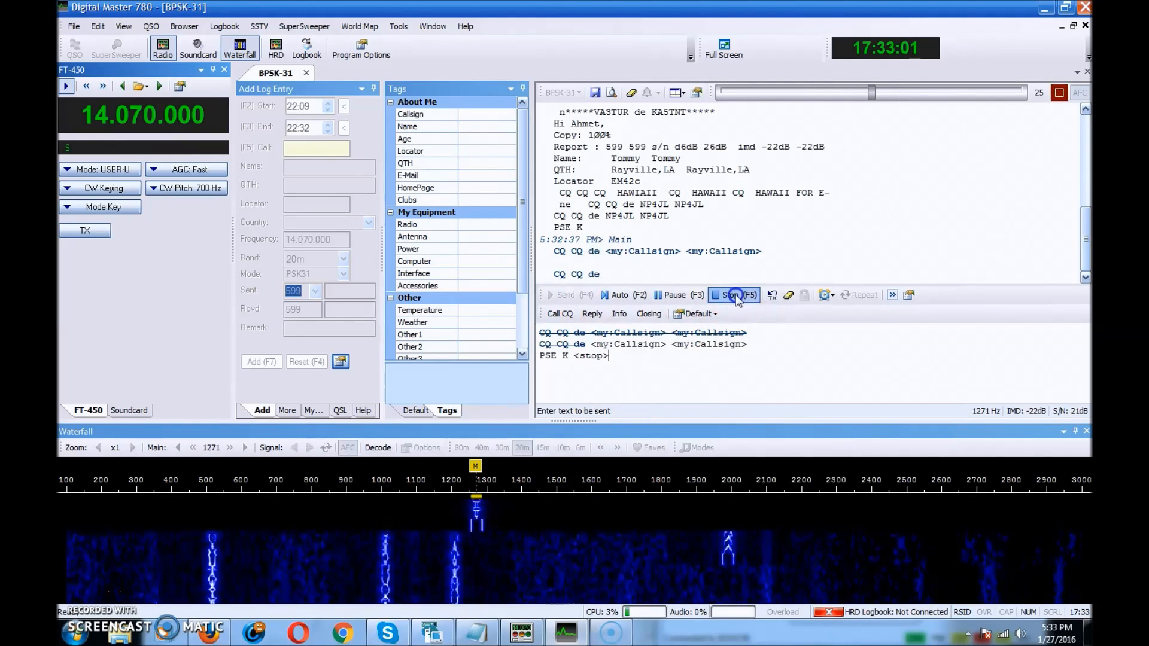
click(735, 294)
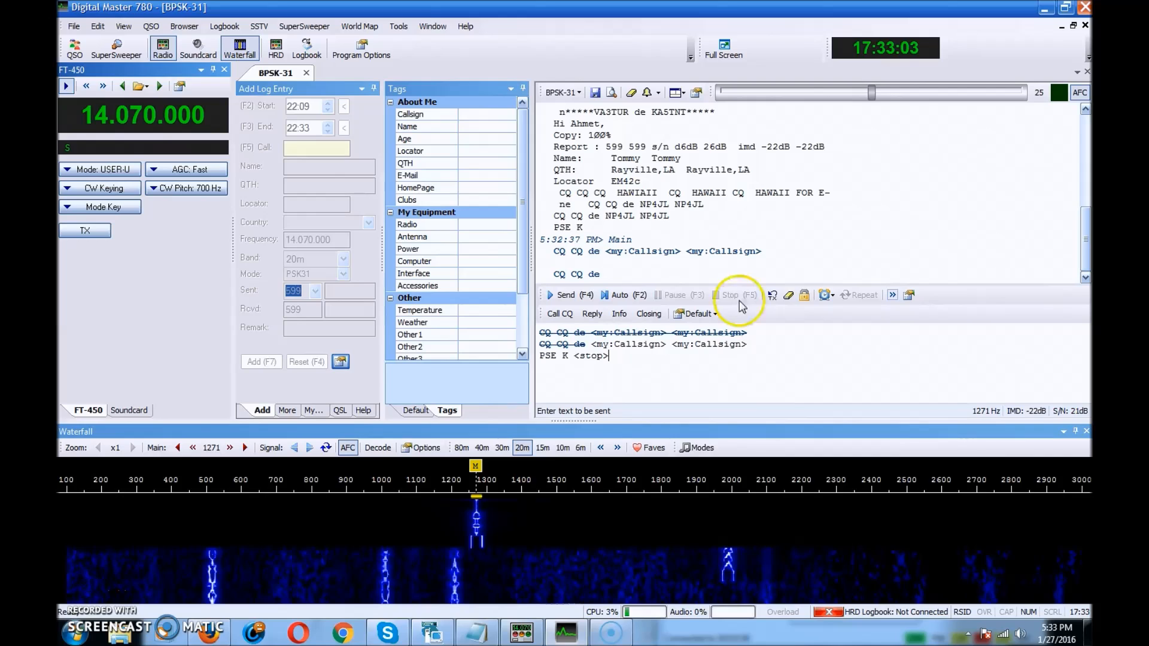
click(729, 294)
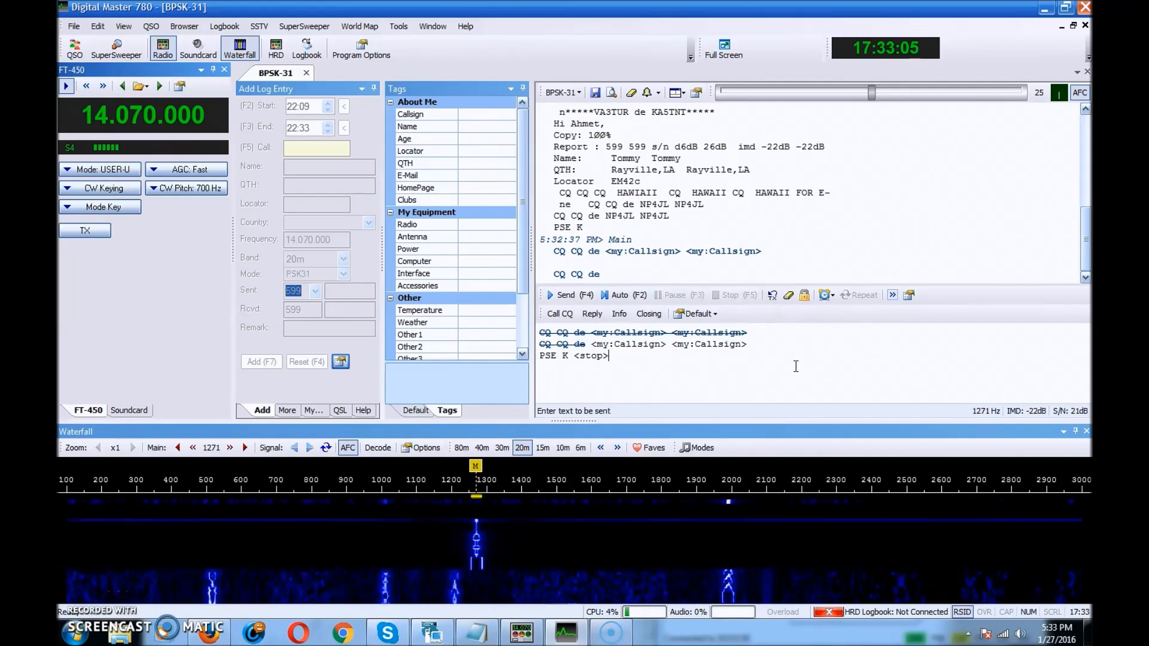